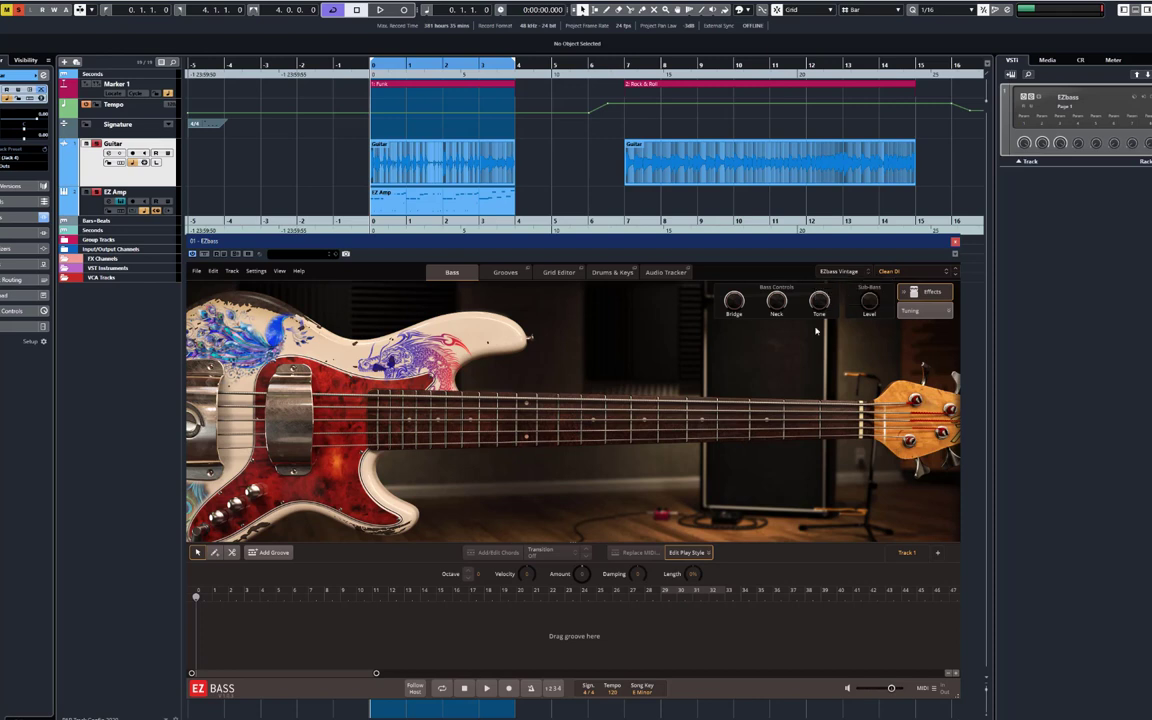
Try the EZbass Modern model, return to Vintage, then mute the EZ Amp part.
left_click(838, 271)
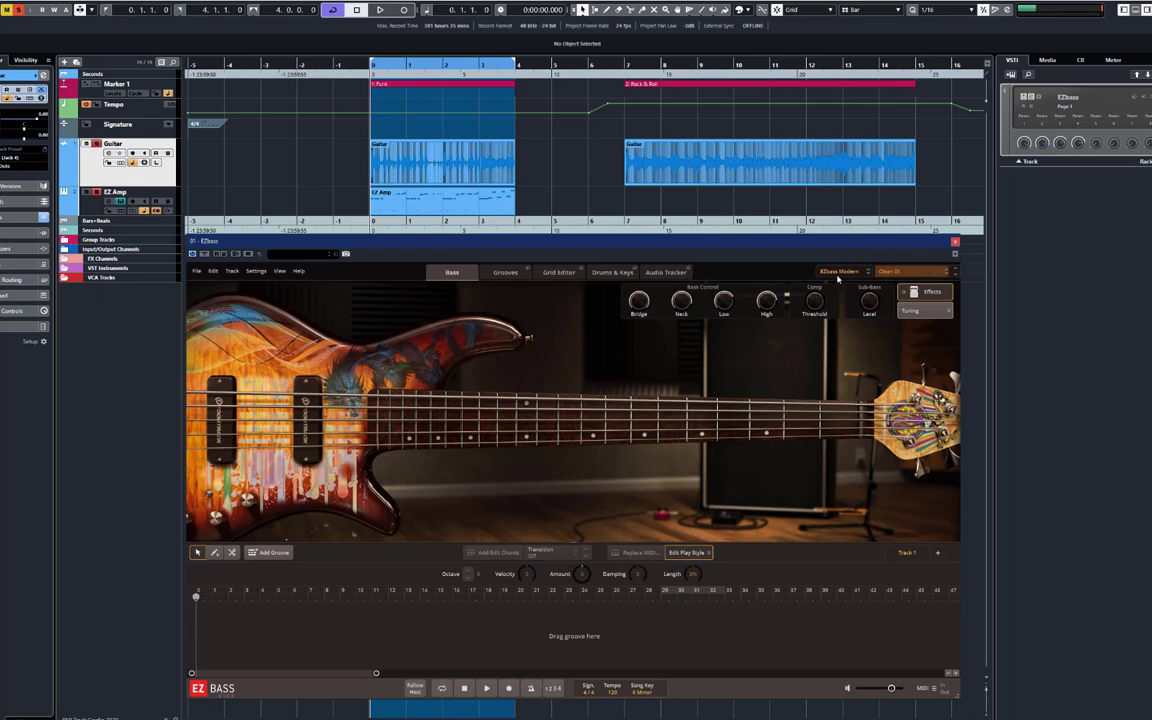
left_click(840, 271)
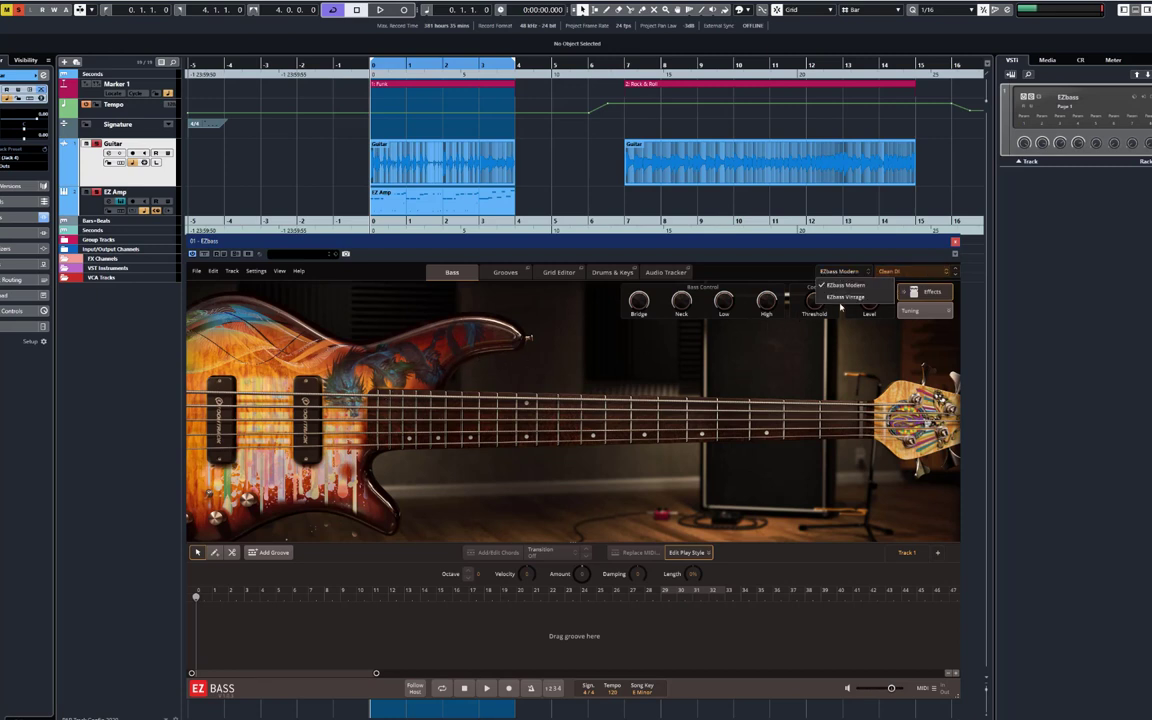
left_click(844, 297)
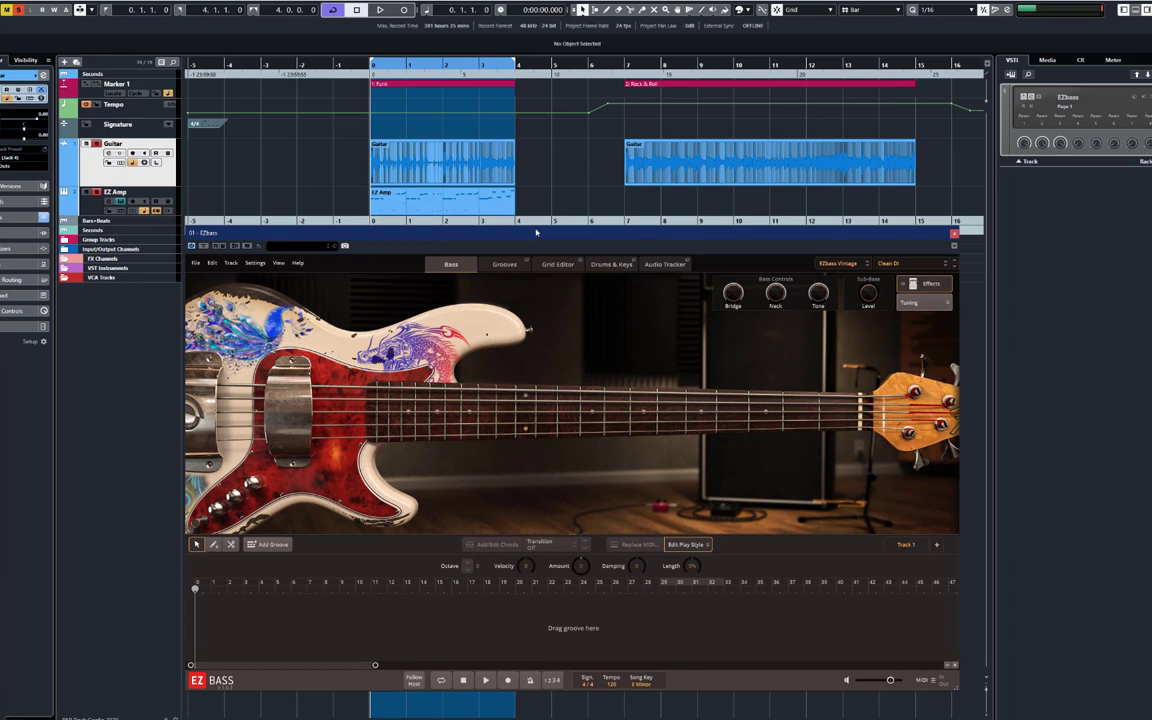
mouse_move(665, 263)
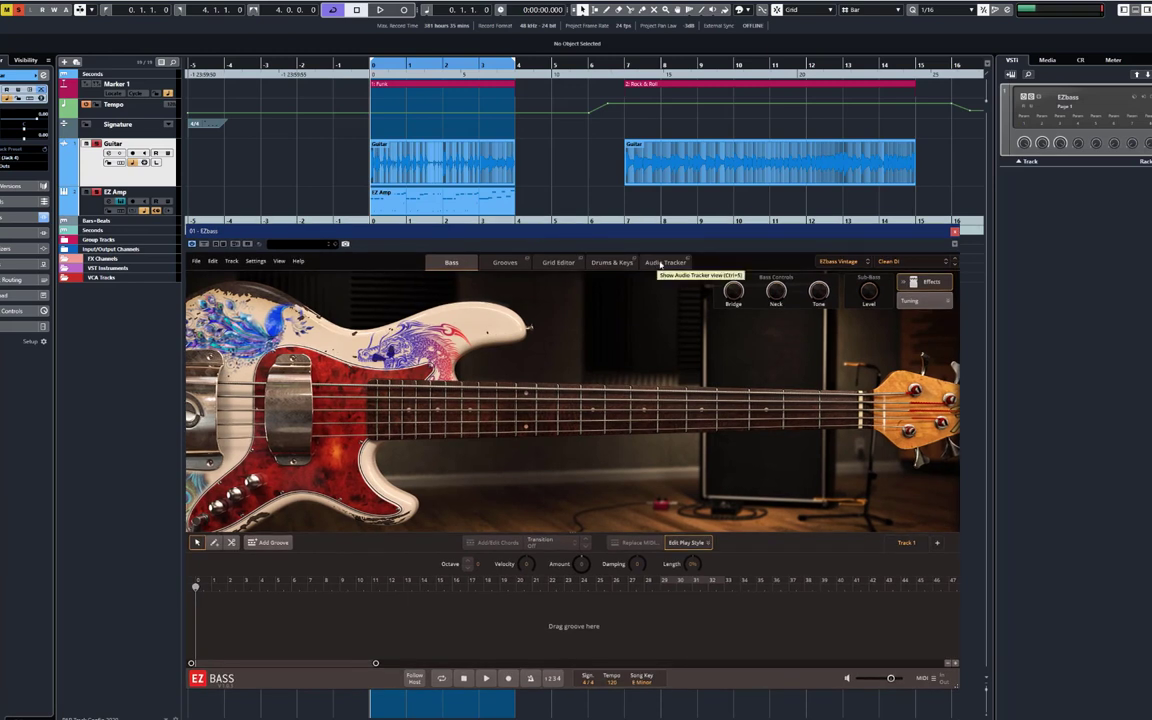
mouse_move(665, 262)
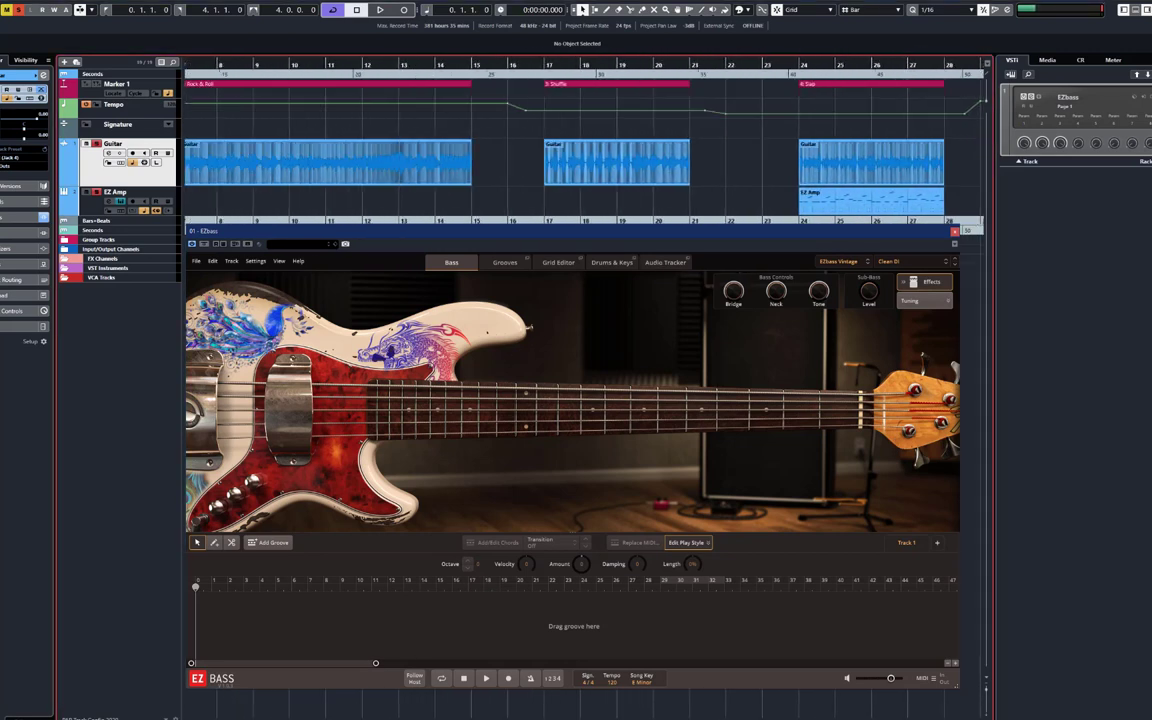
scroll("right", 3)
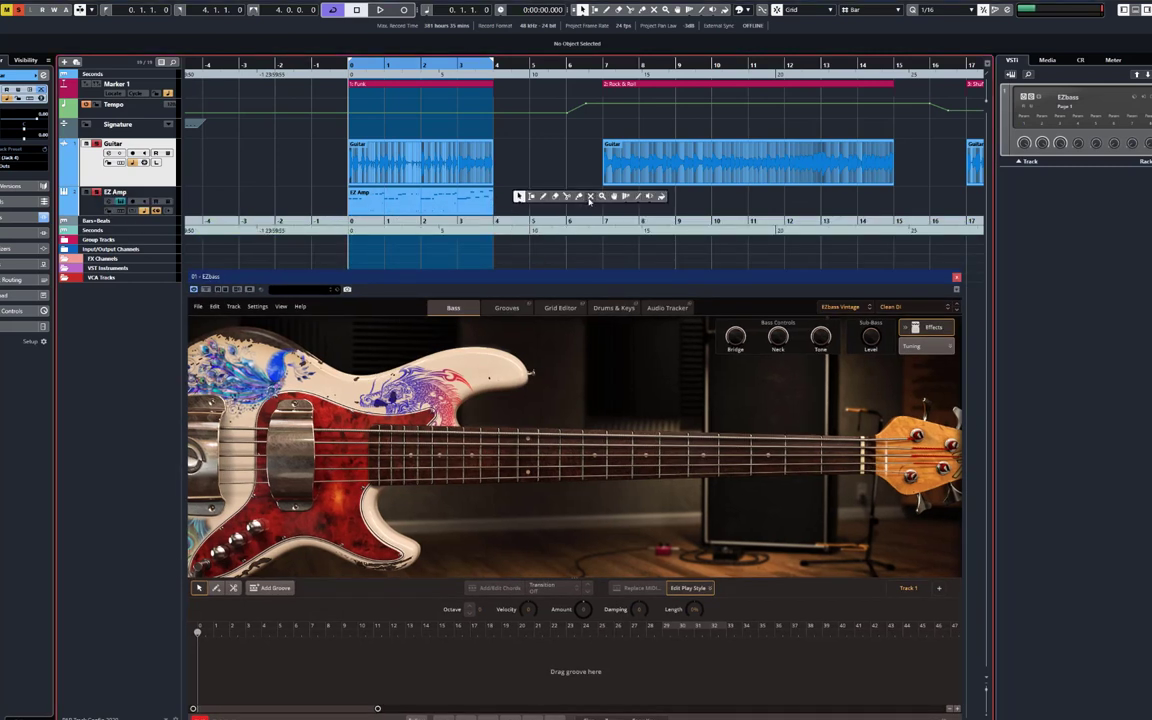
left_click(420, 200)
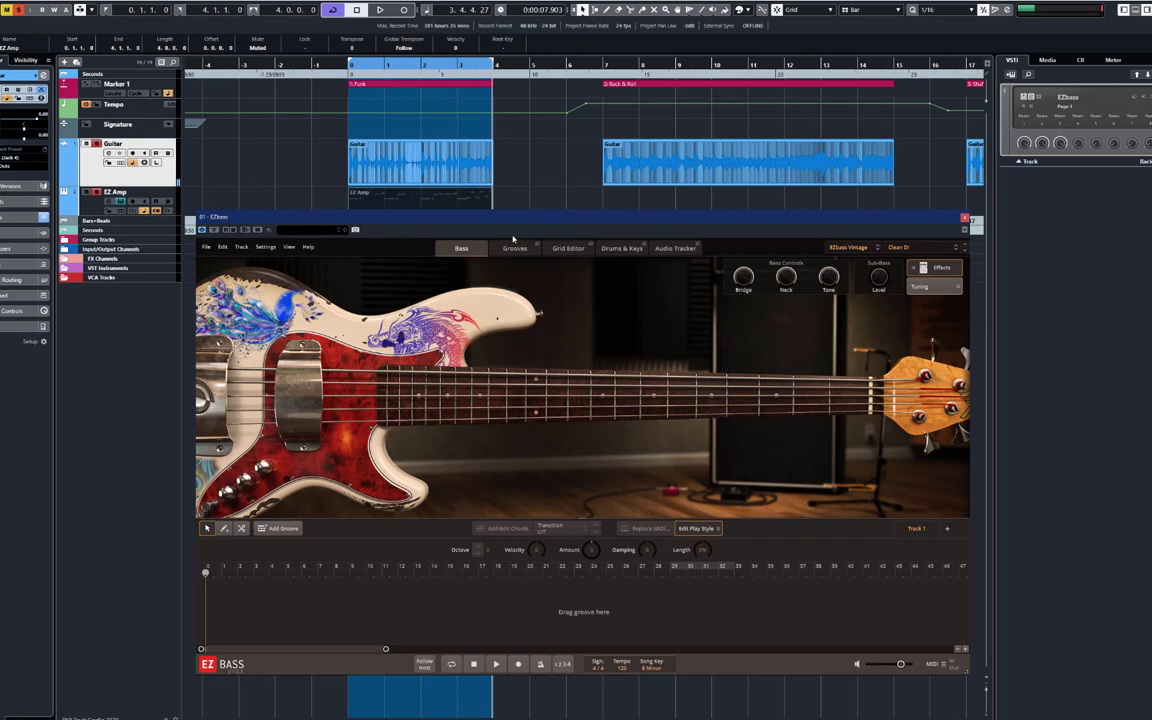
mouse_move(561, 242)
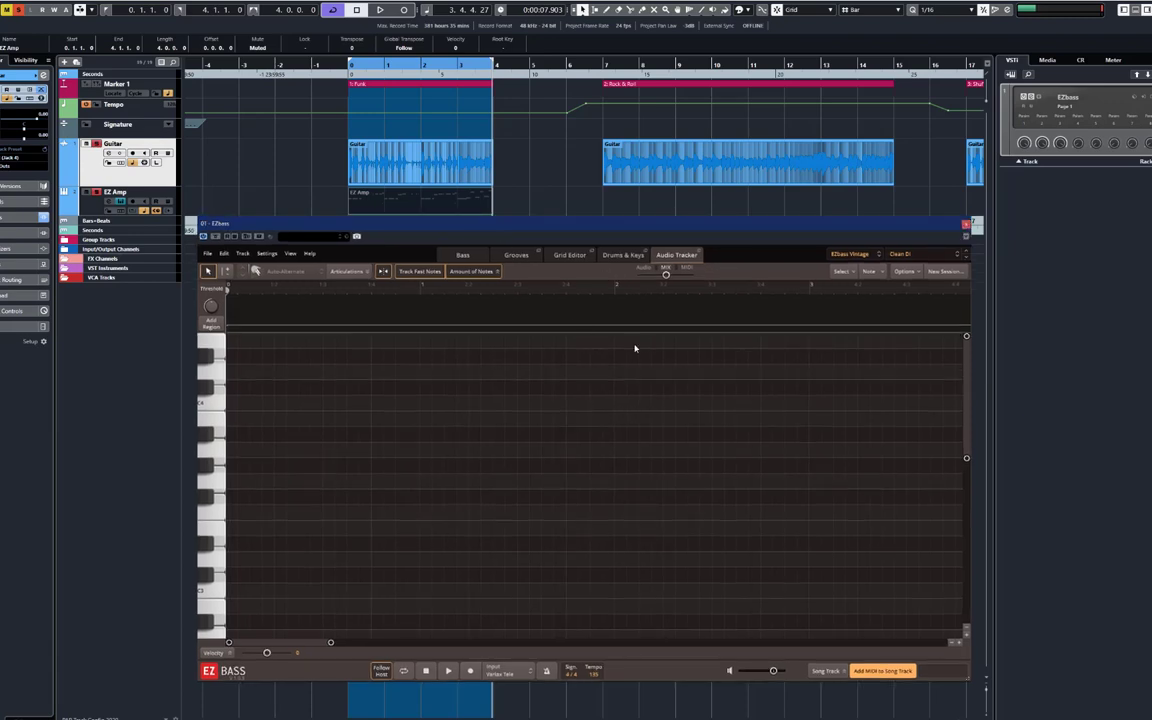
mouse_move(853, 388)
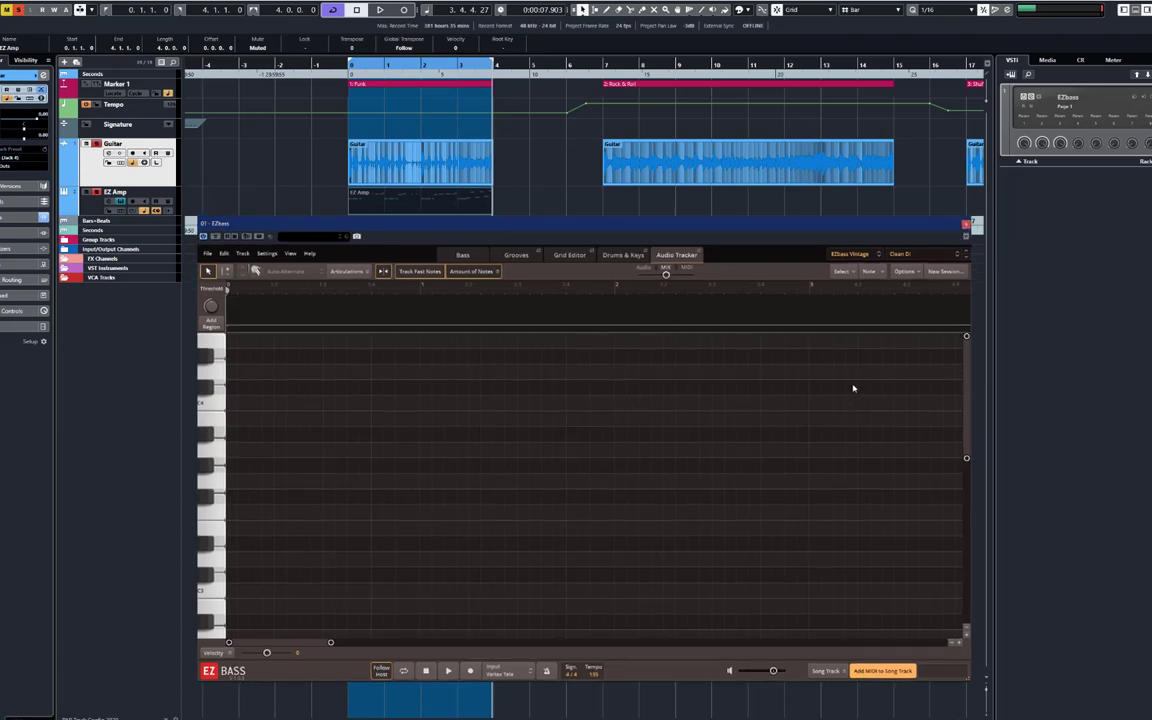
mouse_move(506, 368)
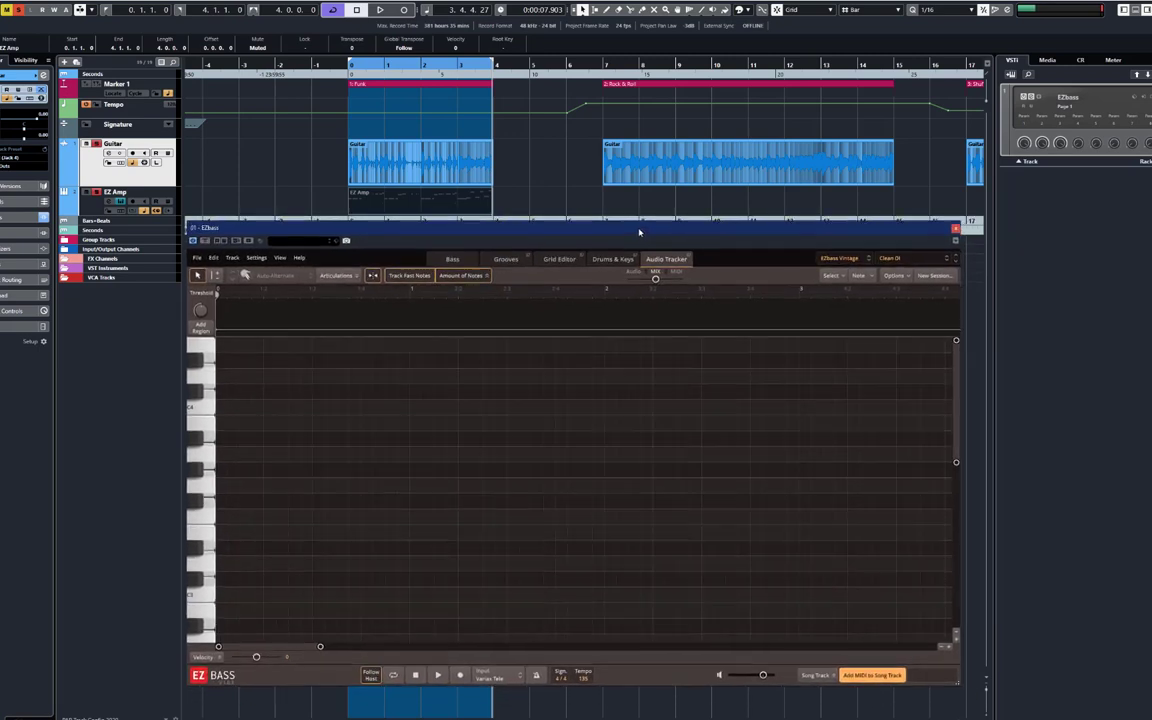
mouse_move(933, 290)
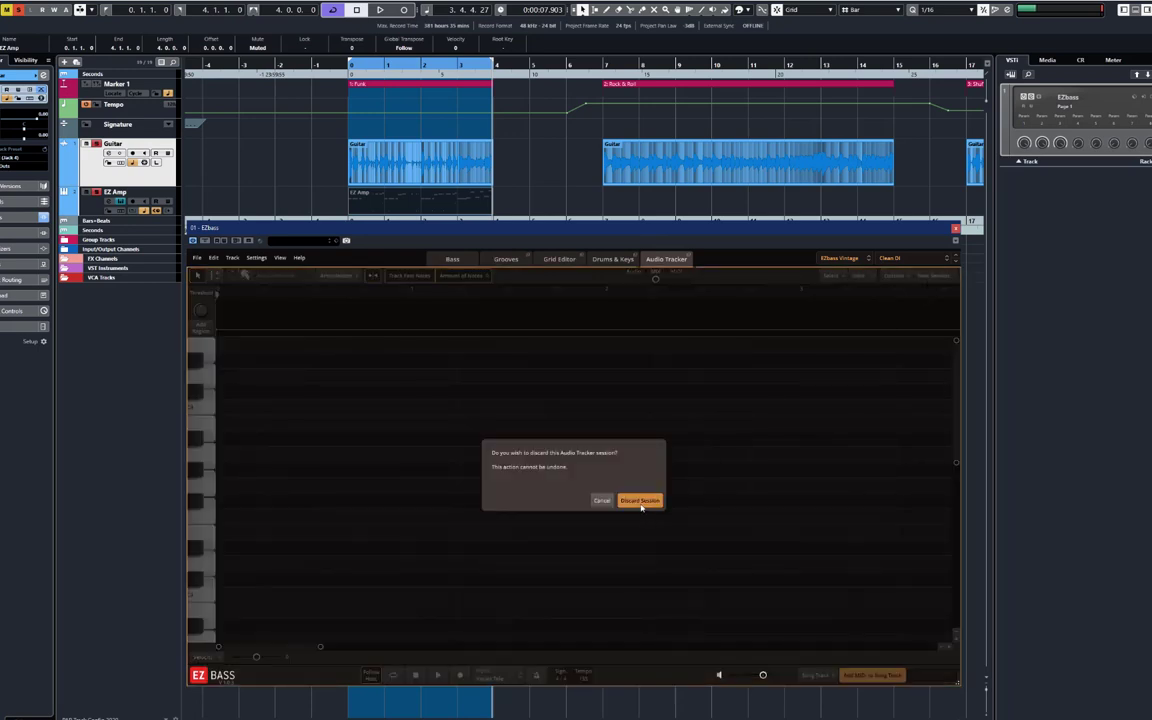
Confirm Discard Session to clear the existing Audio Tracker session.
left_click(639, 500)
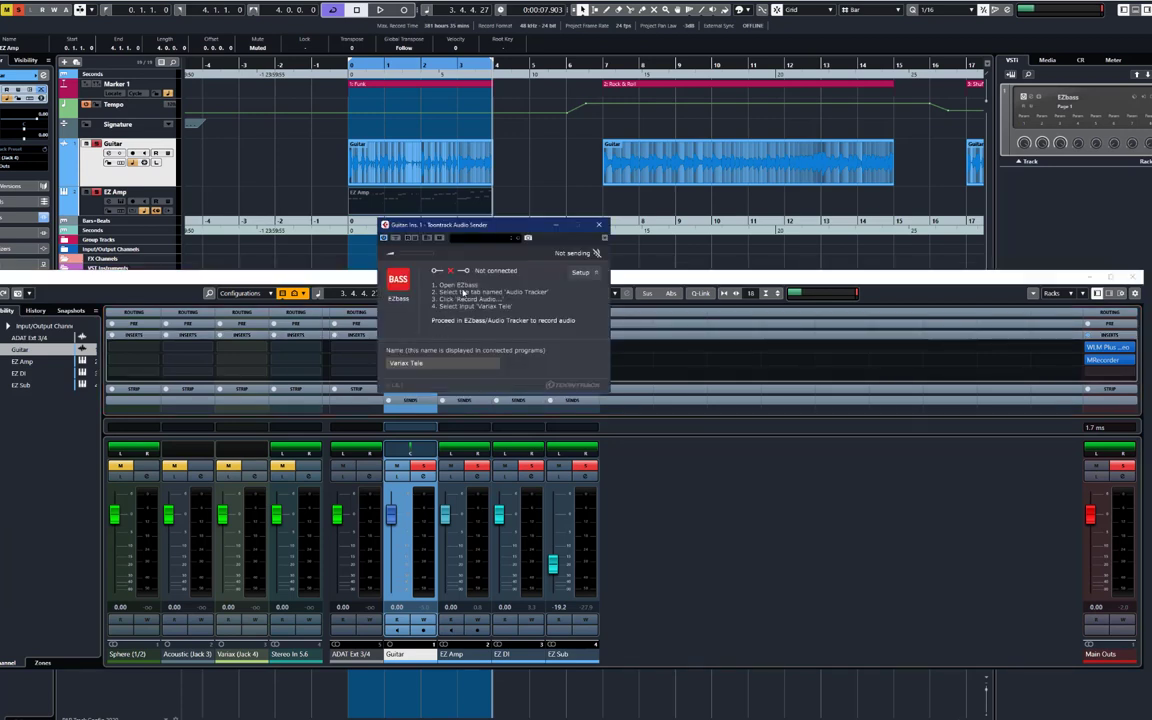
mouse_move(480, 235)
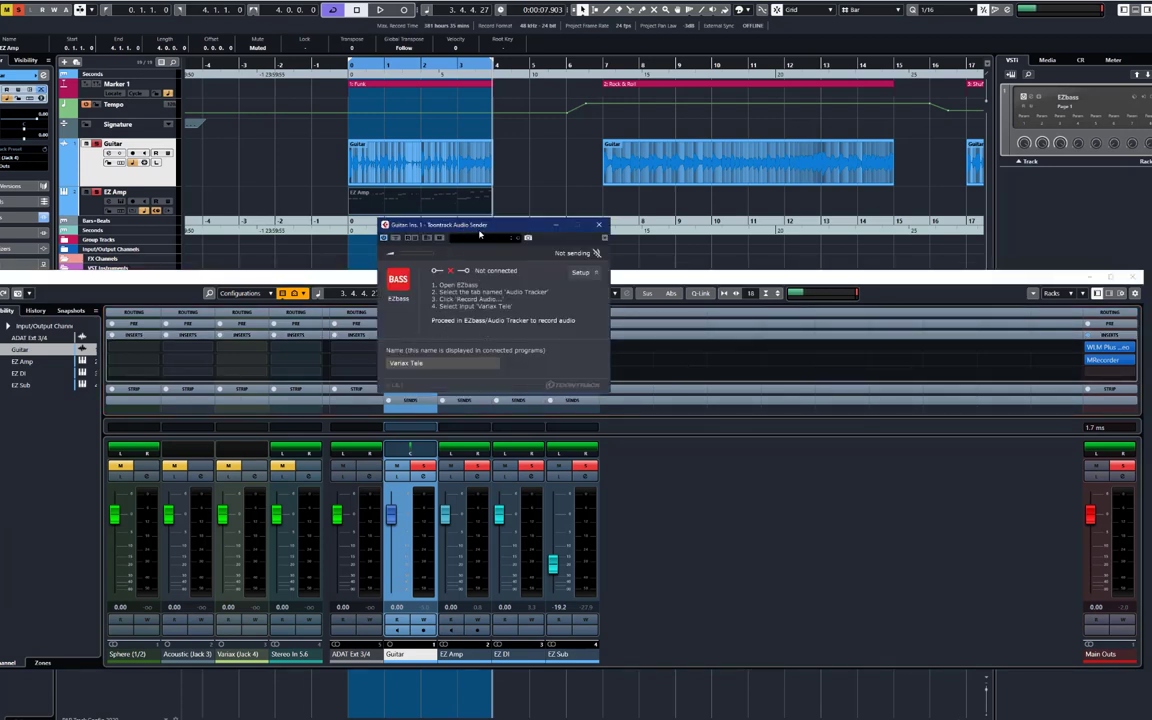
Reposition the Guitar channel's Toontrack Audio Sender window, named Variax Tele.
left_click_drag(480, 224, 640, 240)
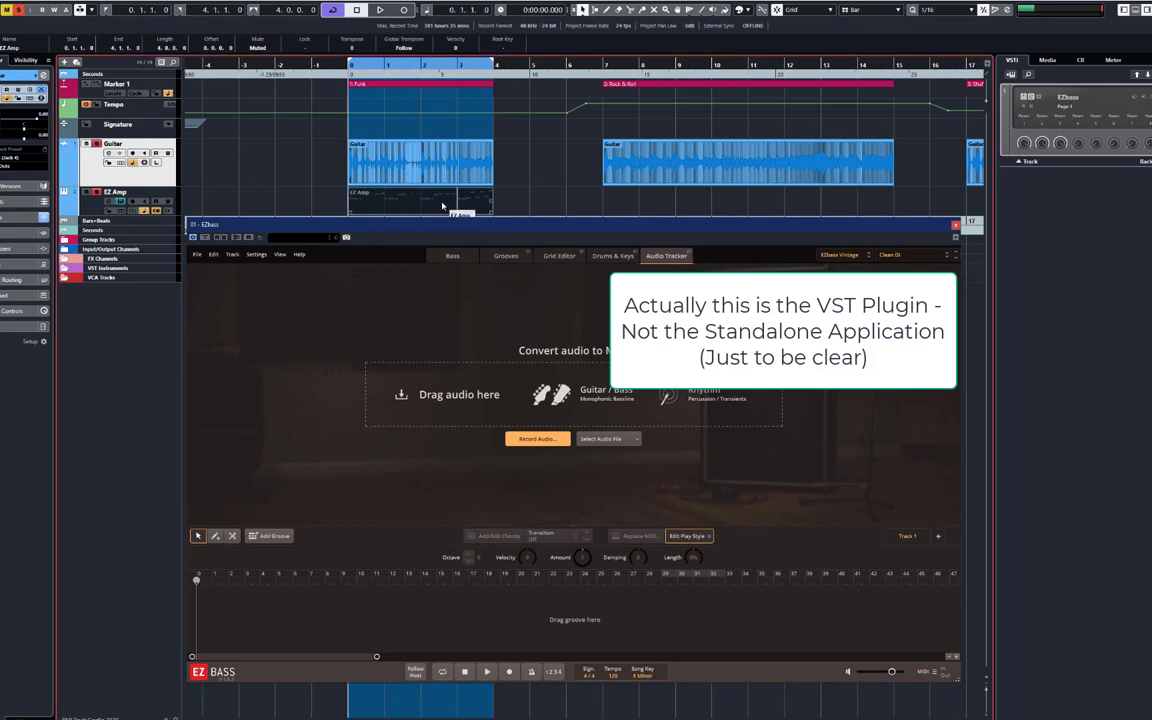
mouse_move(510, 337)
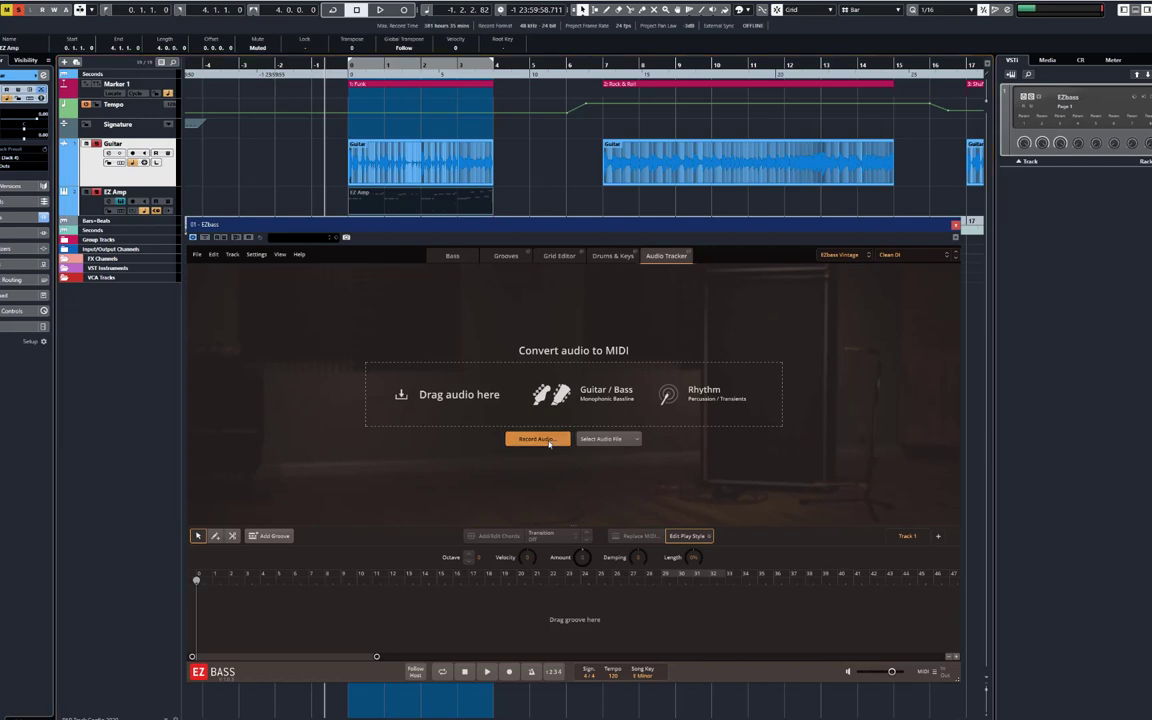
Arm Audio Tracker recording and run Cubase playback to capture the guitar clip.
left_click(537, 439)
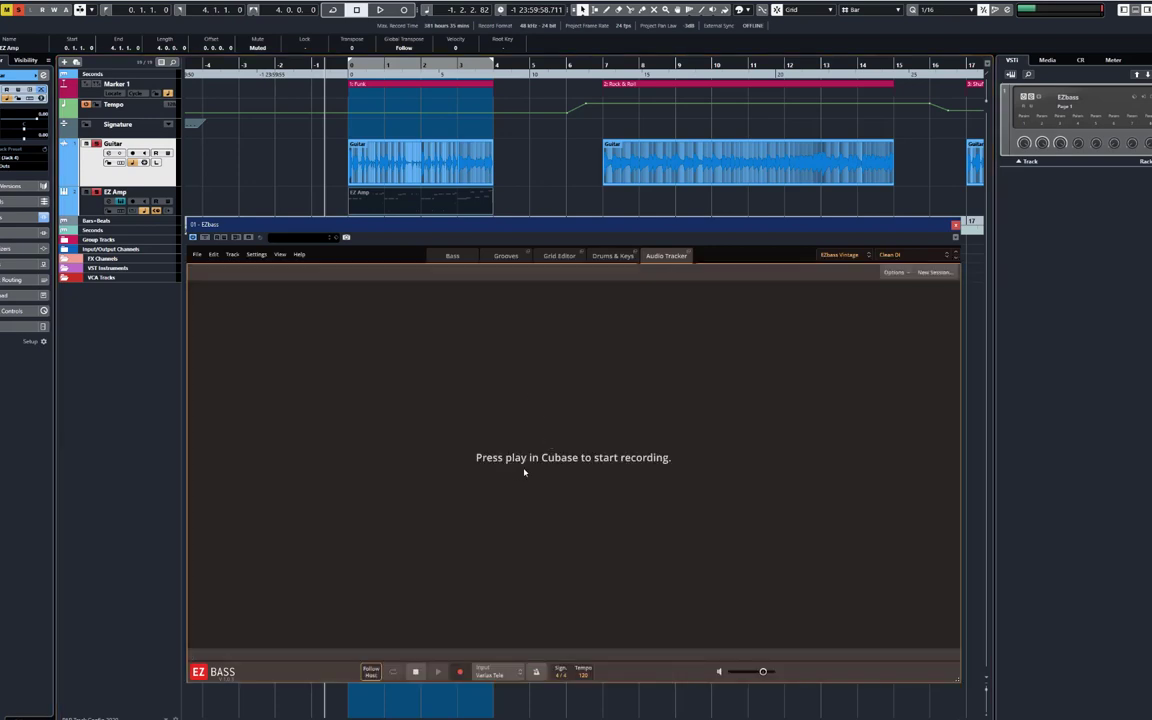
mouse_move(783, 431)
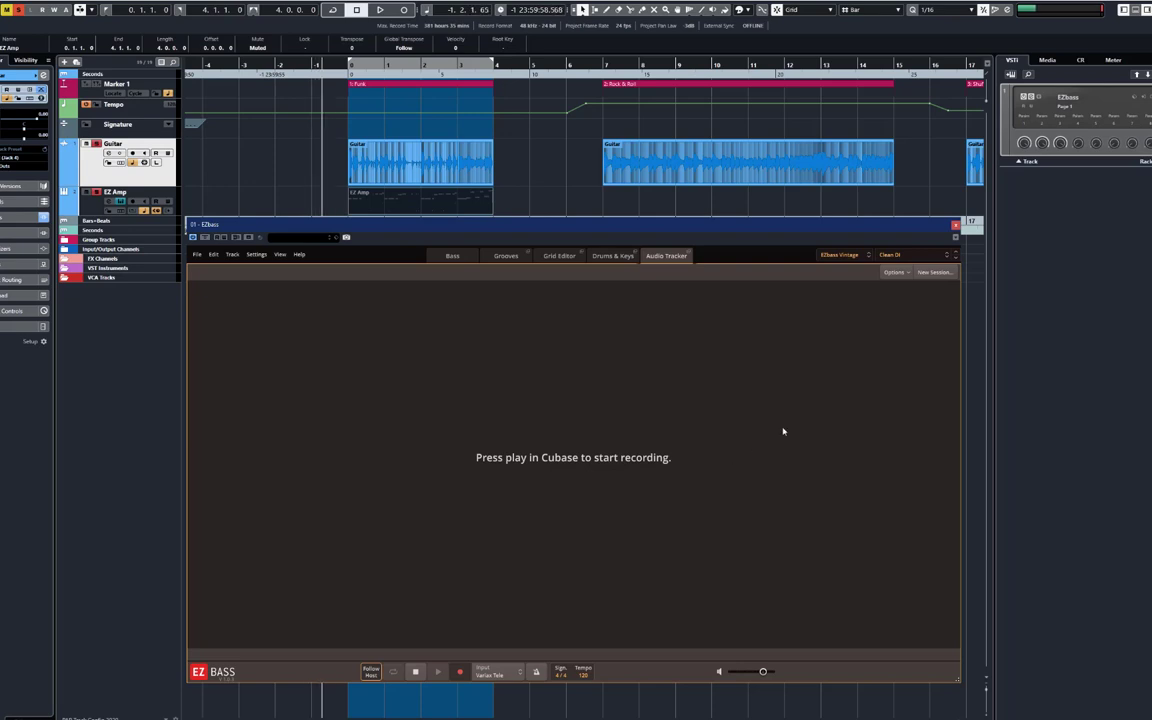
left_click(379, 9)
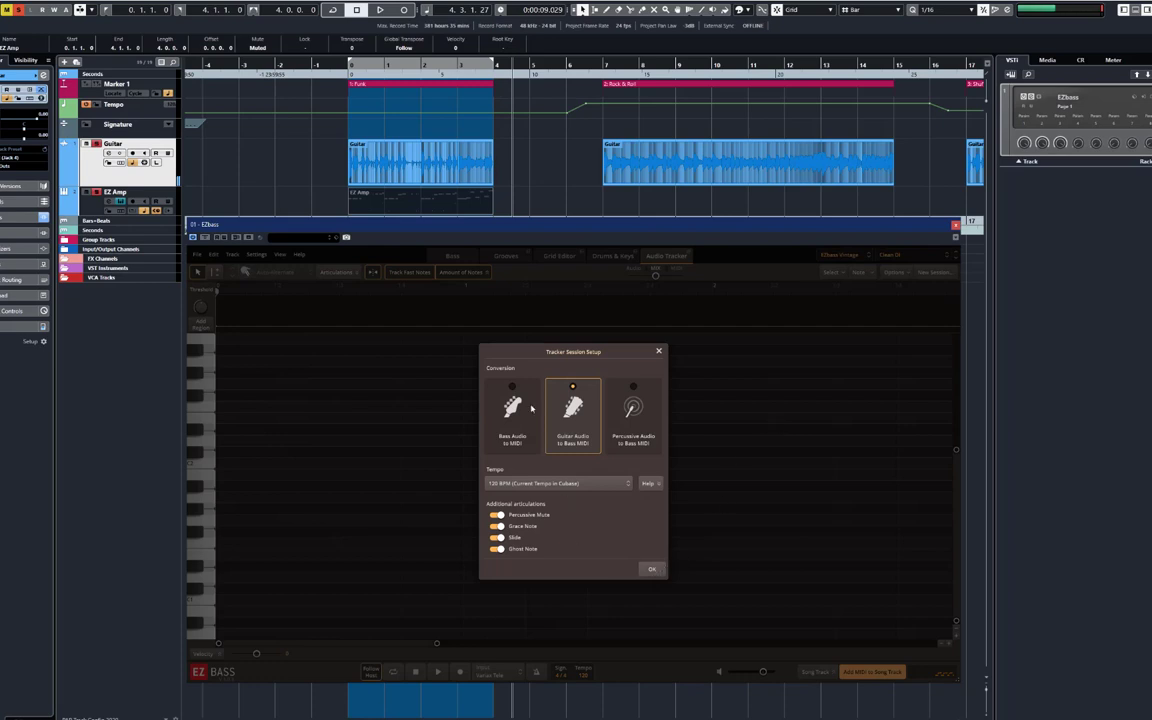
mouse_move(575, 366)
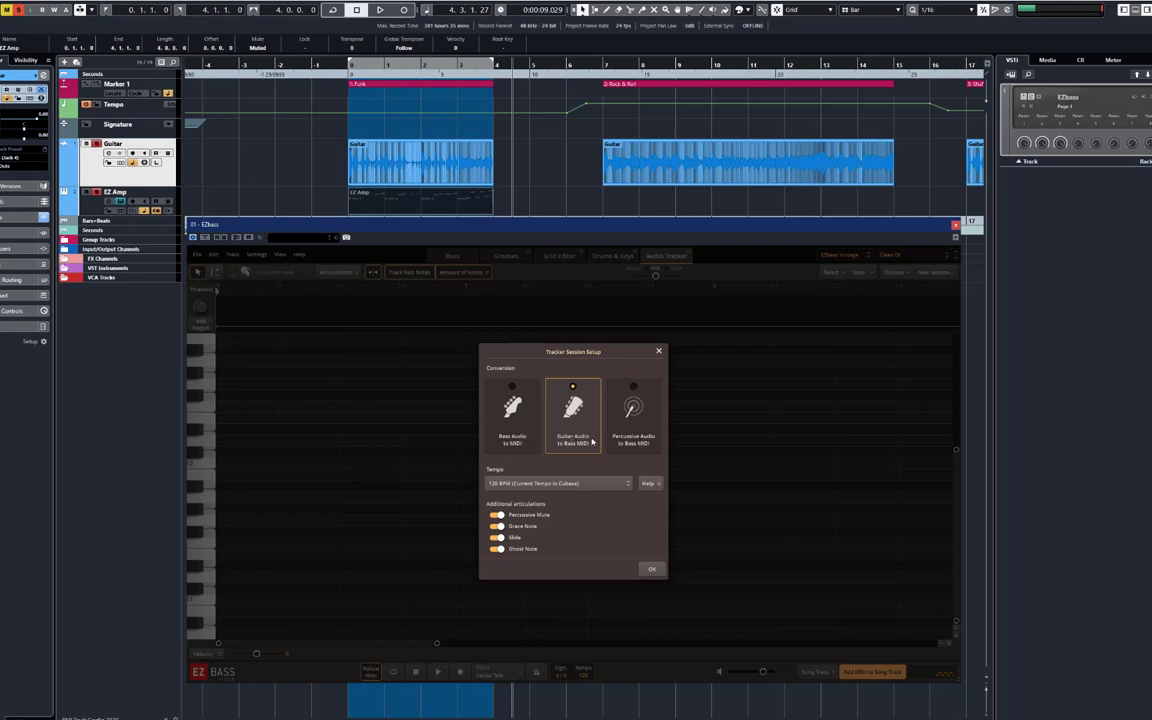
mouse_move(578, 450)
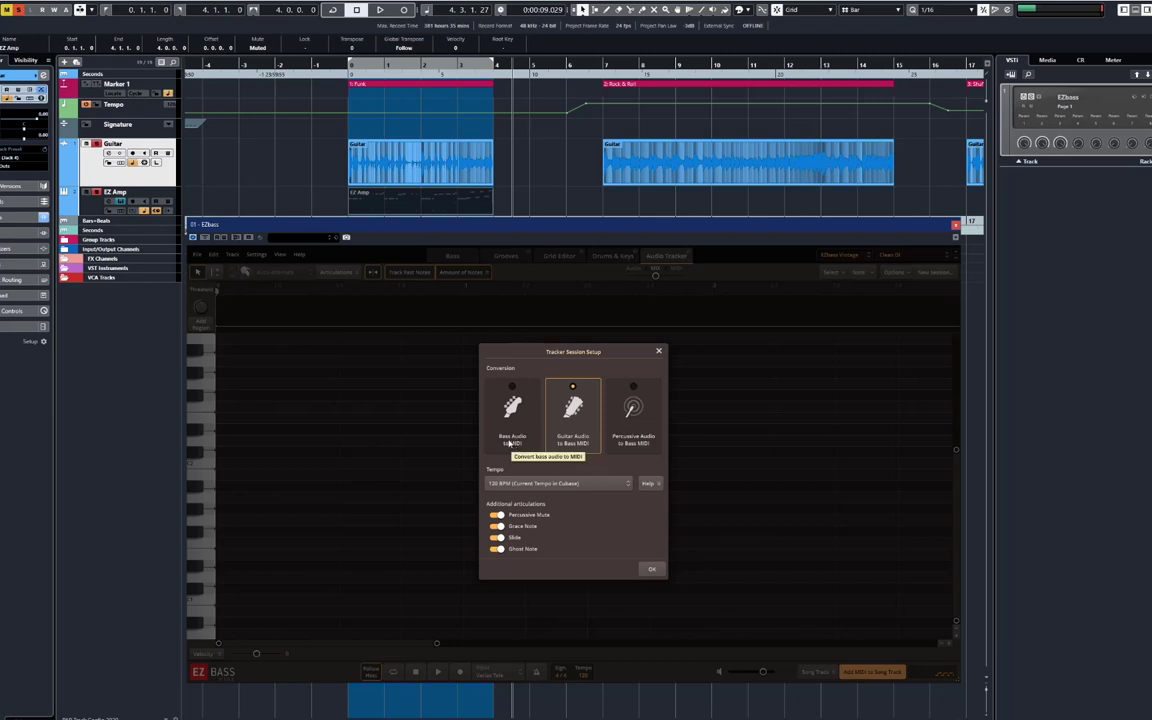
mouse_move(650, 467)
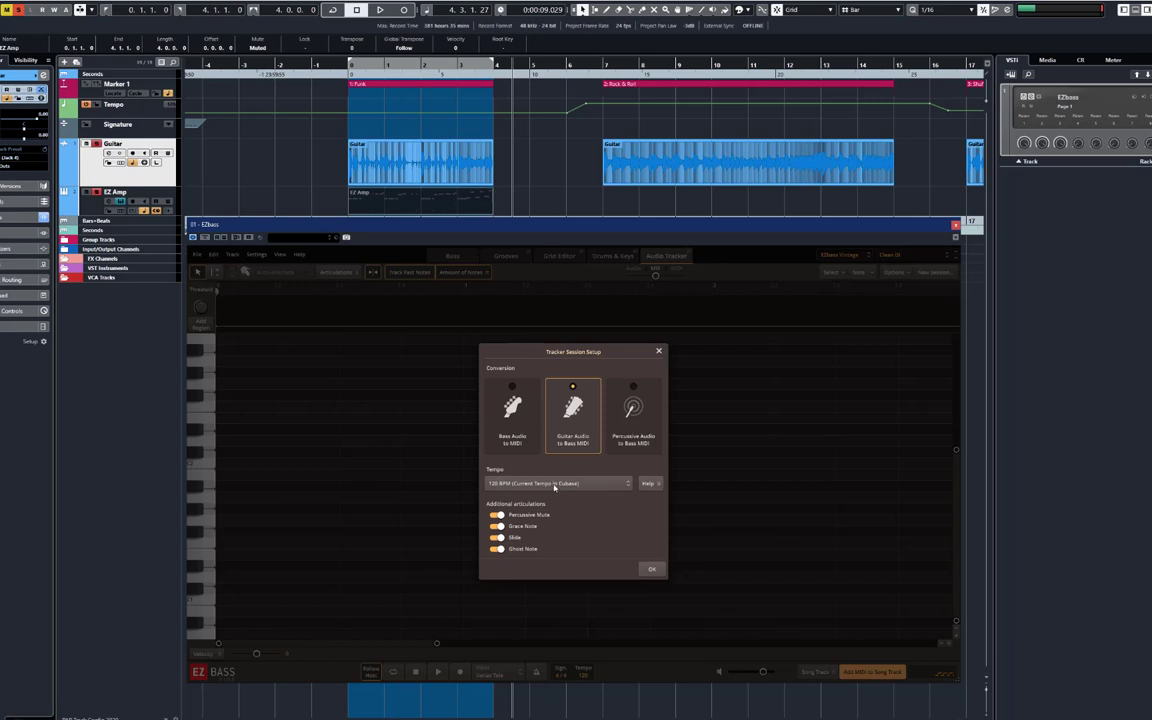
mouse_move(558, 483)
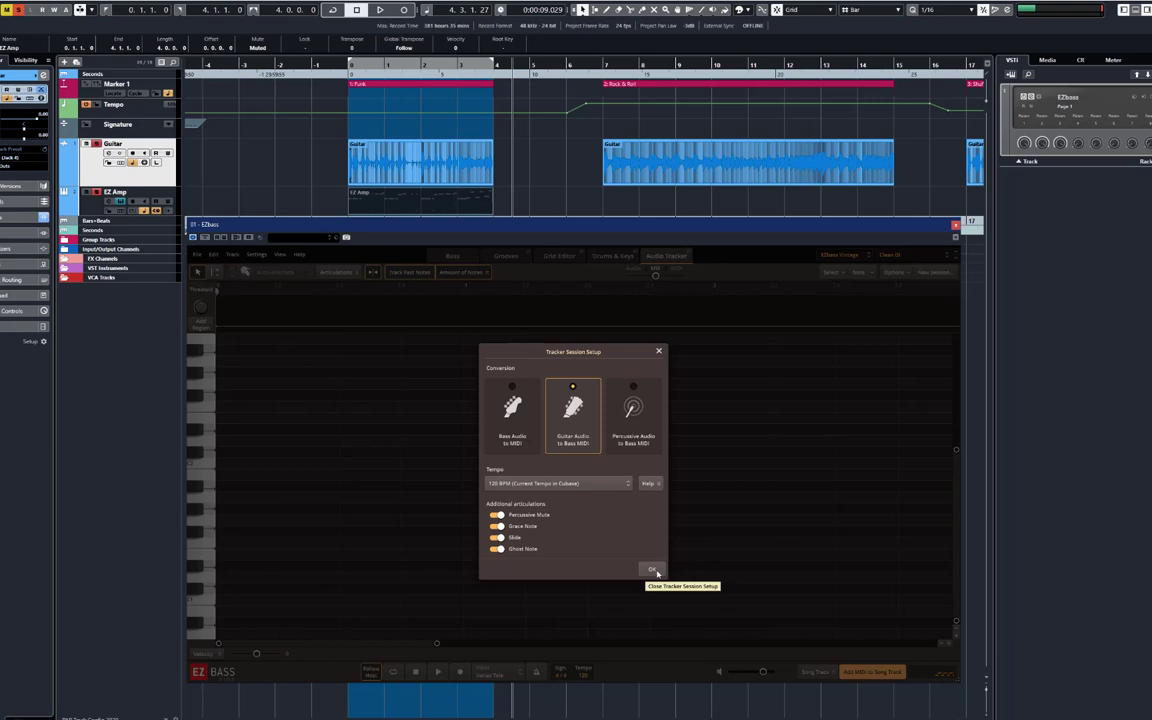
Accept the guitar-to-bass conversion settings in Tracker Session Setup.
left_click(651, 570)
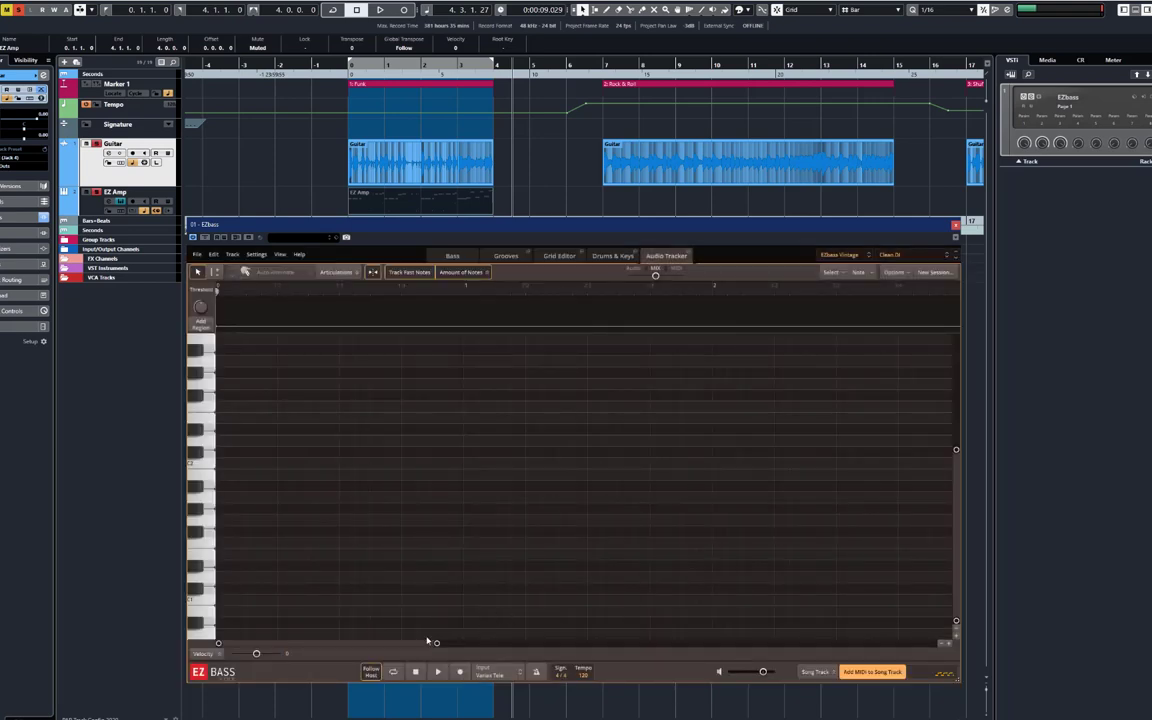
mouse_move(624, 527)
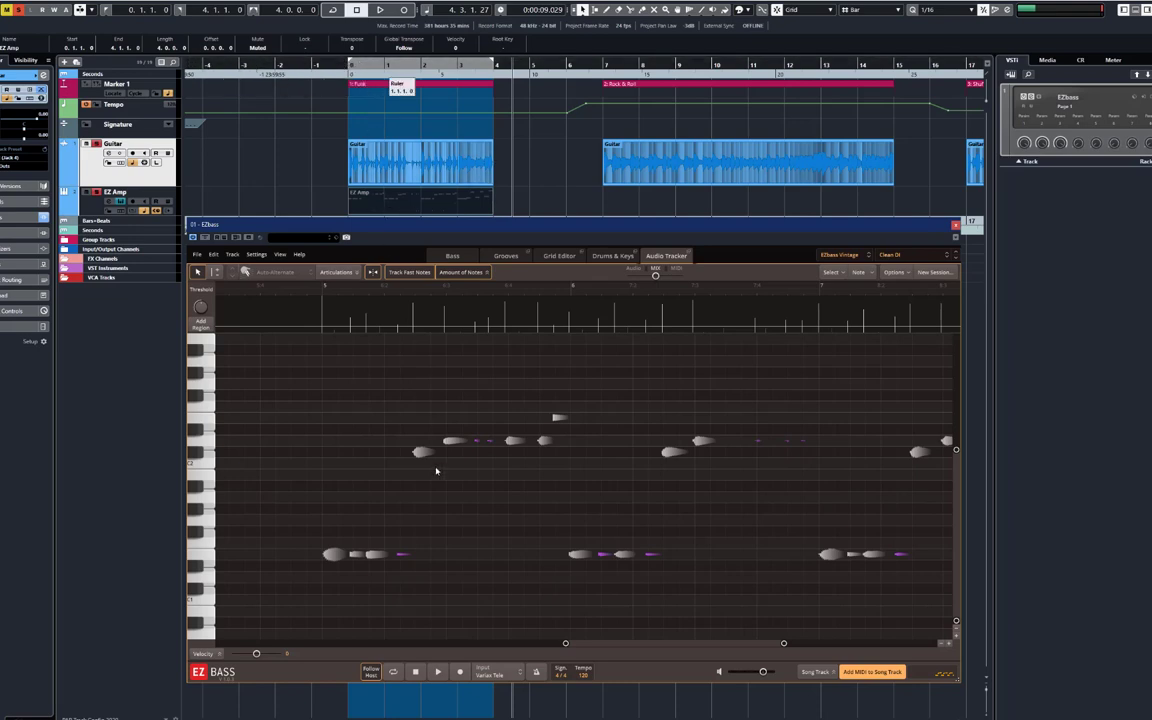
mouse_move(326, 316)
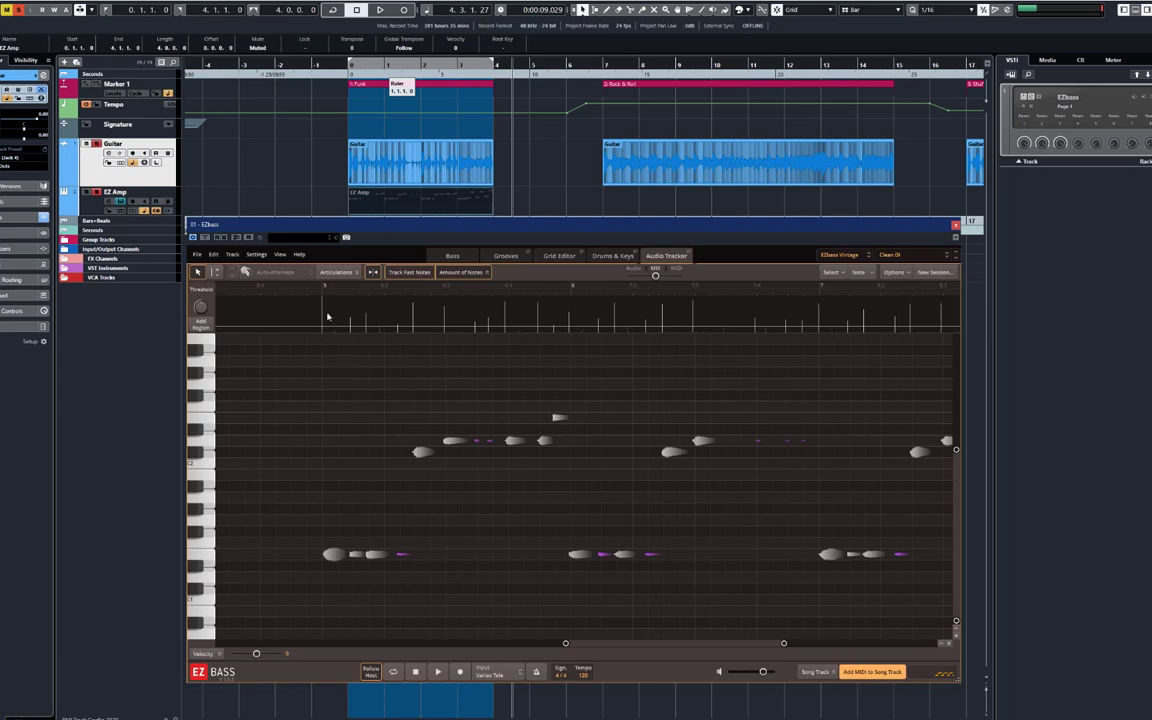
mouse_move(359, 572)
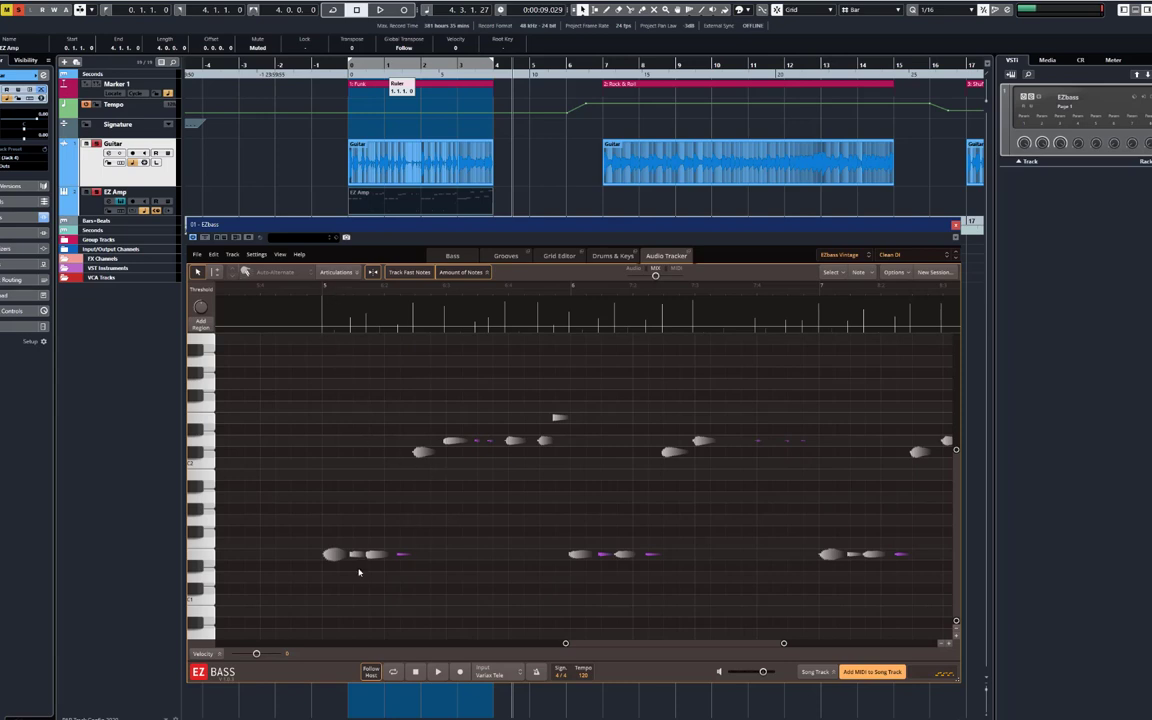
mouse_move(562, 226)
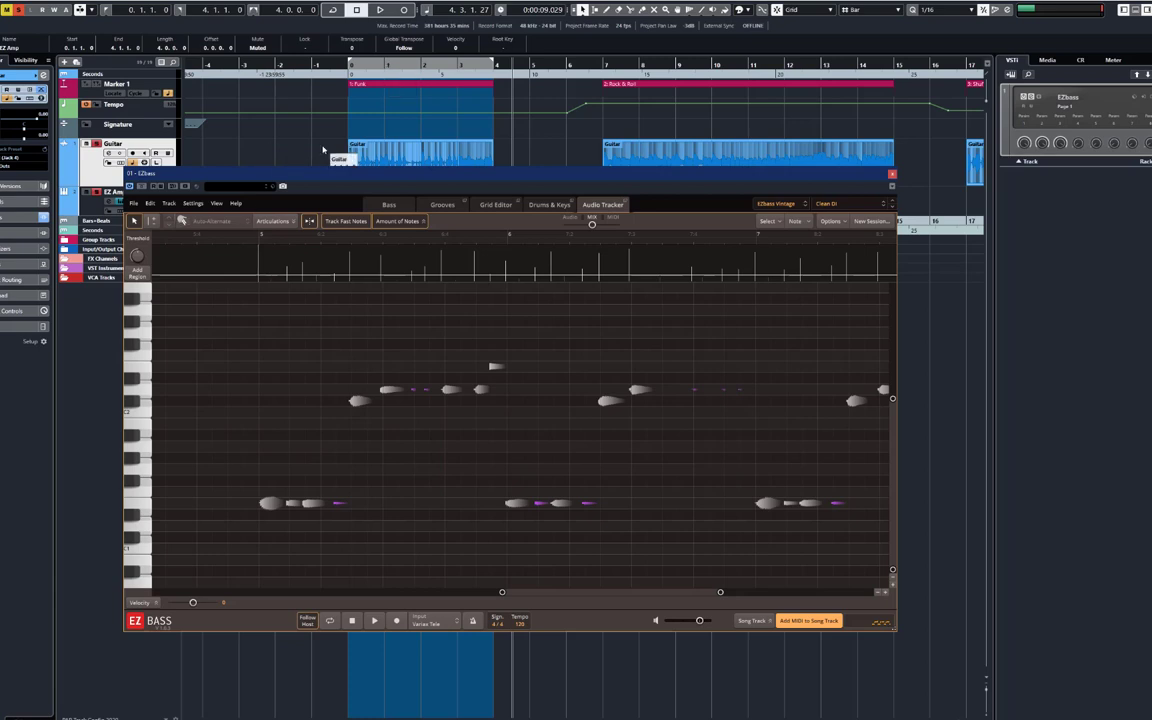
Toggle Cubase transport playback after the guitar take is tracked into bass notes.
left_click(380, 10)
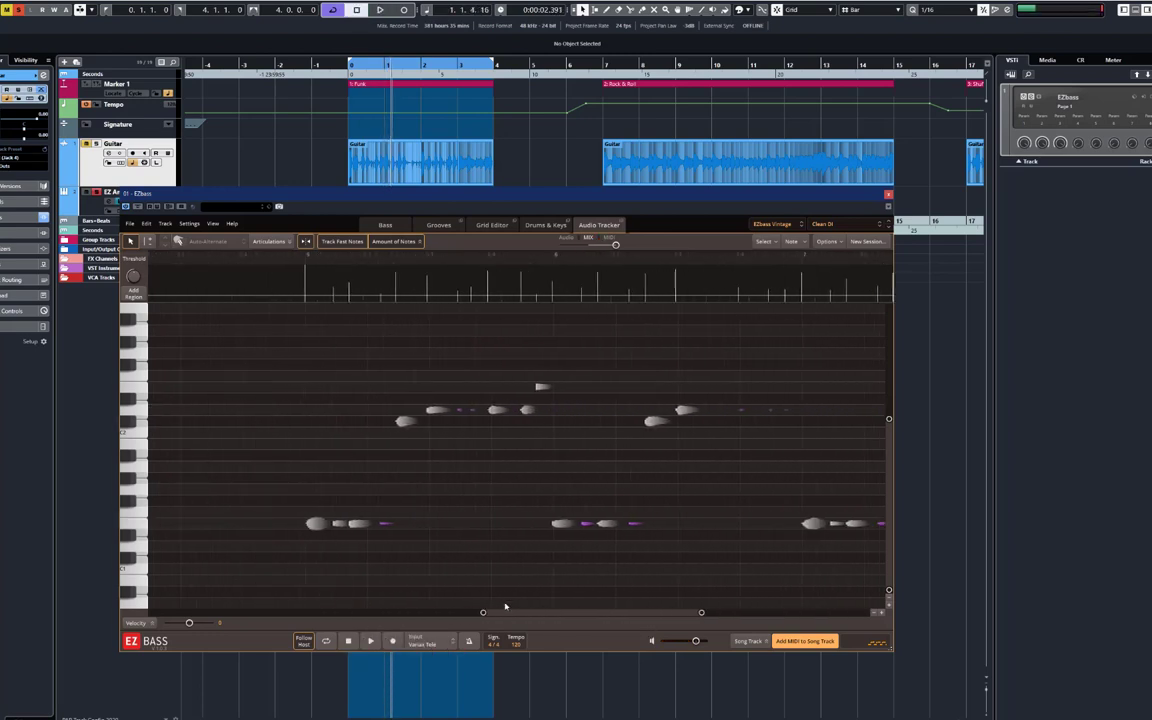
mouse_move(413, 431)
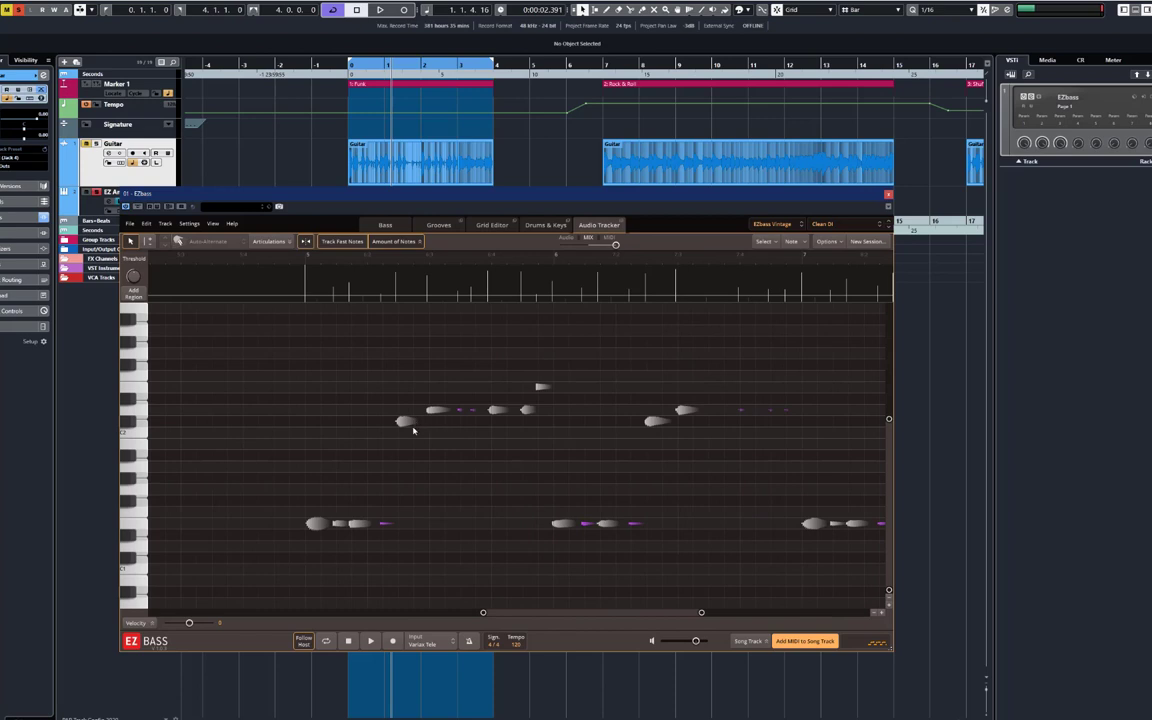
mouse_move(310, 347)
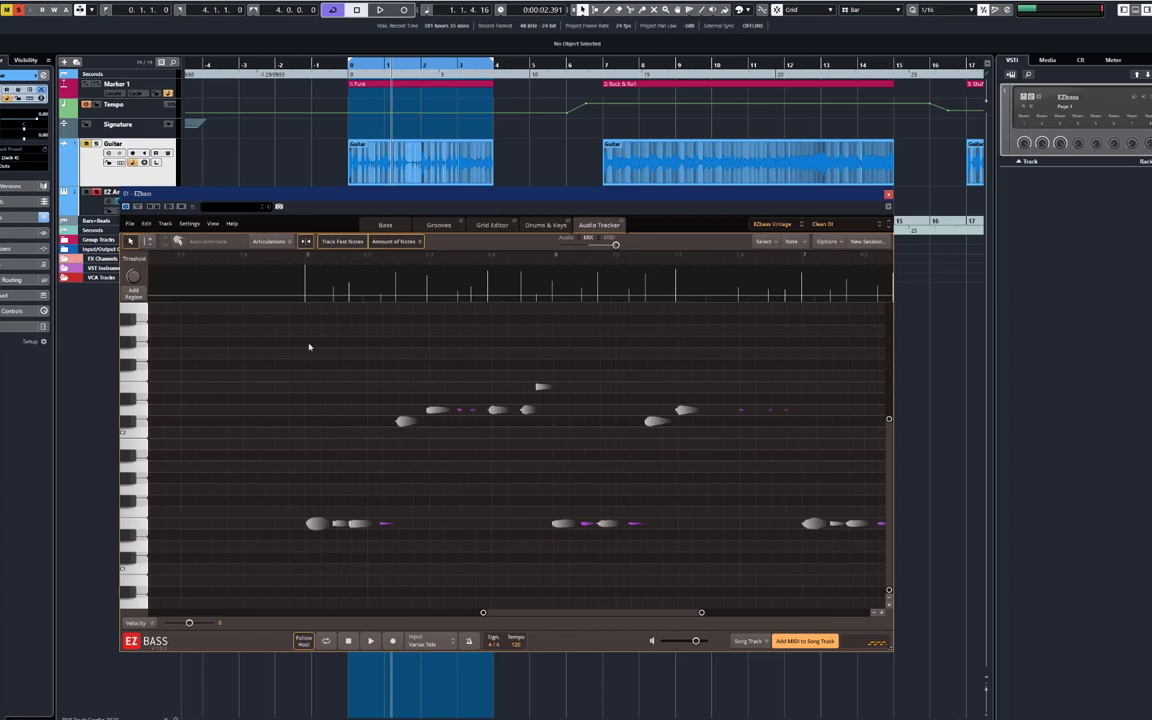
mouse_move(386, 411)
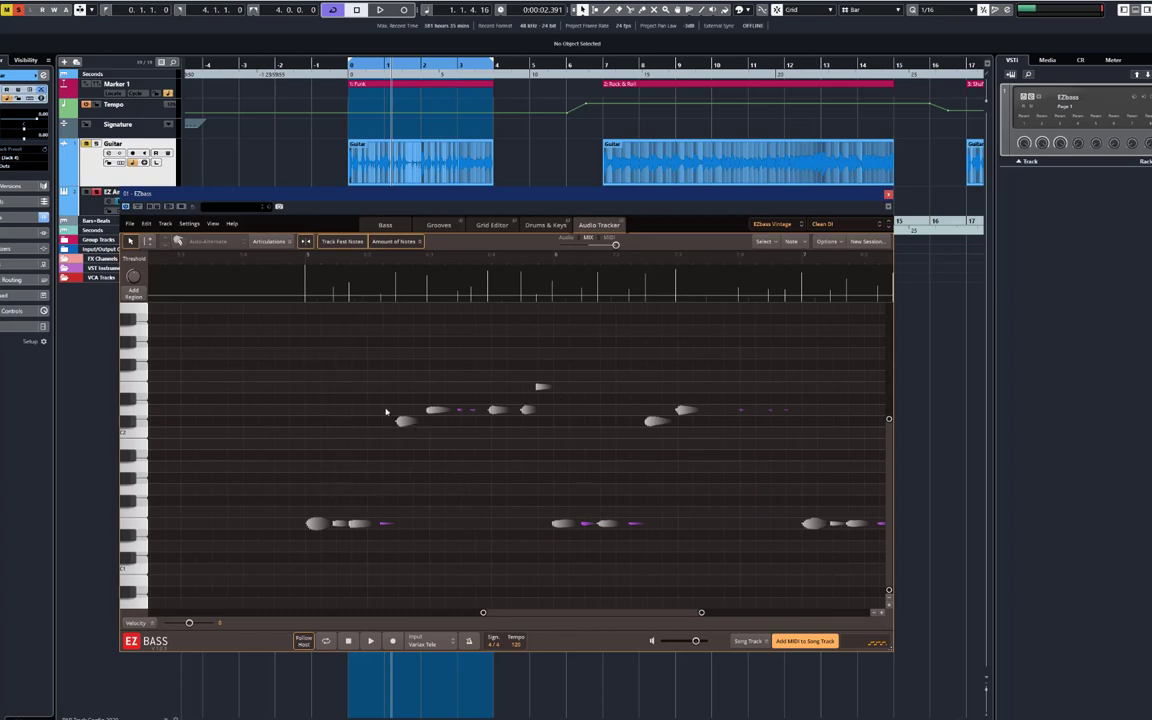
mouse_move(334, 495)
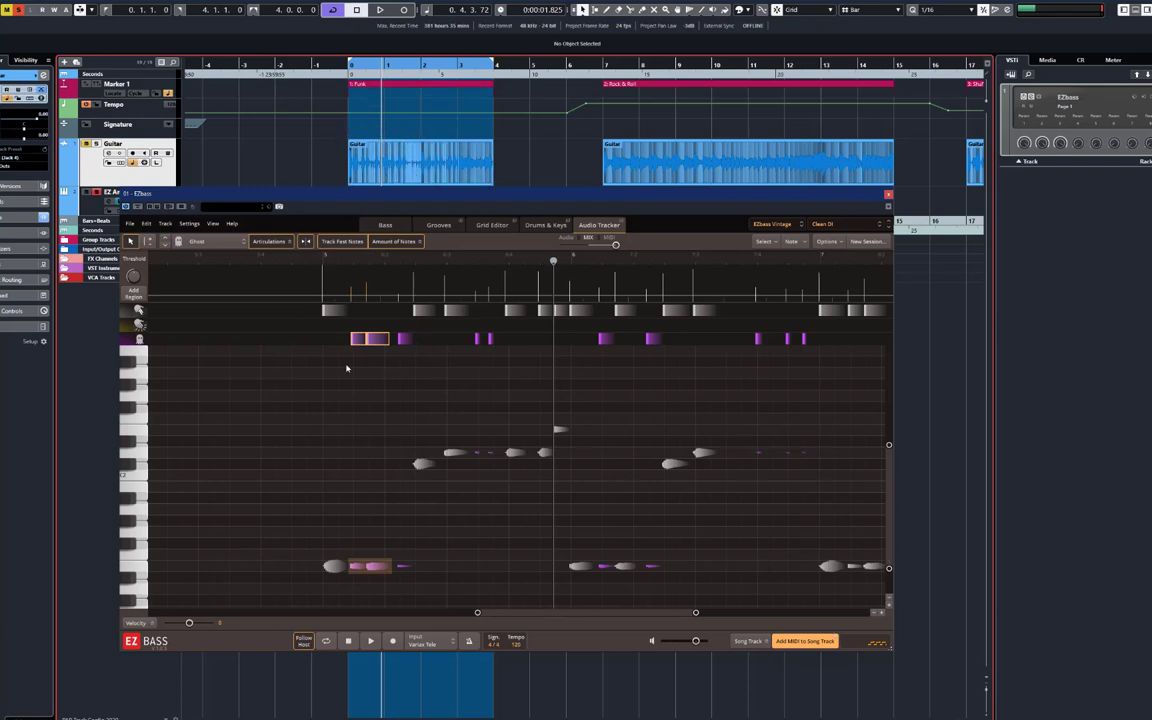
mouse_move(630, 611)
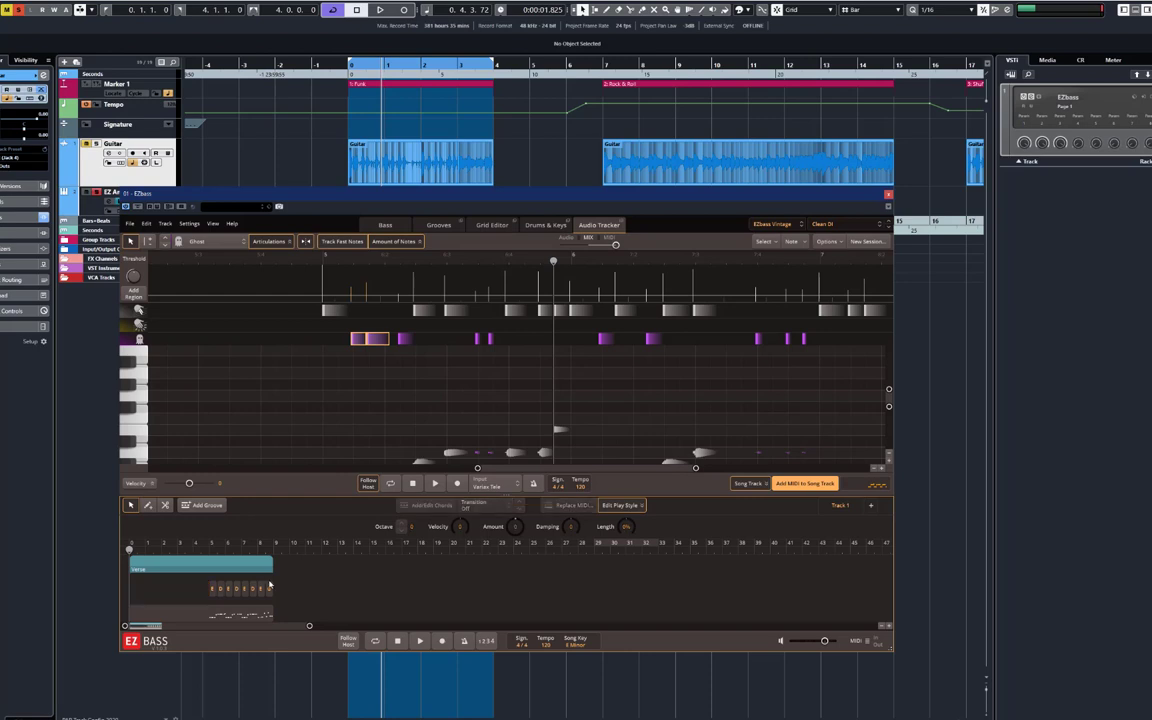
mouse_move(220, 610)
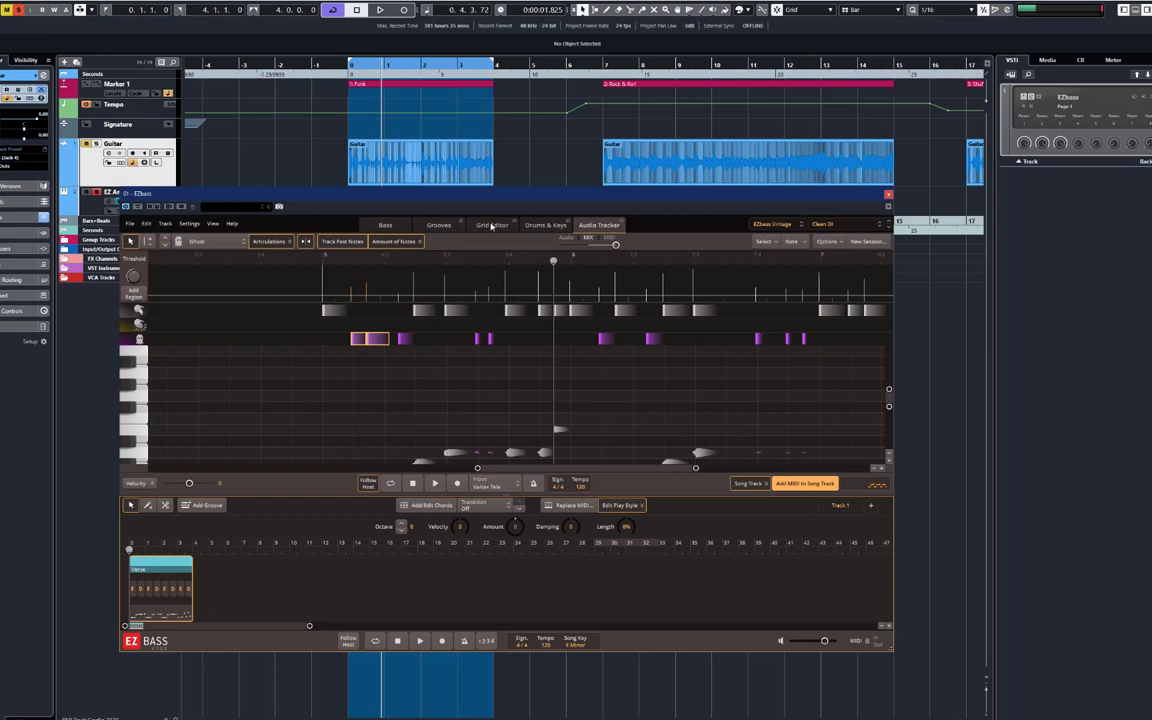
Show the Verse bass notes in the Grid Editor and start playback.
left_click(492, 224)
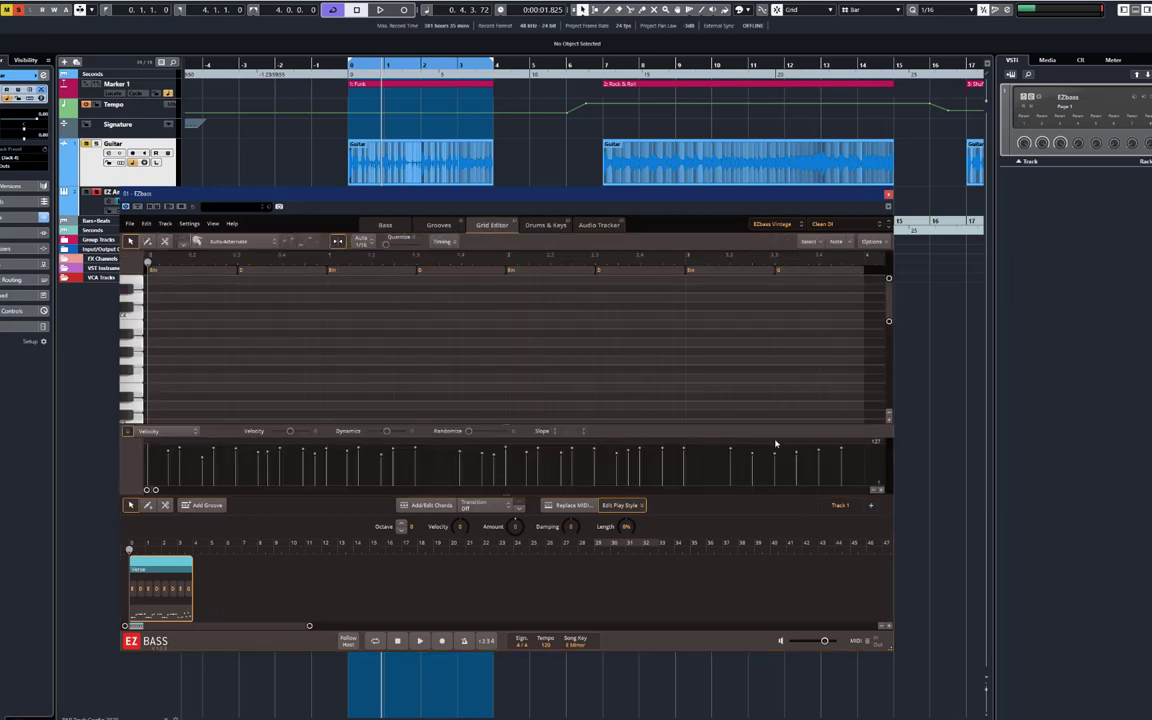
mouse_move(129, 434)
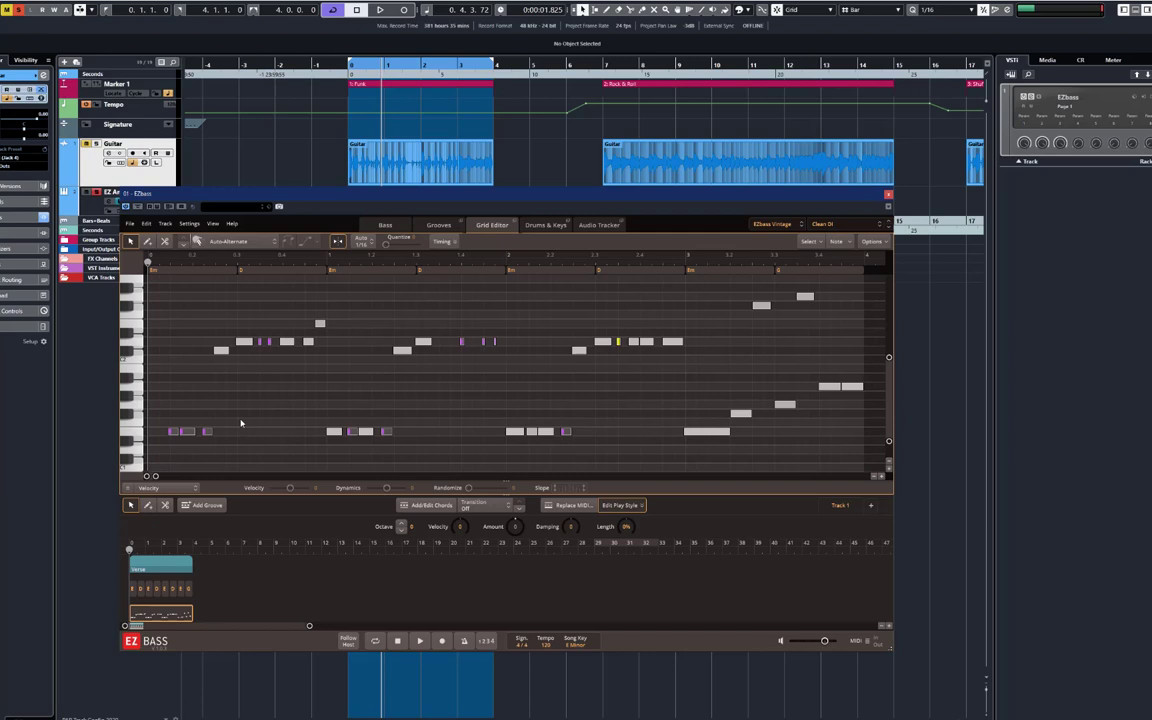
mouse_move(255, 385)
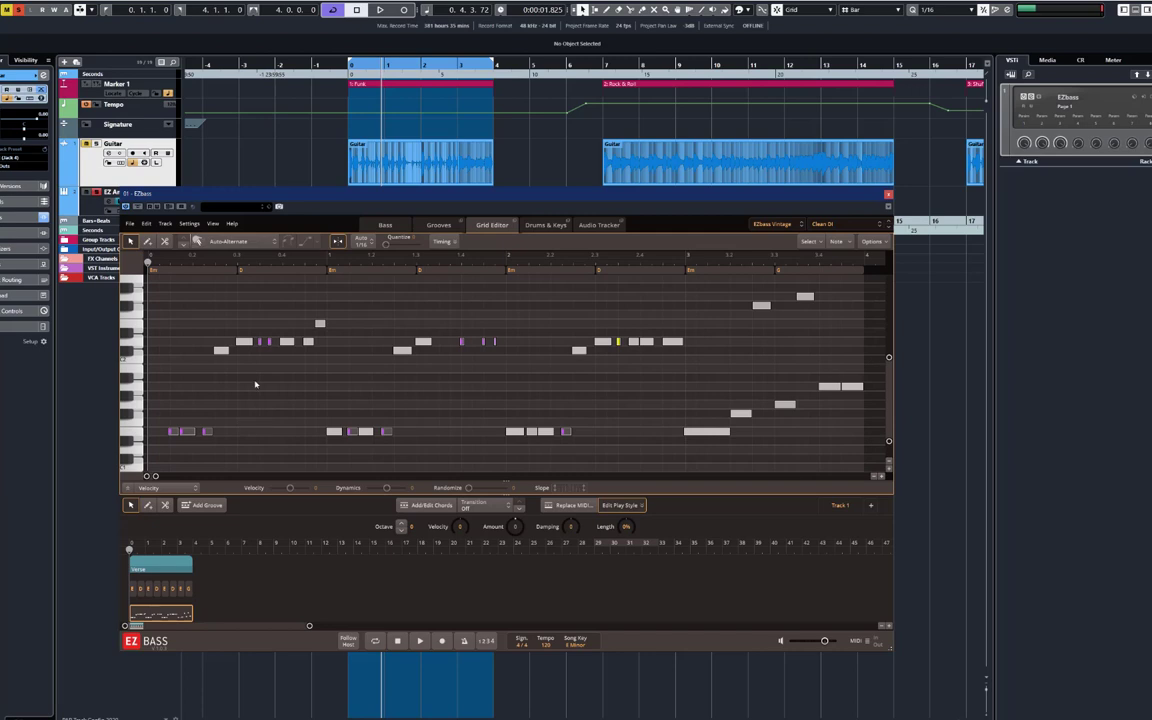
mouse_move(163, 261)
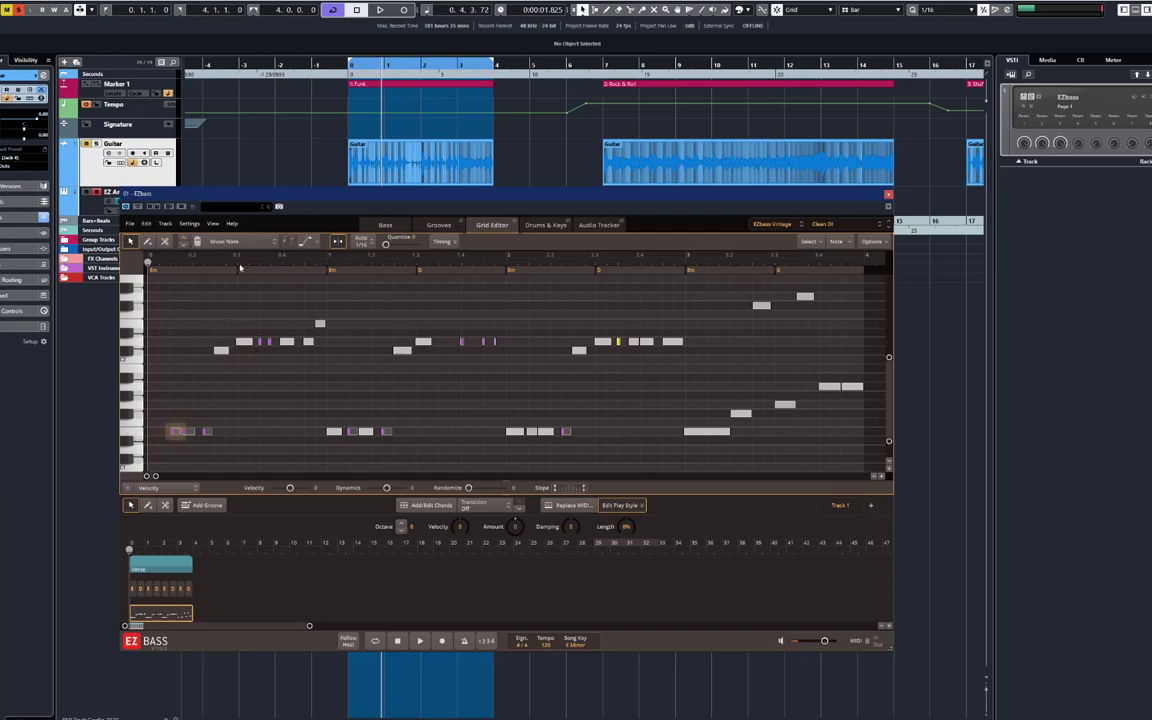
left_click(419, 640)
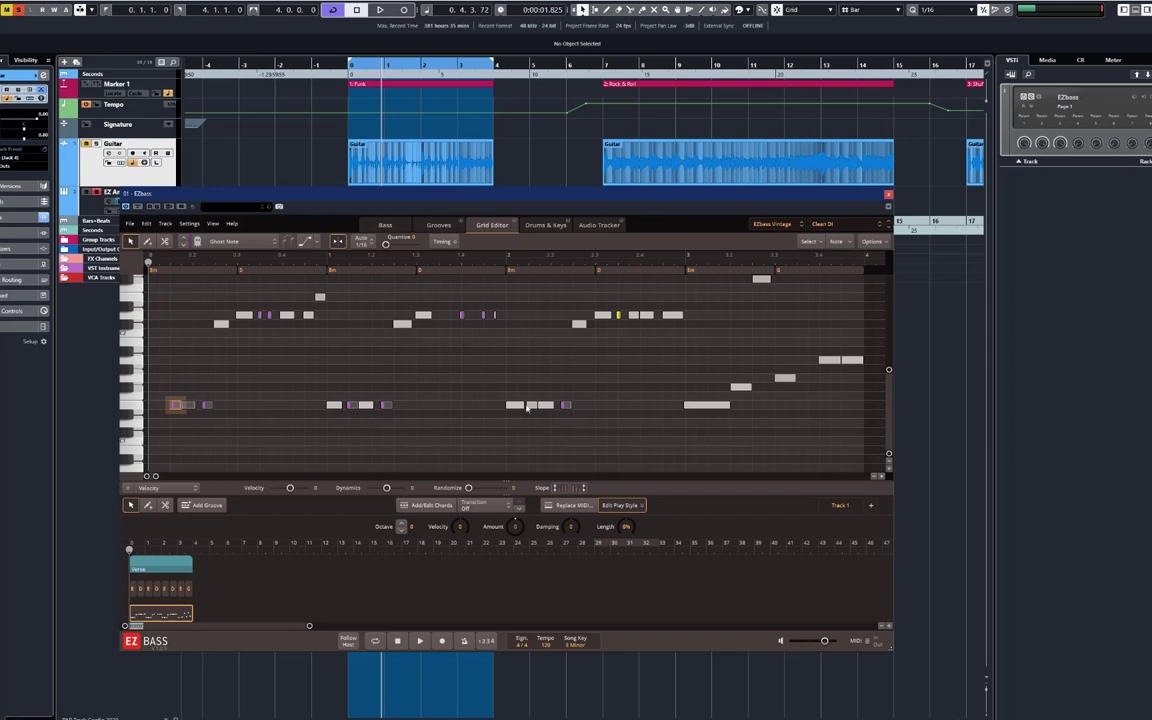
mouse_move(218, 375)
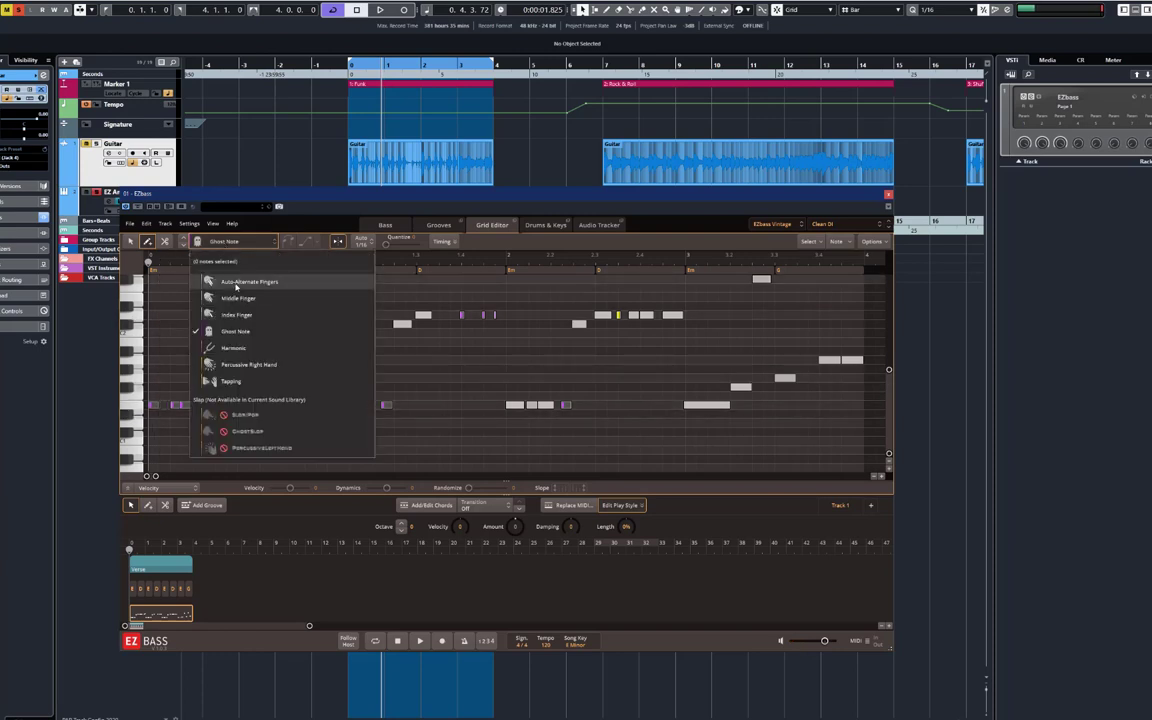
Set the selected opening notes' play style to Auto-Alternate Fingers.
left_click(250, 281)
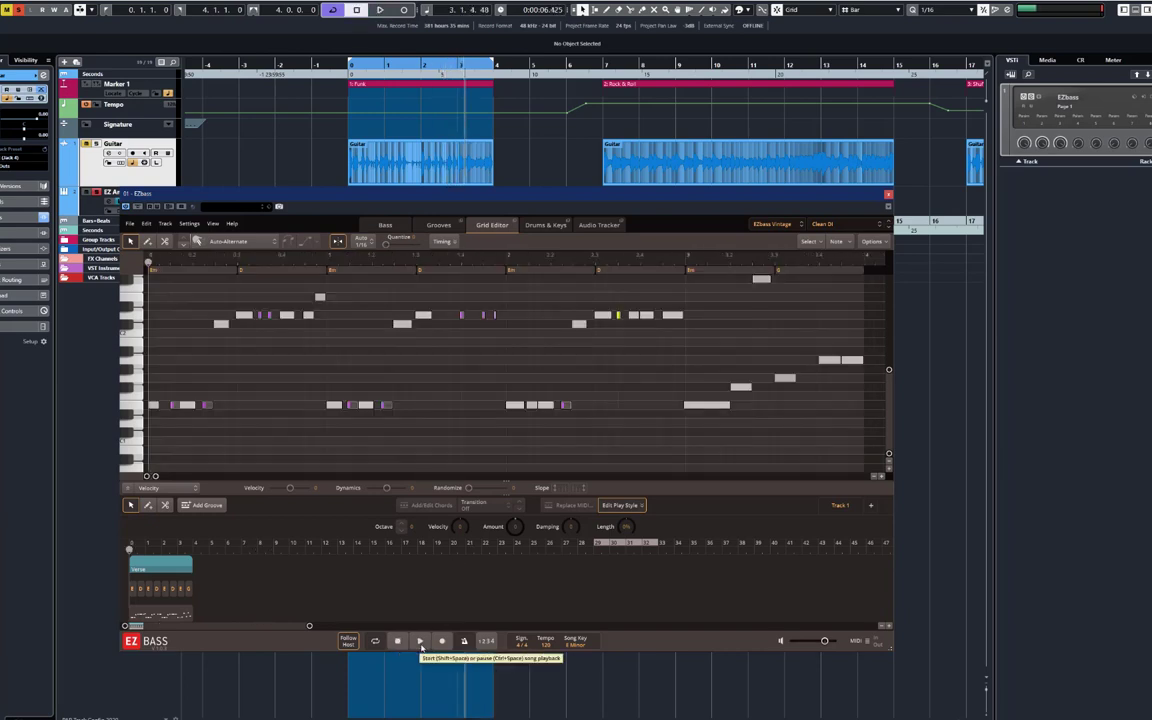
Play back the edited Verse part, then show the EZbass bass instrument page.
left_click(419, 640)
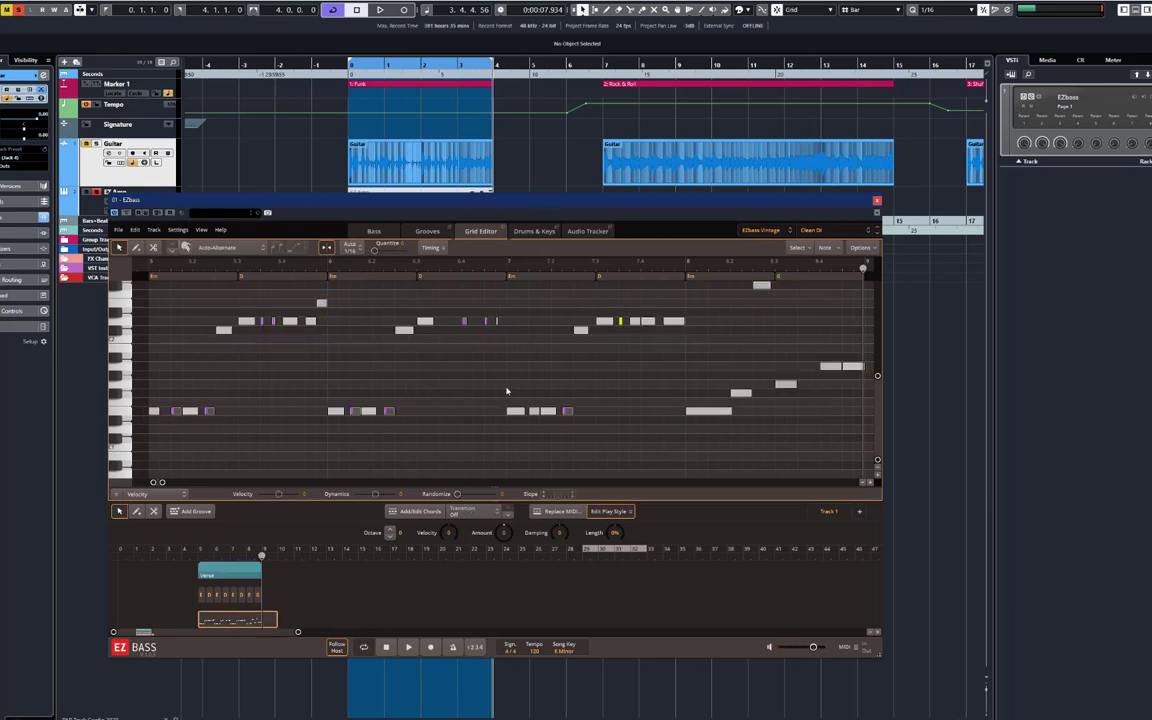
left_click(217, 247)
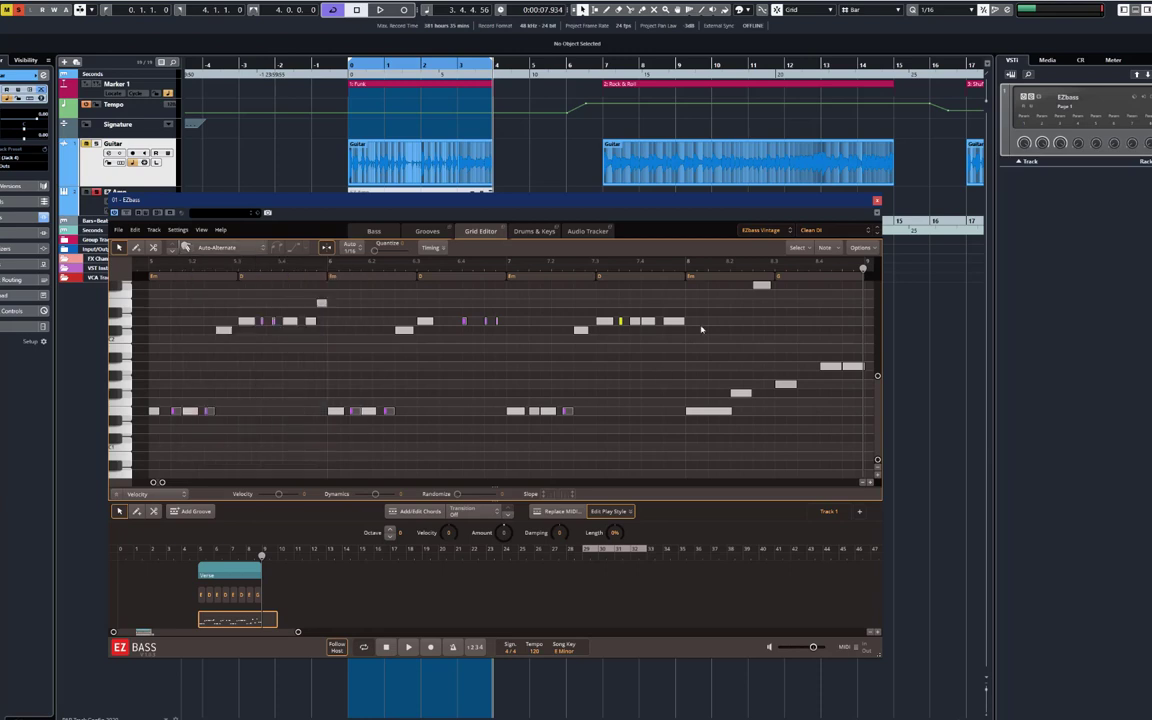
left_click(374, 231)
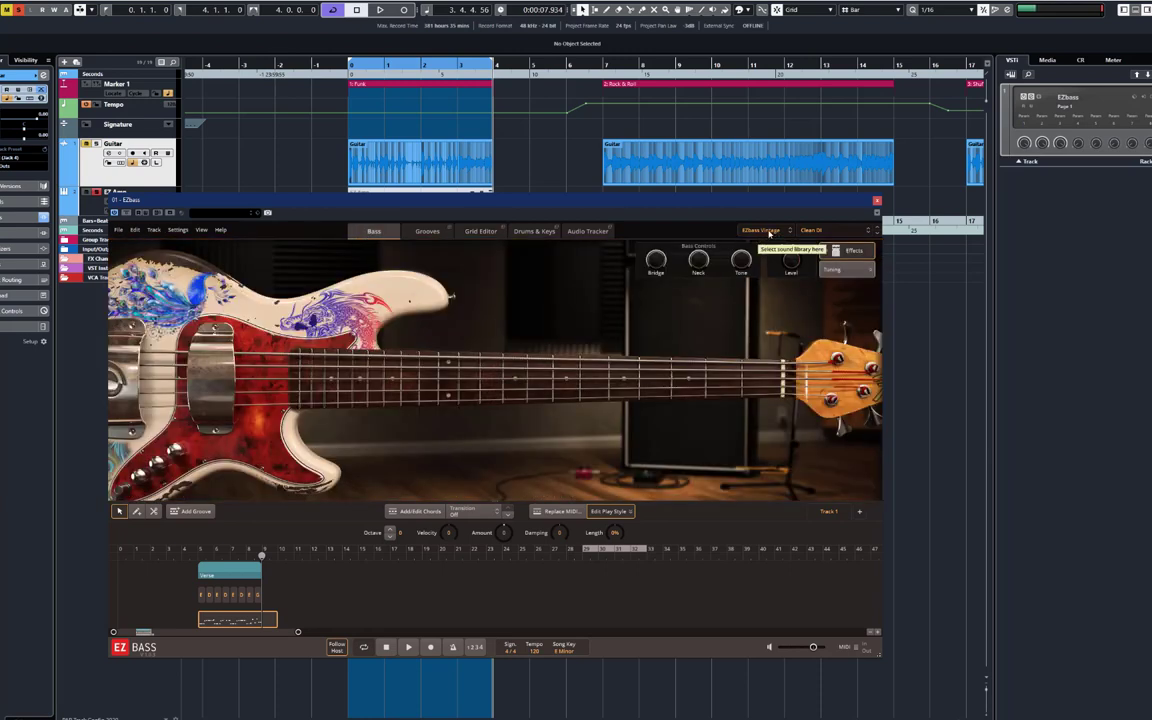
Load the EZbass Modern library, Modern Funk 2 groove and PAP Modern Funk preset.
left_click(762, 230)
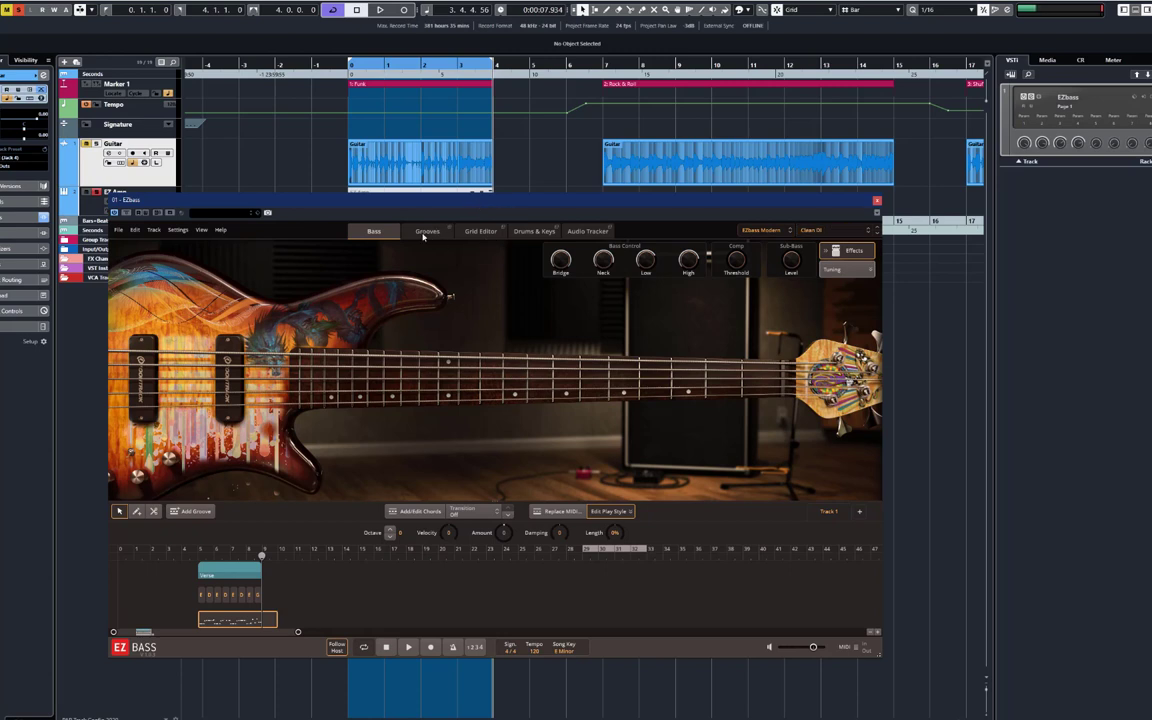
left_click(427, 231)
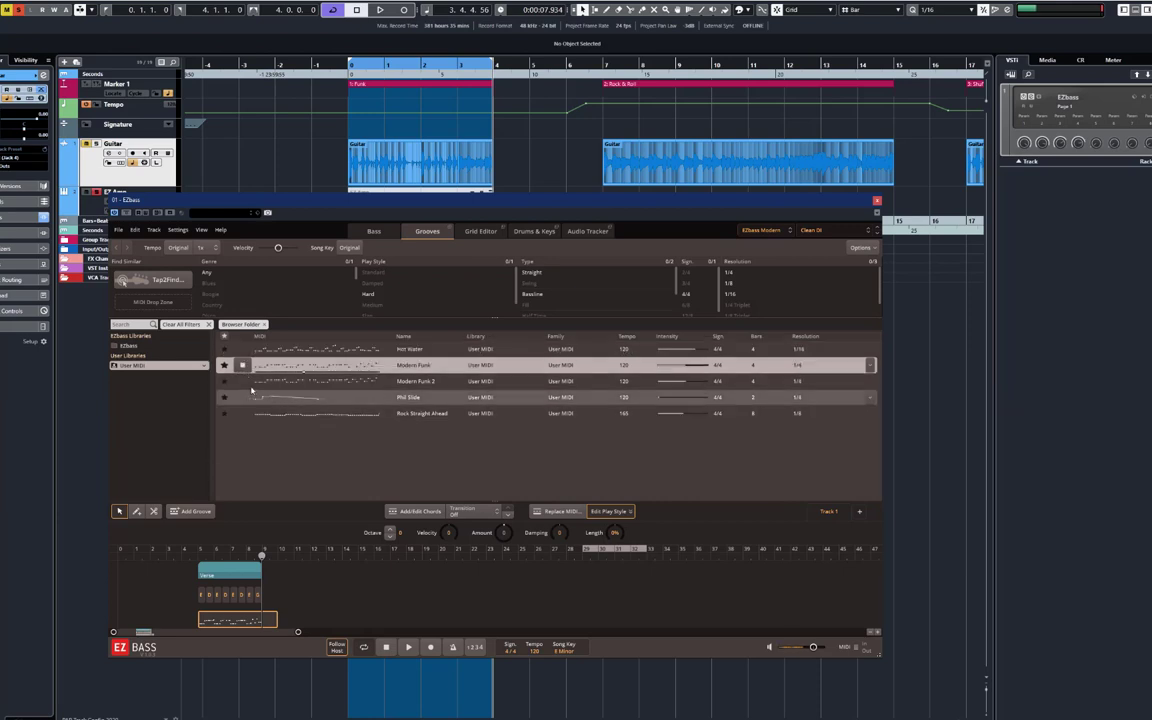
left_click(416, 381)
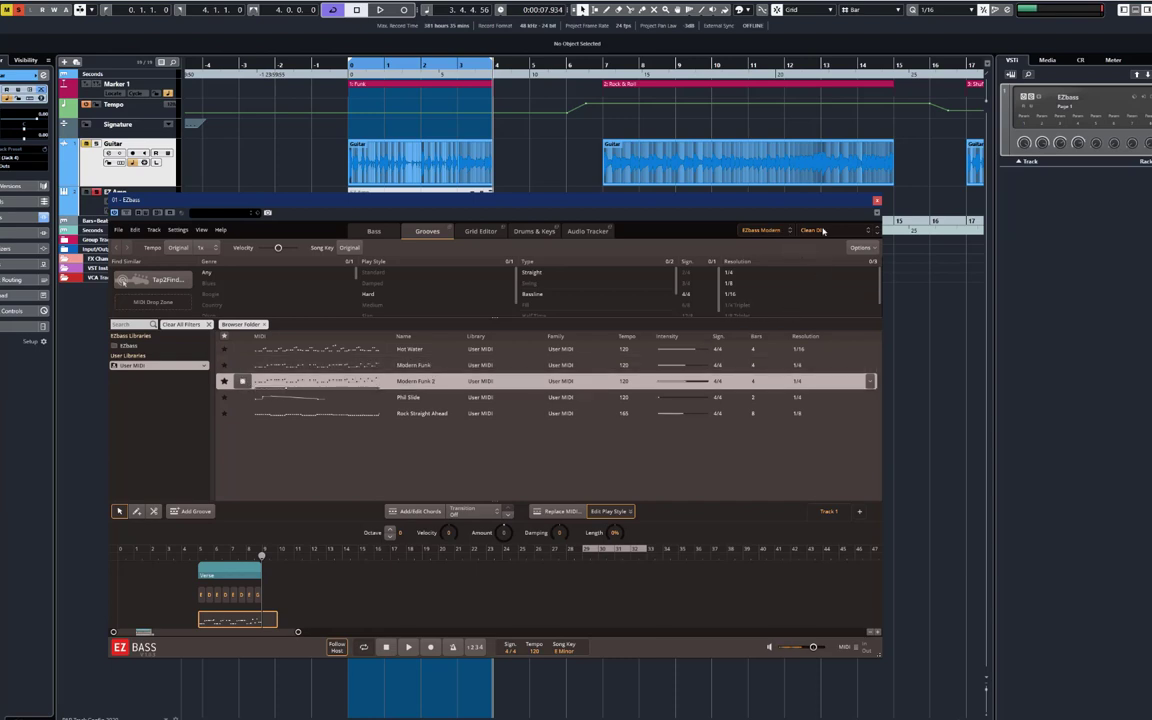
left_click(810, 230)
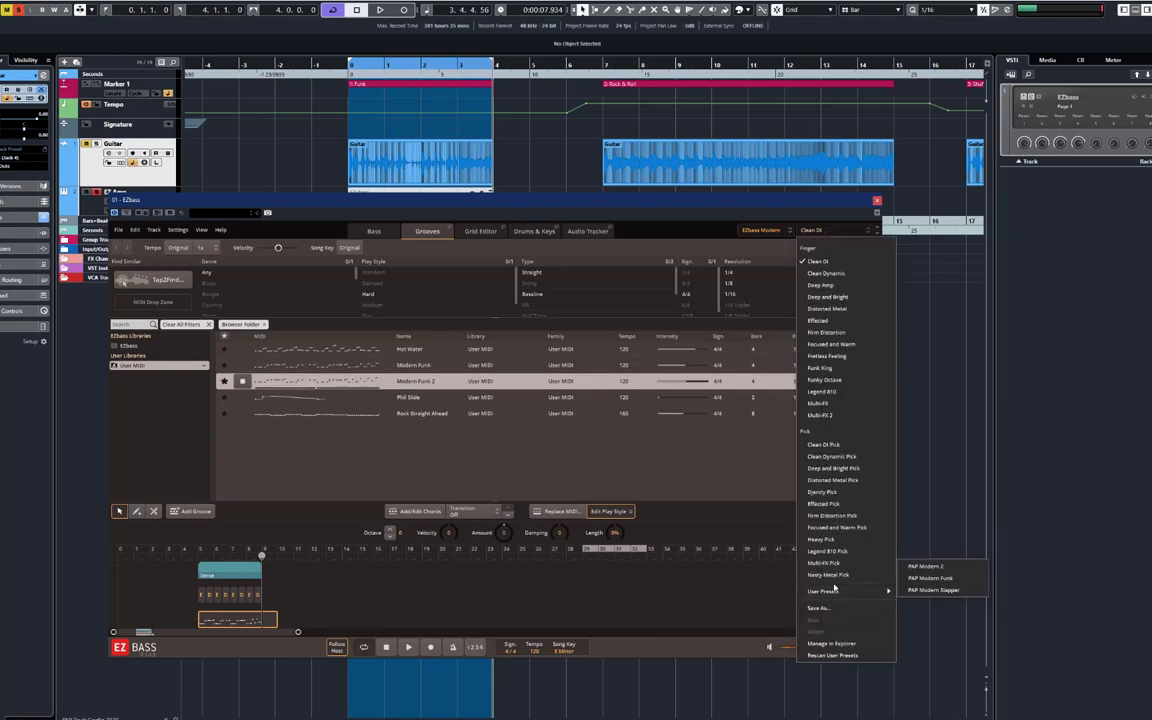
left_click(929, 578)
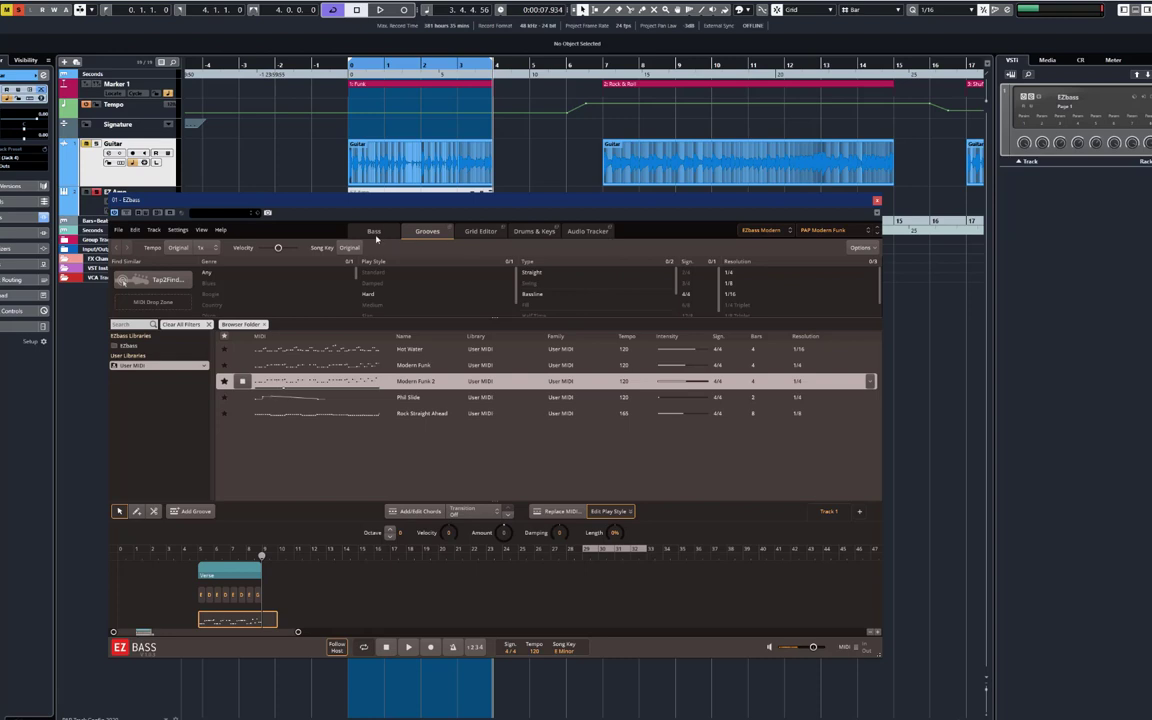
Switch back to the Vintage bass with Clean DI and reopen the grooves list.
left_click(373, 231)
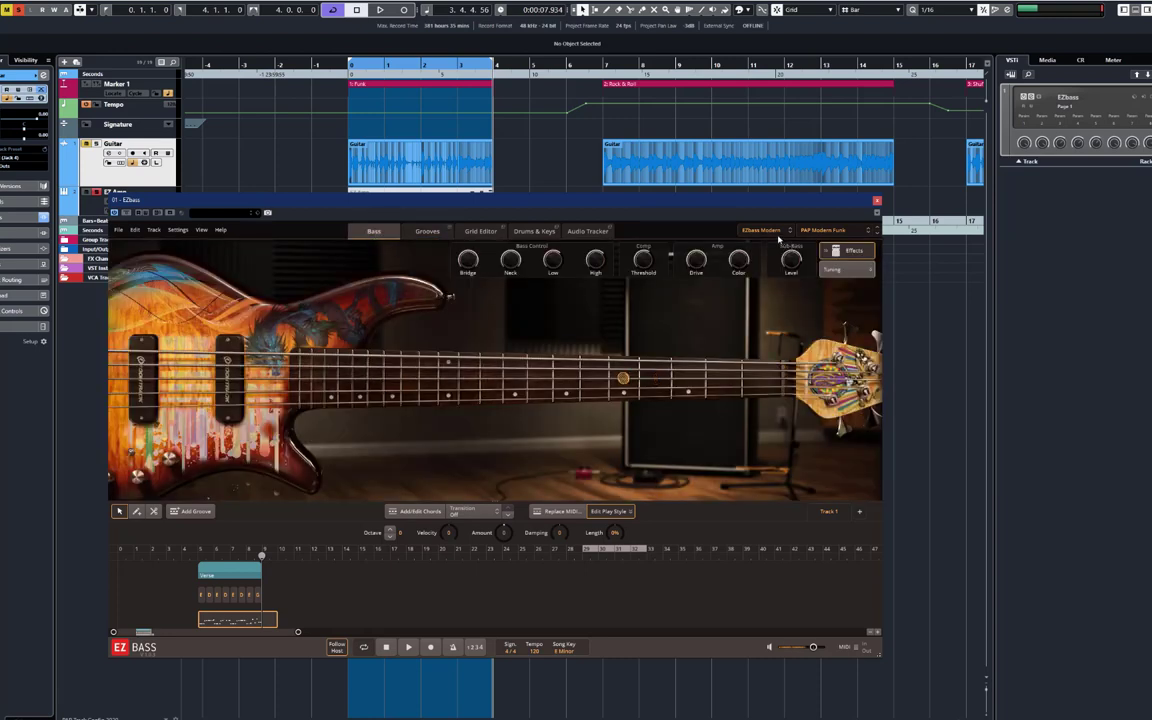
left_click(822, 230)
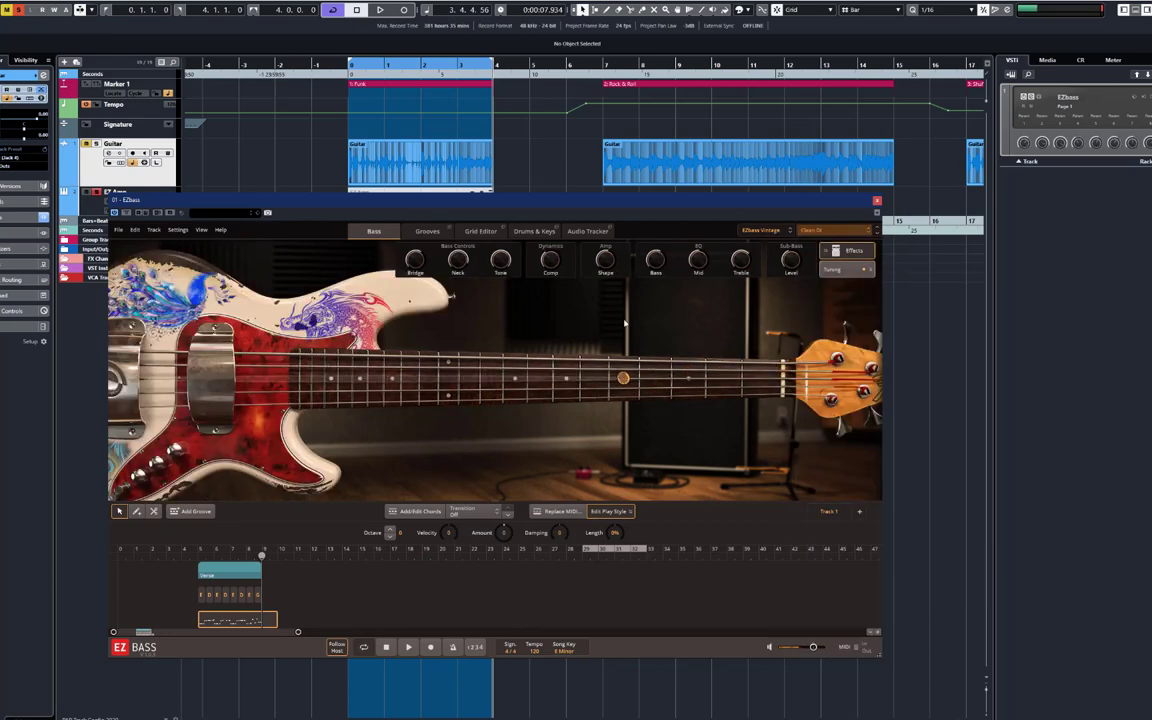
left_click(427, 231)
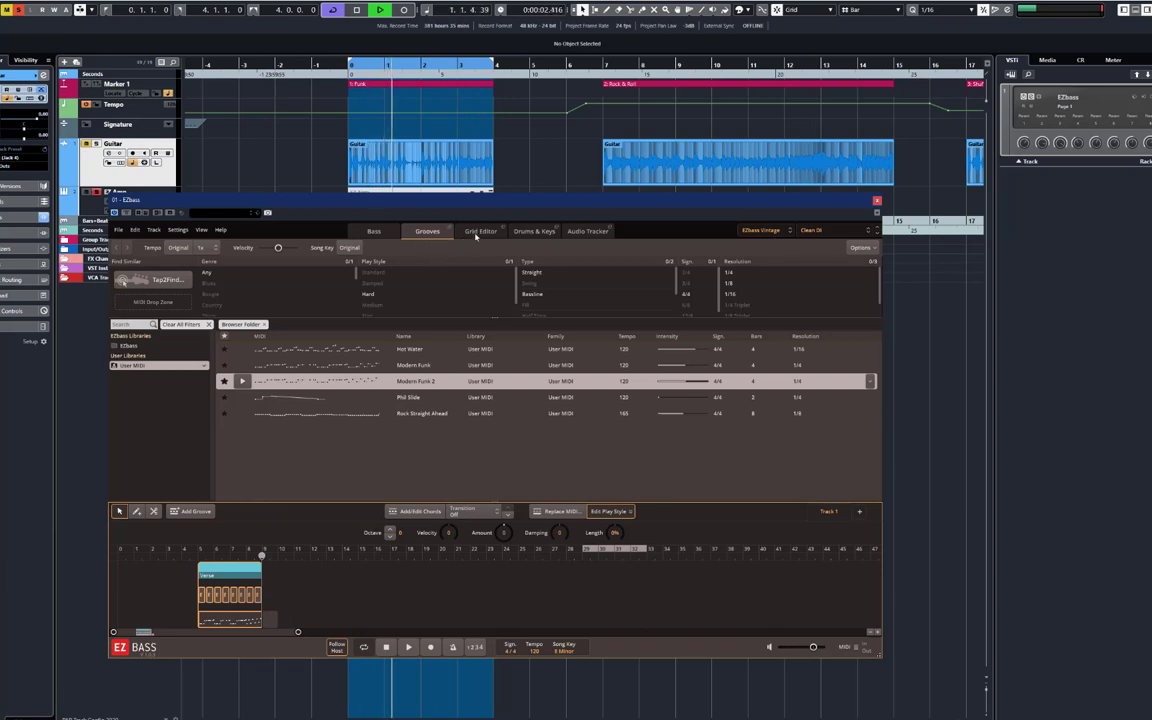
Check the Verse part's notes on the grid, then place the Phil Slide groove at bar 17.
left_click(481, 231)
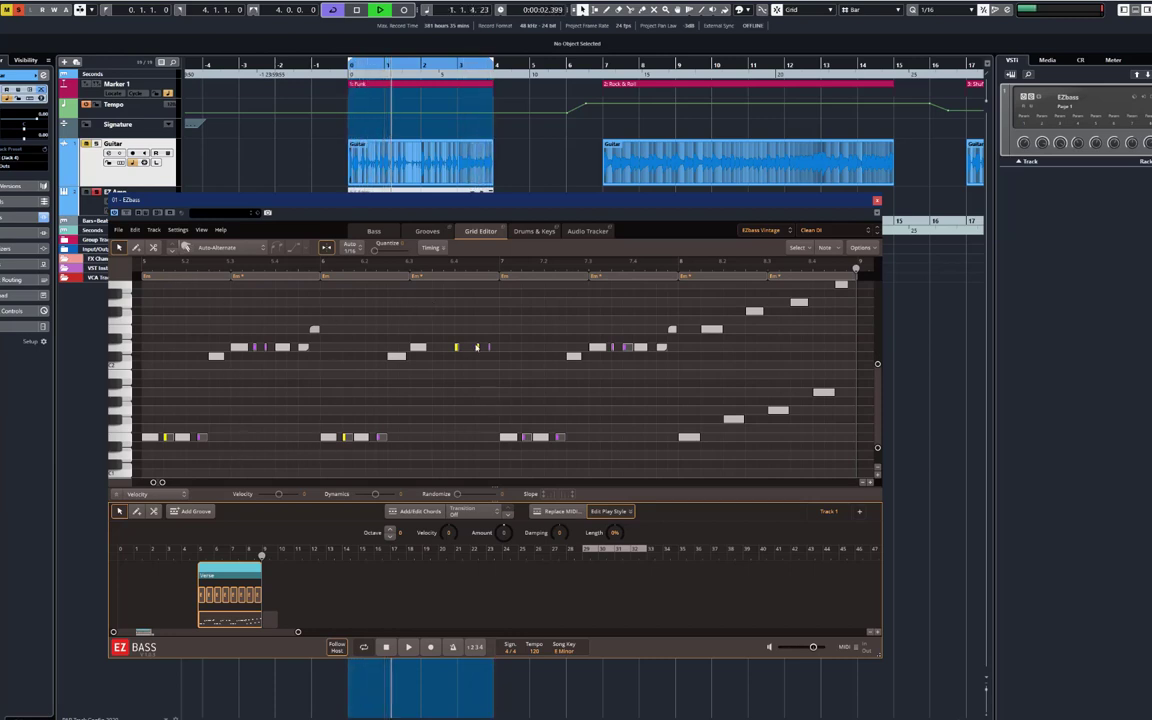
left_click(408, 647)
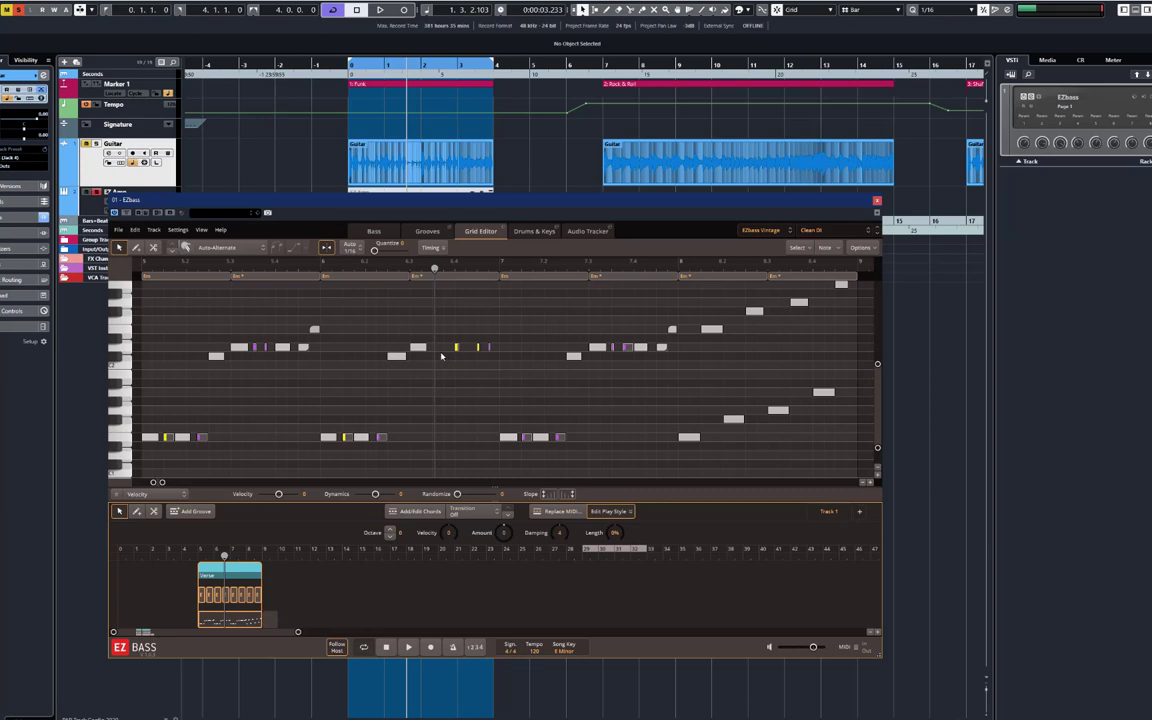
mouse_move(543, 320)
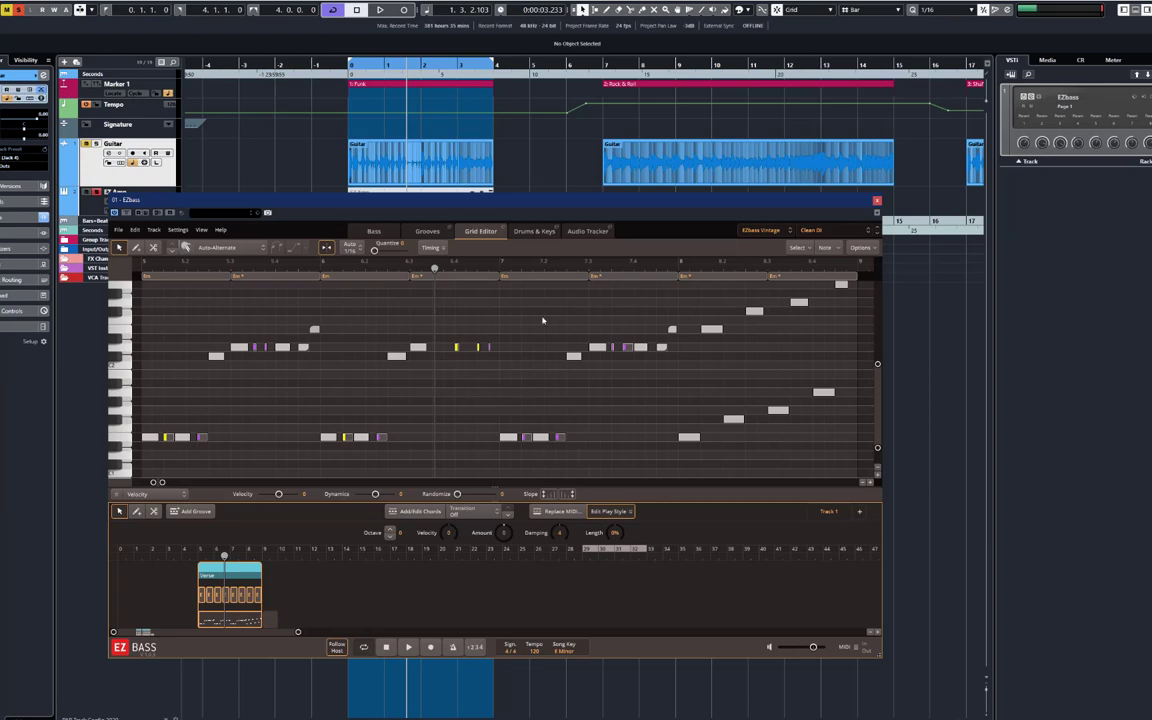
mouse_move(733, 277)
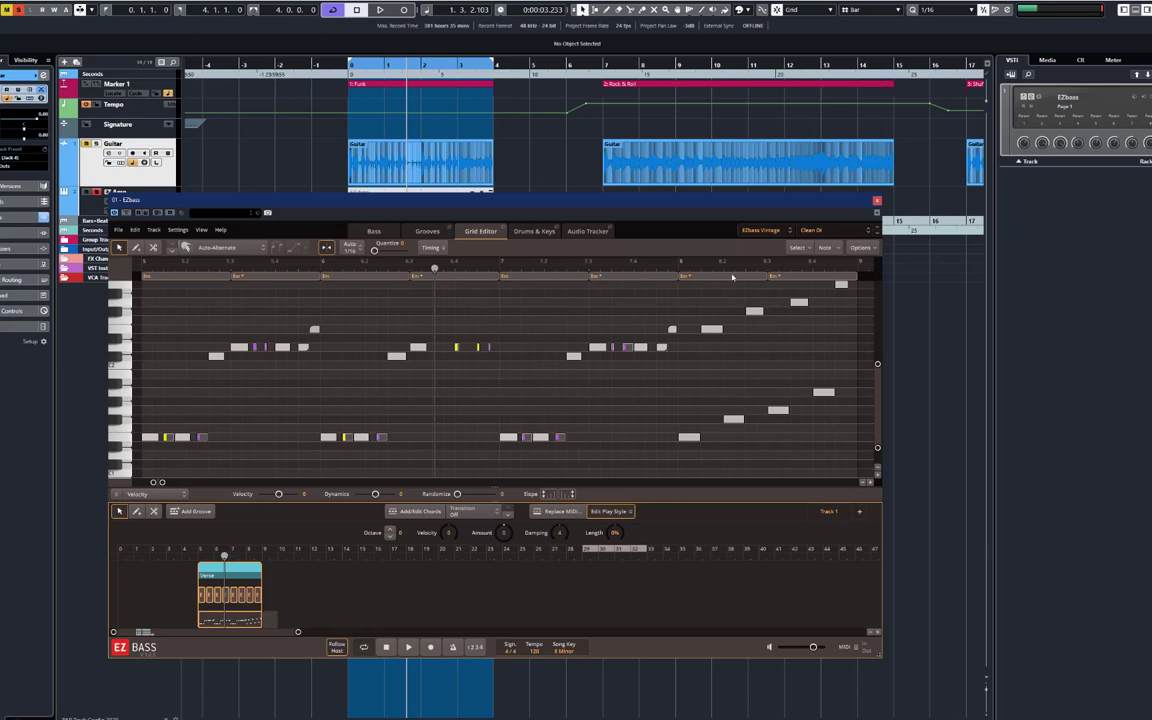
mouse_move(385, 260)
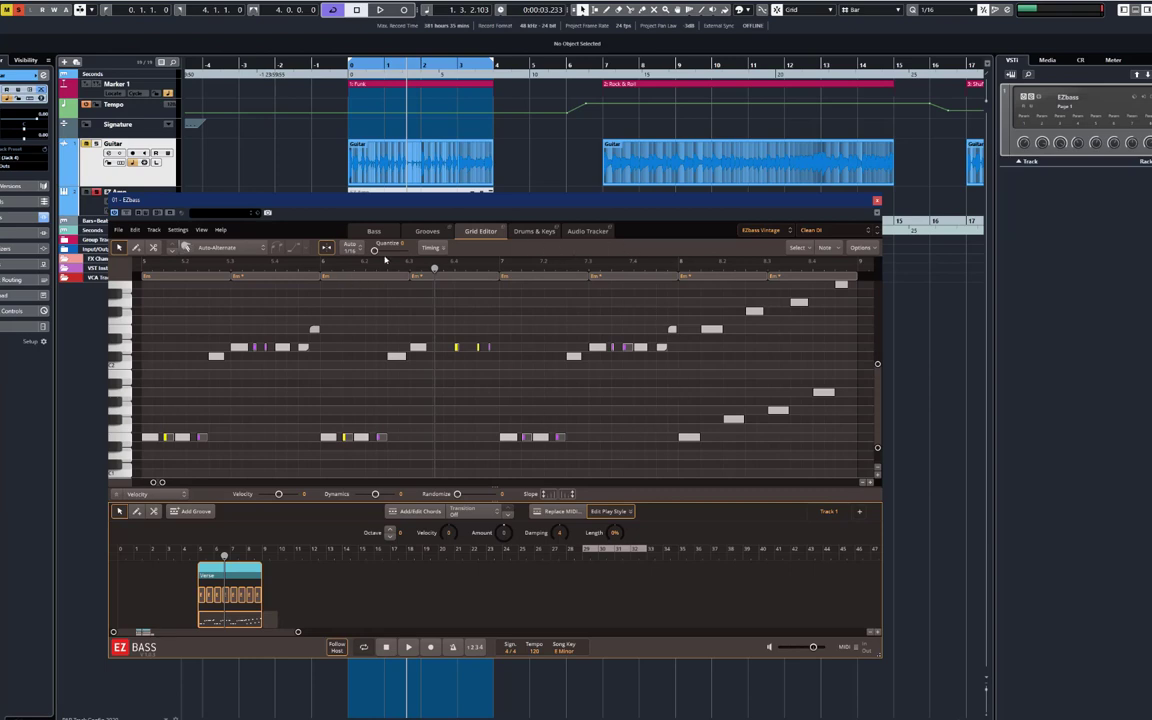
mouse_move(405, 248)
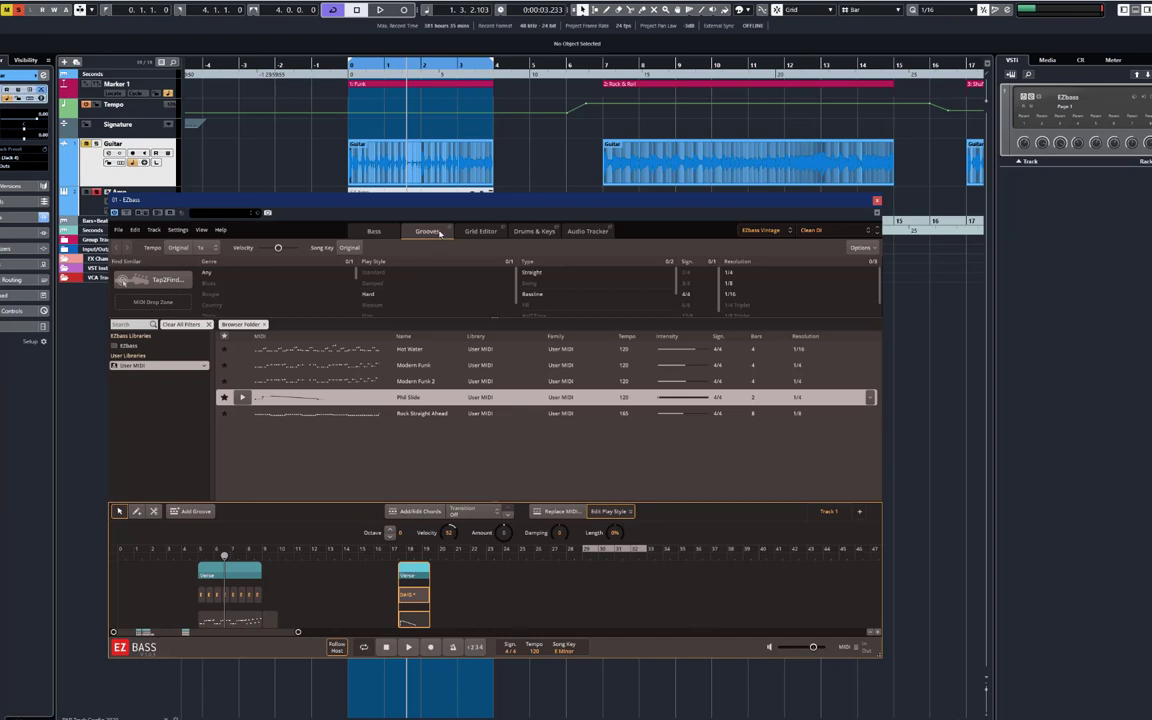
left_click(408, 647)
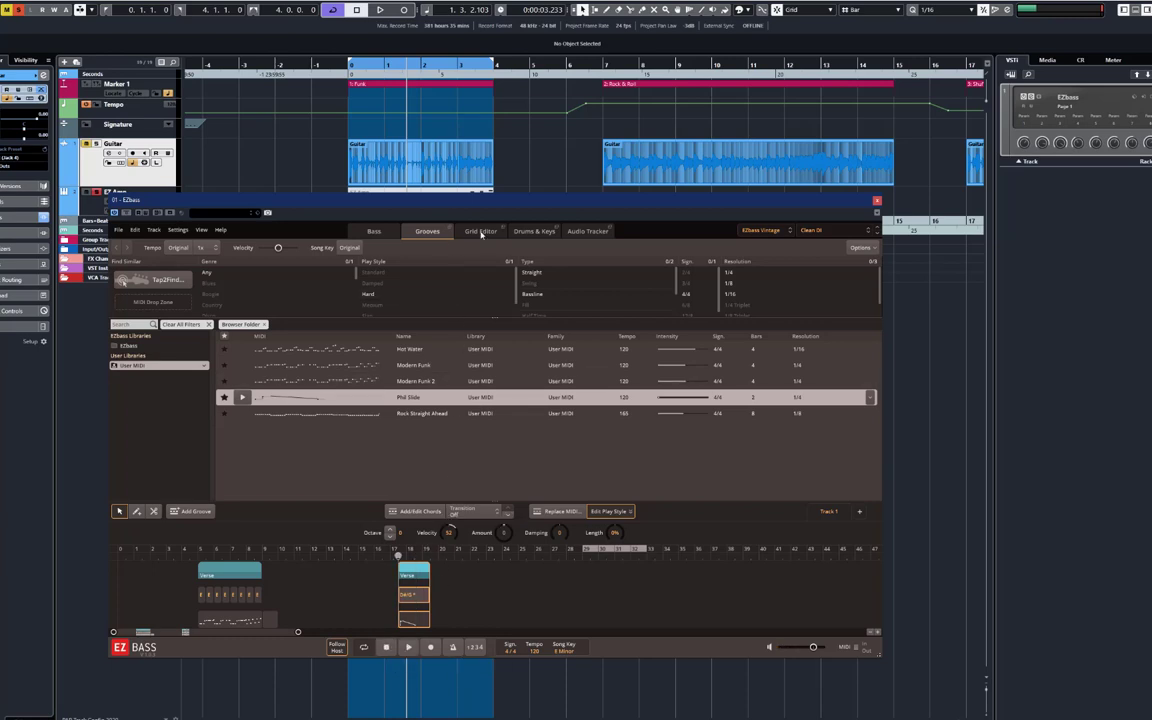
left_click(481, 231)
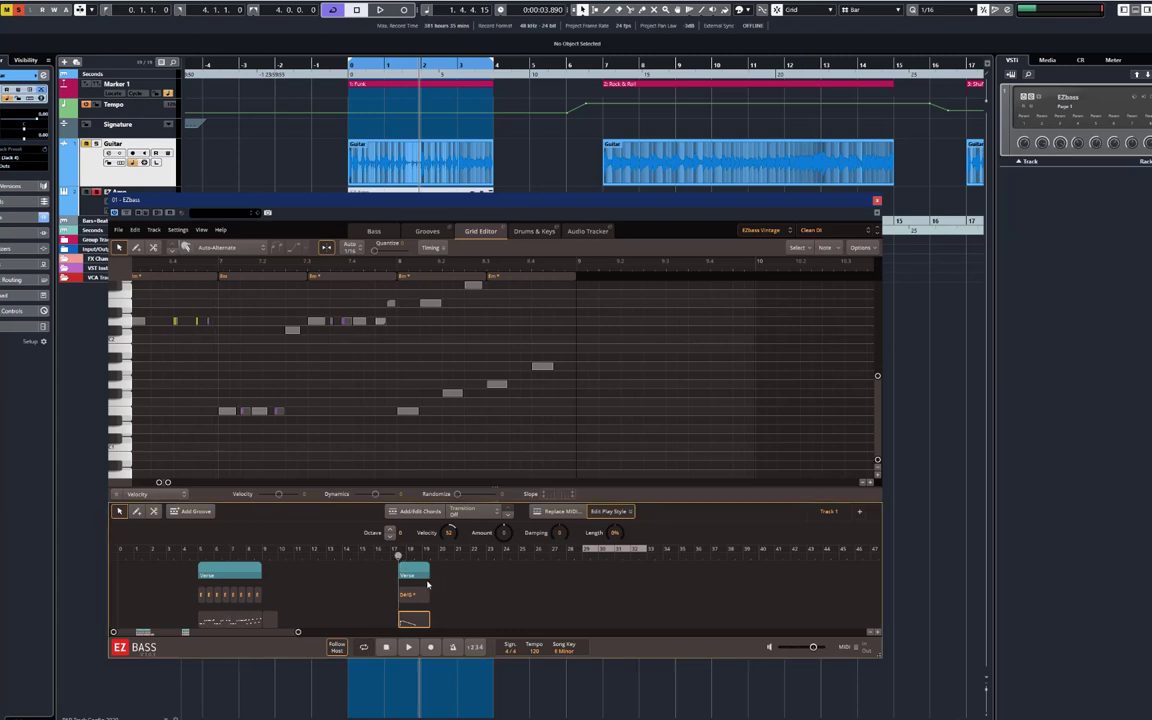
mouse_move(427, 231)
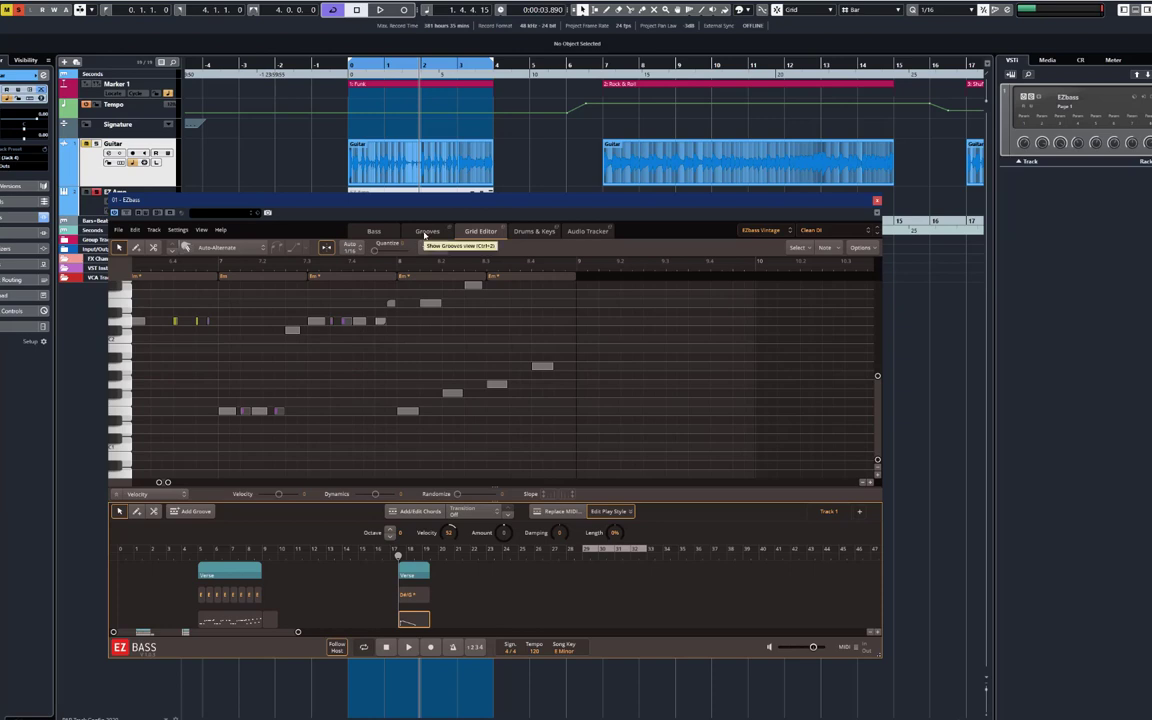
left_click(427, 231)
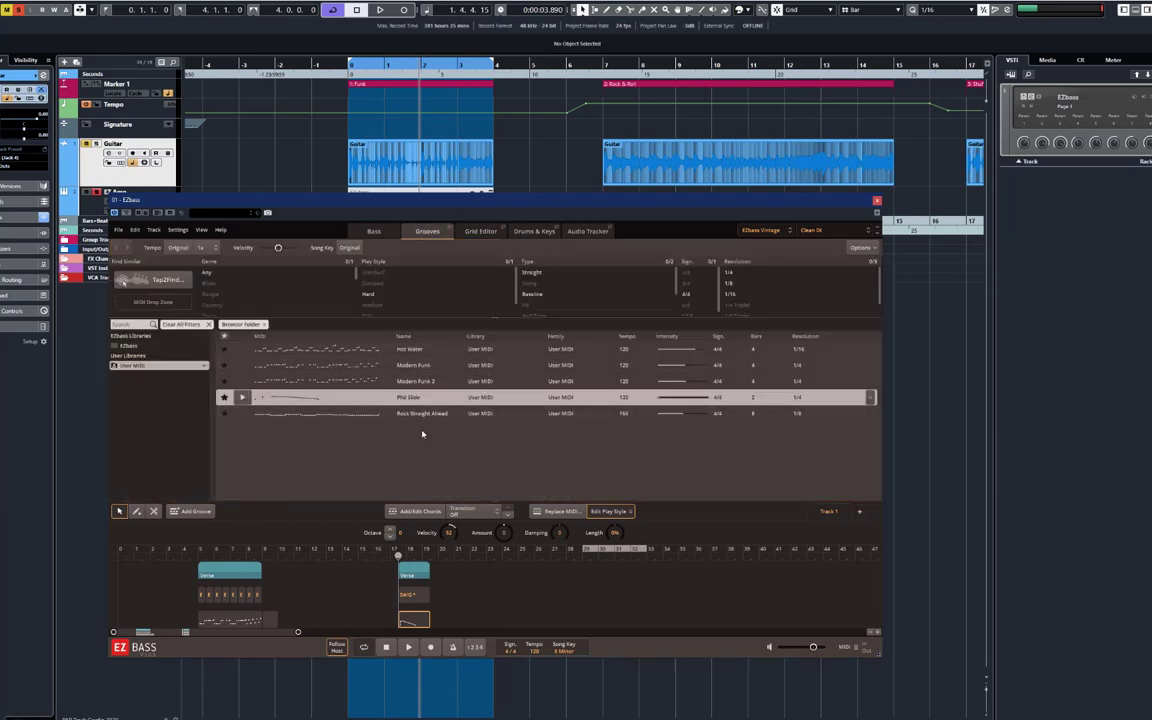
left_click(421, 413)
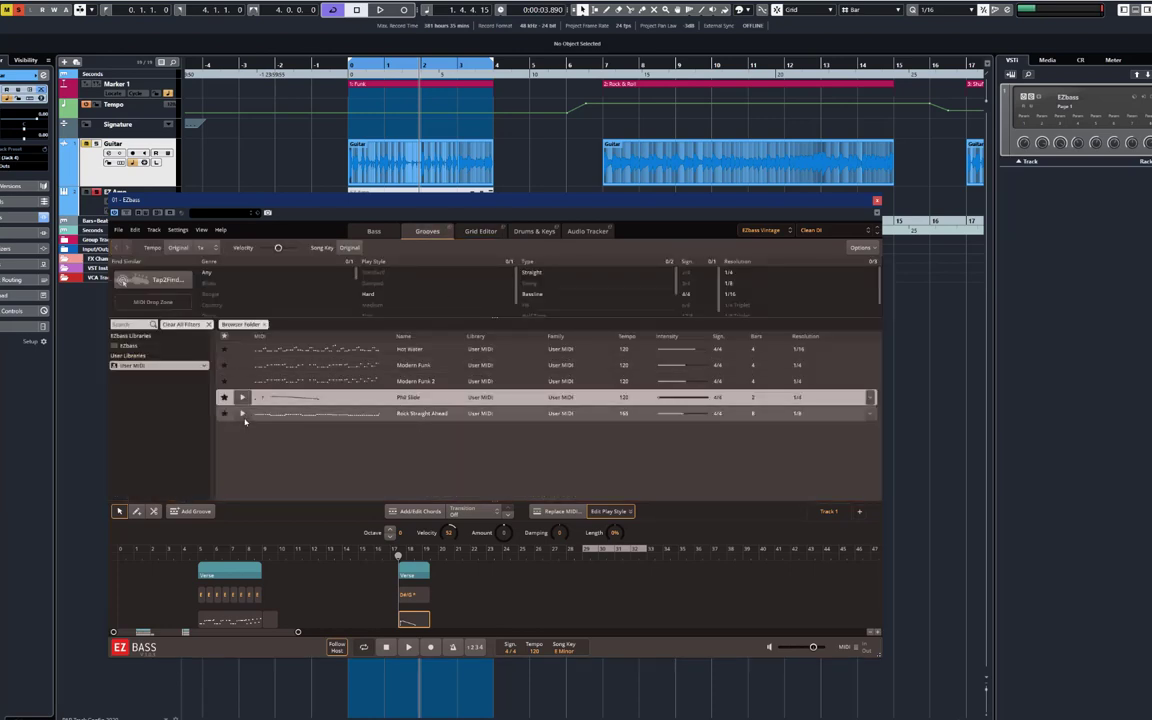
left_click(421, 413)
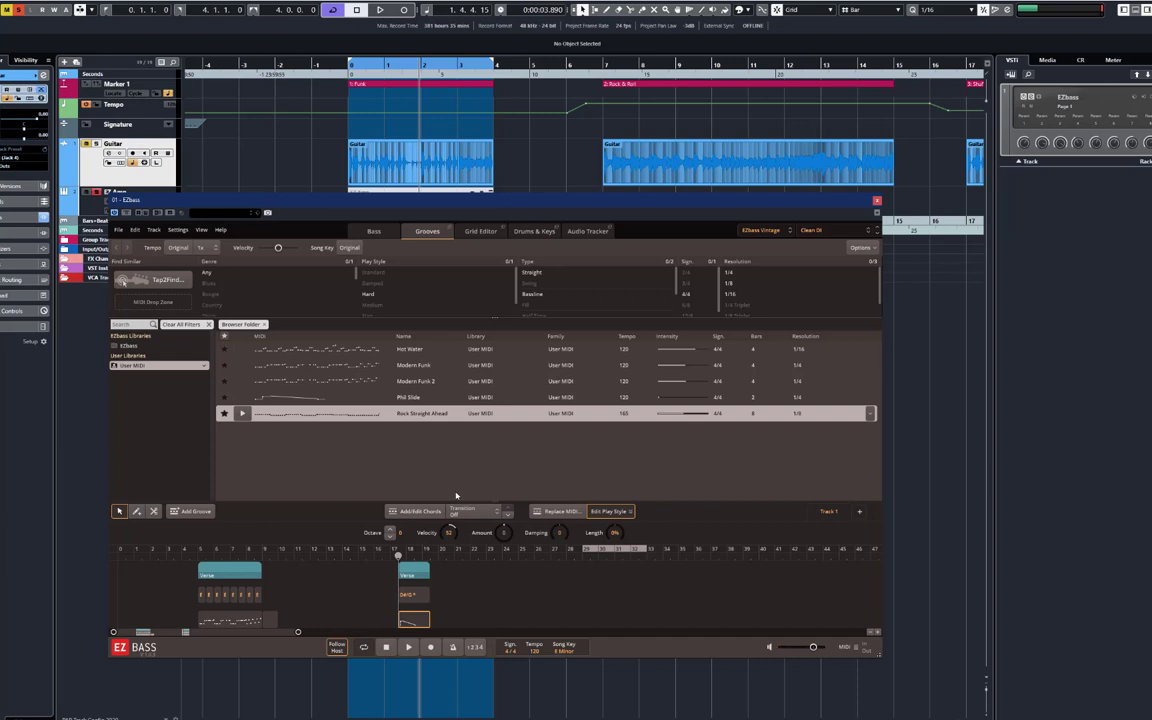
mouse_move(364, 420)
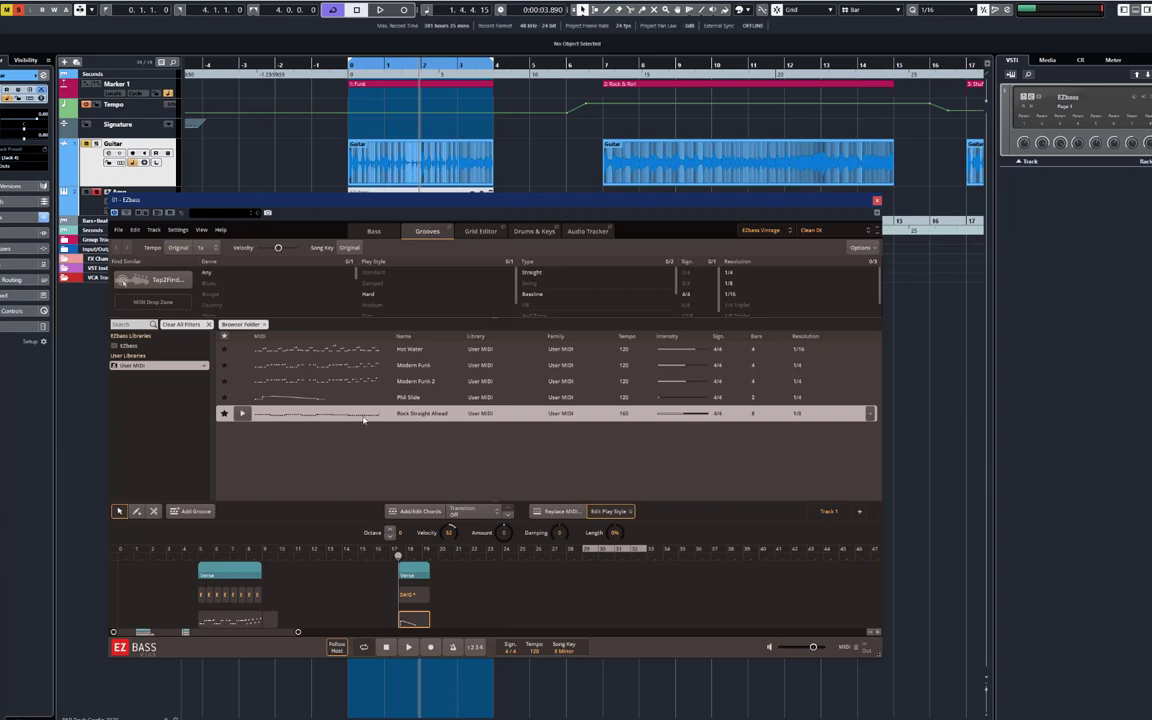
Place the Rock Straight Ahead groove as a Chorus part, replacing the short Phil Slide part.
left_click(408, 647)
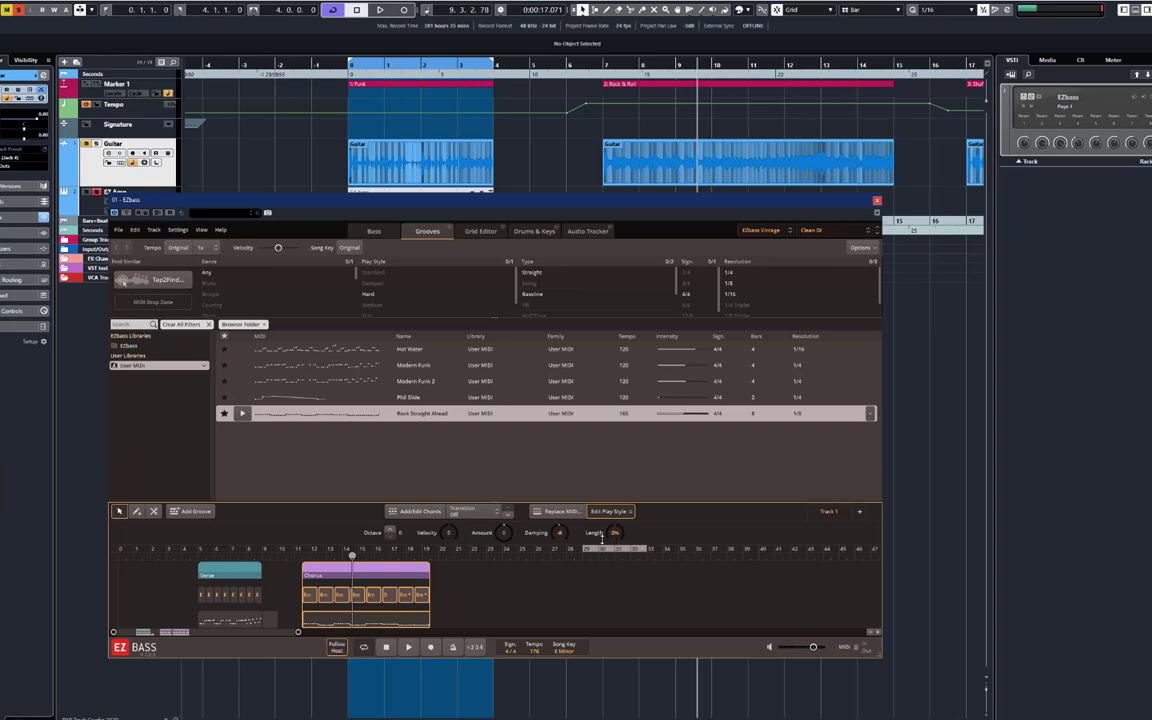
Show the Chorus part's steady run of repeated bass notes in the Grid Editor.
left_click(481, 231)
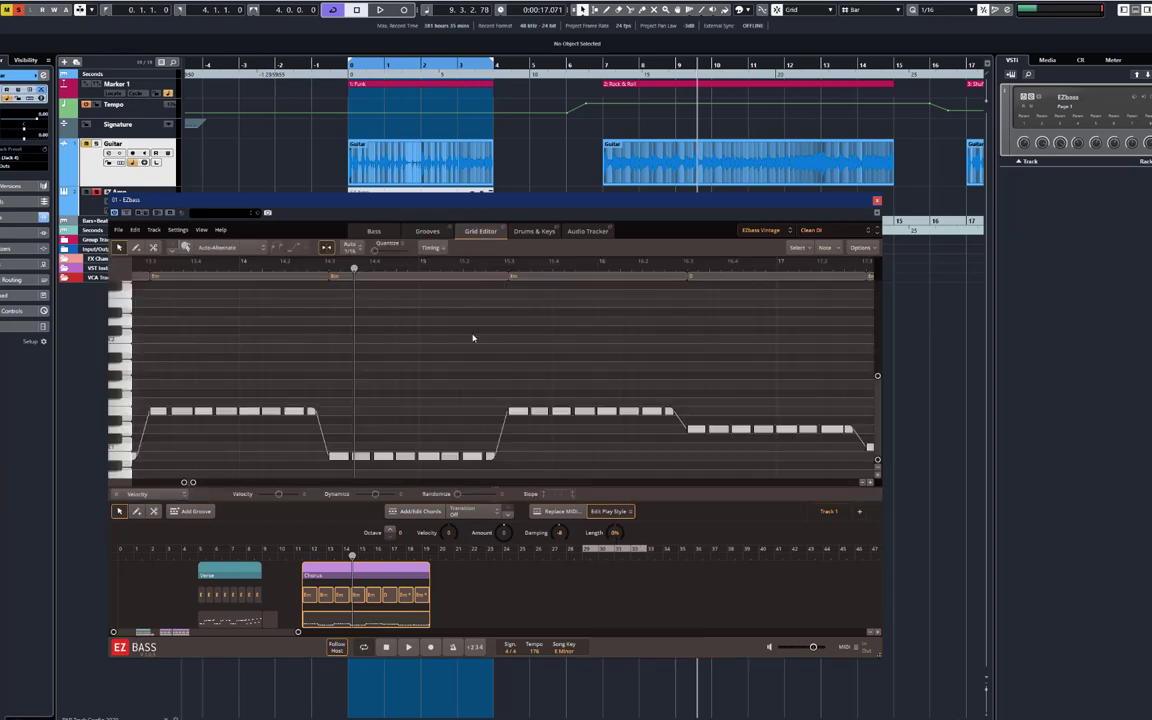
mouse_move(660, 503)
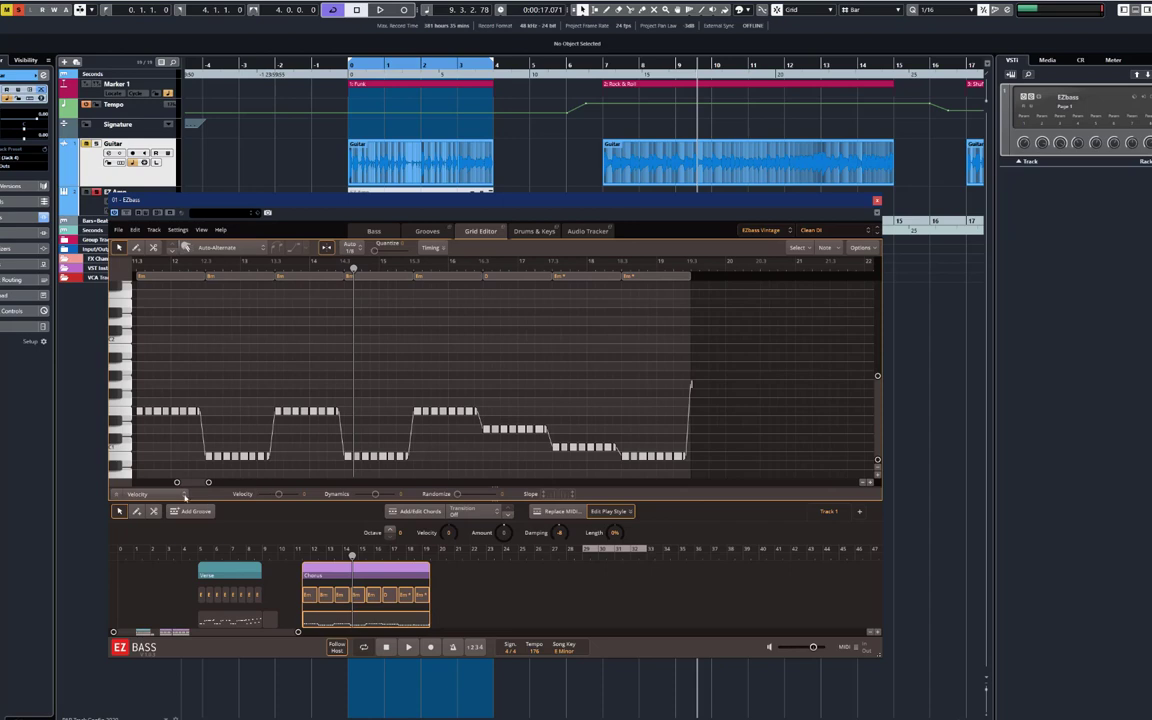
mouse_move(266, 418)
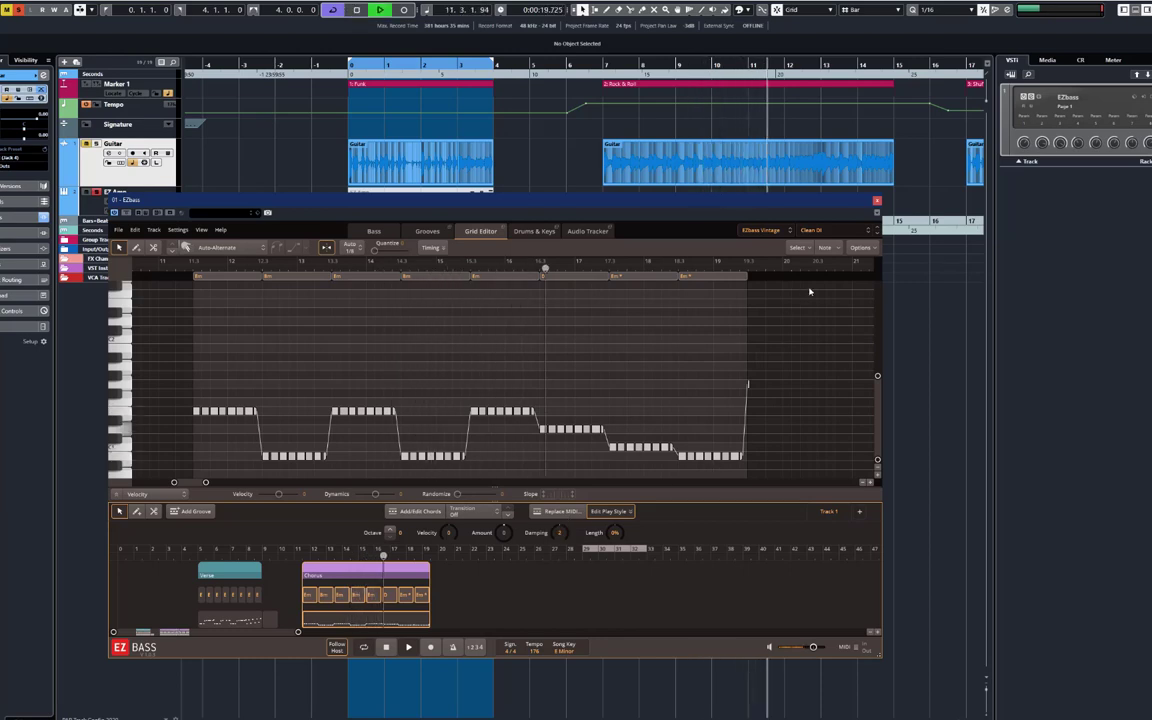
Try the Clean DI Pick tone preset, then settle on Direct Line EQ Pick.
left_click(810, 230)
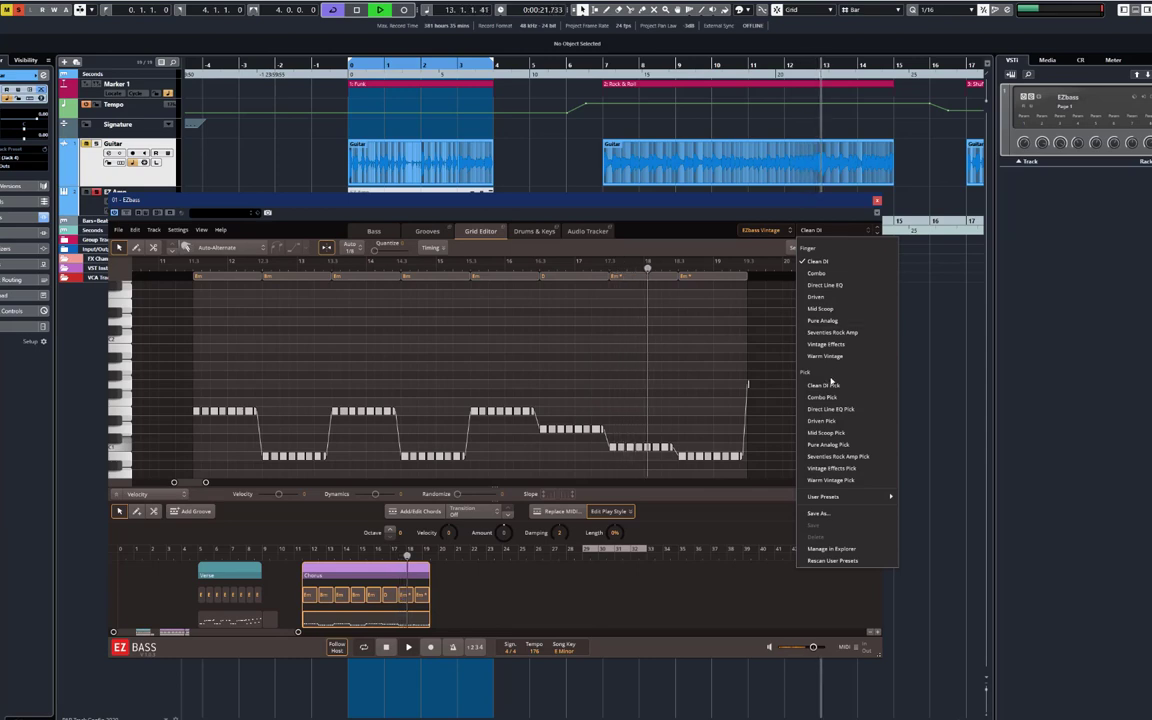
left_click(824, 385)
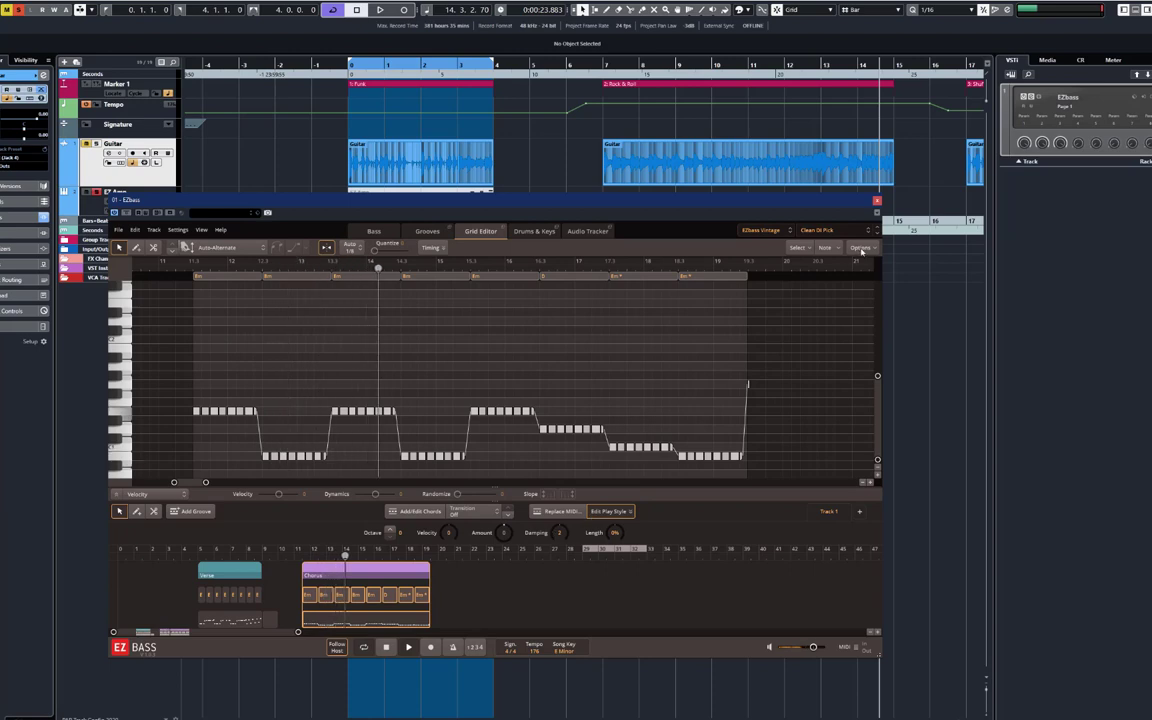
left_click(817, 230)
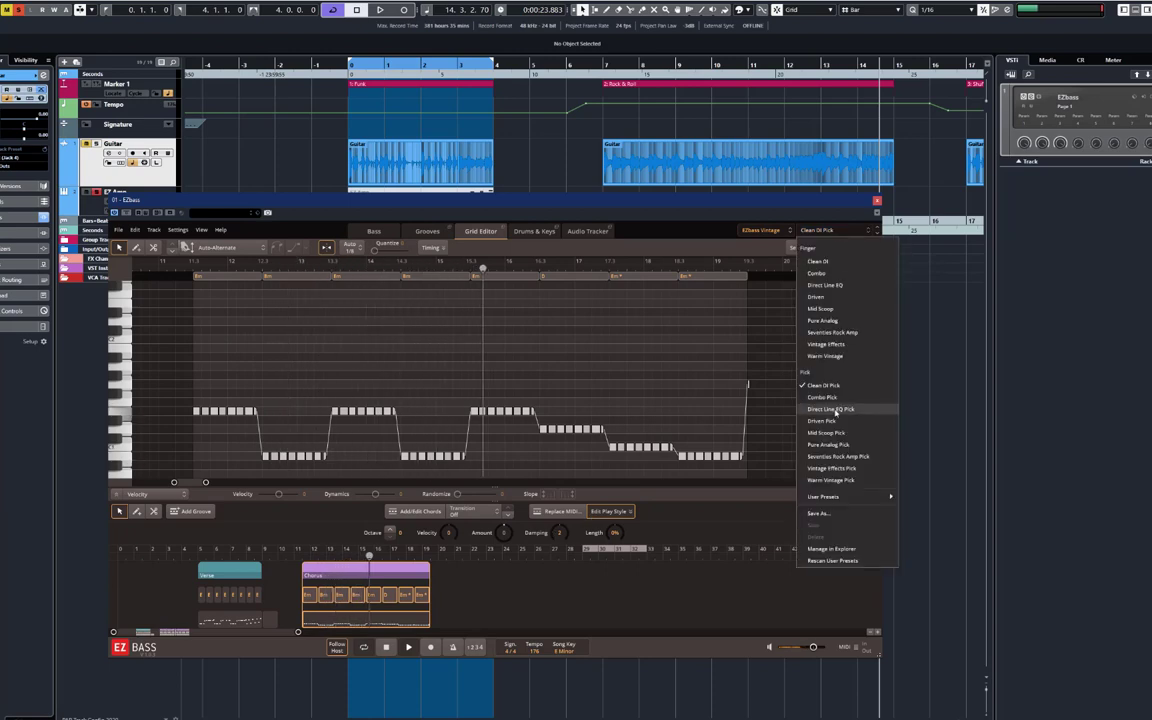
left_click(831, 409)
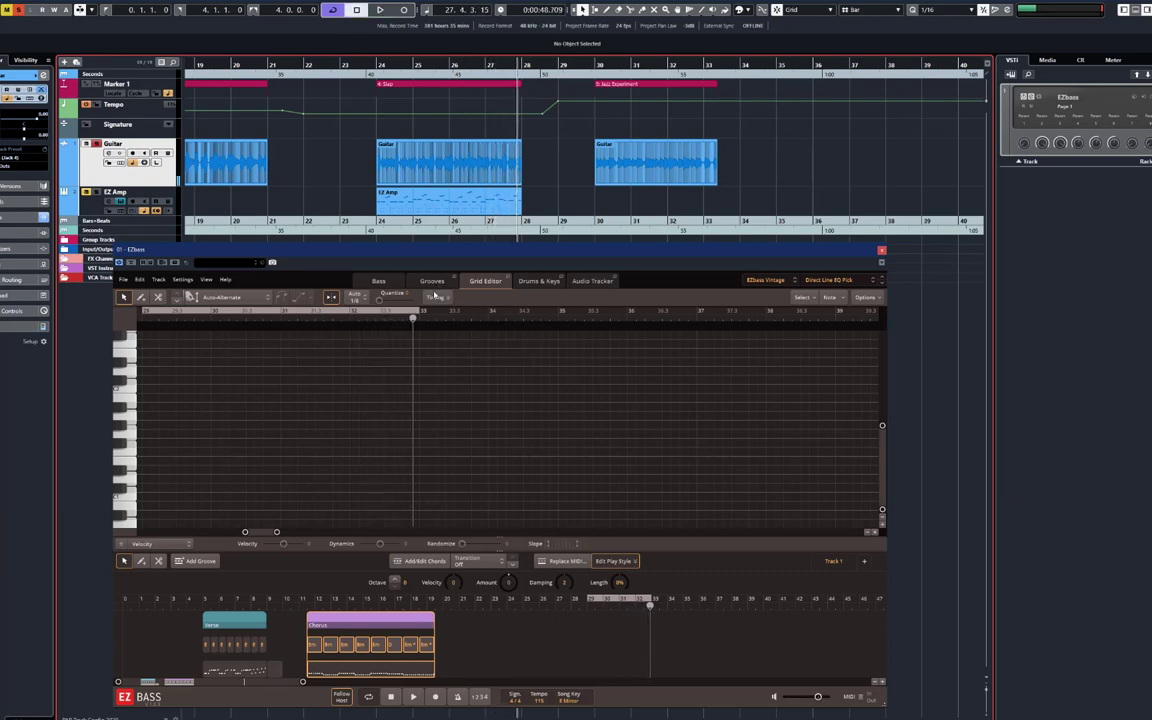
Add a second Verse part at bar 29 from Grooves, select the Guitar clip, and return to the Bass page.
left_click(432, 280)
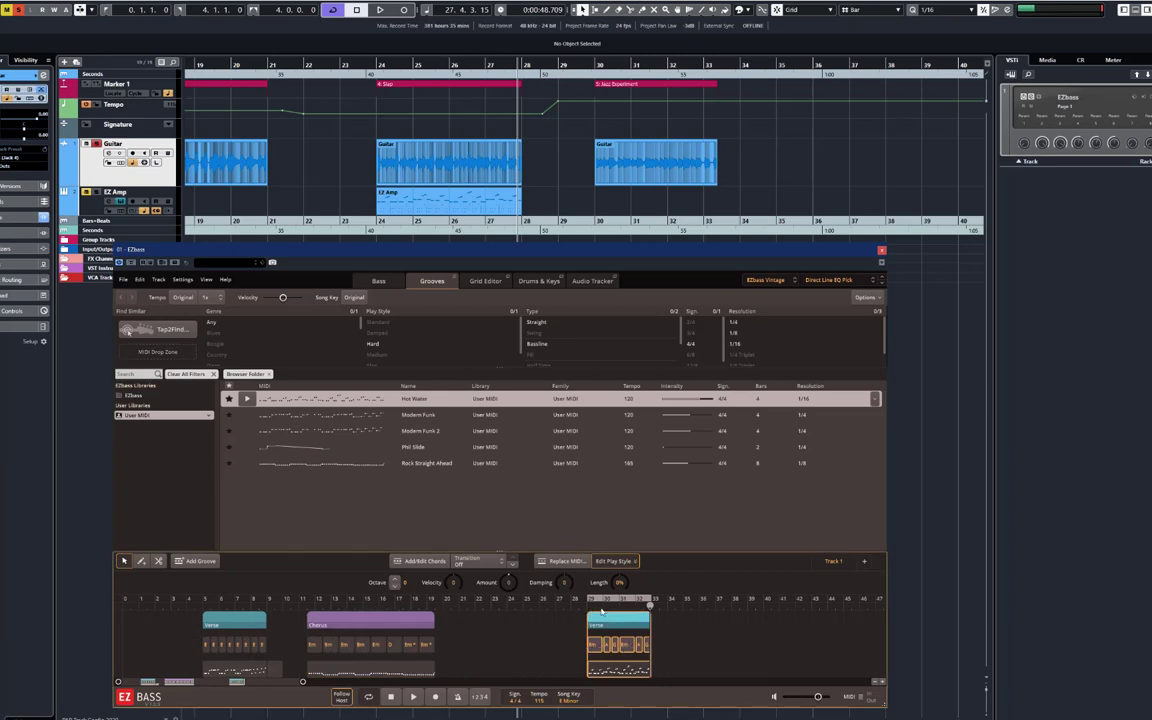
left_click(447, 160)
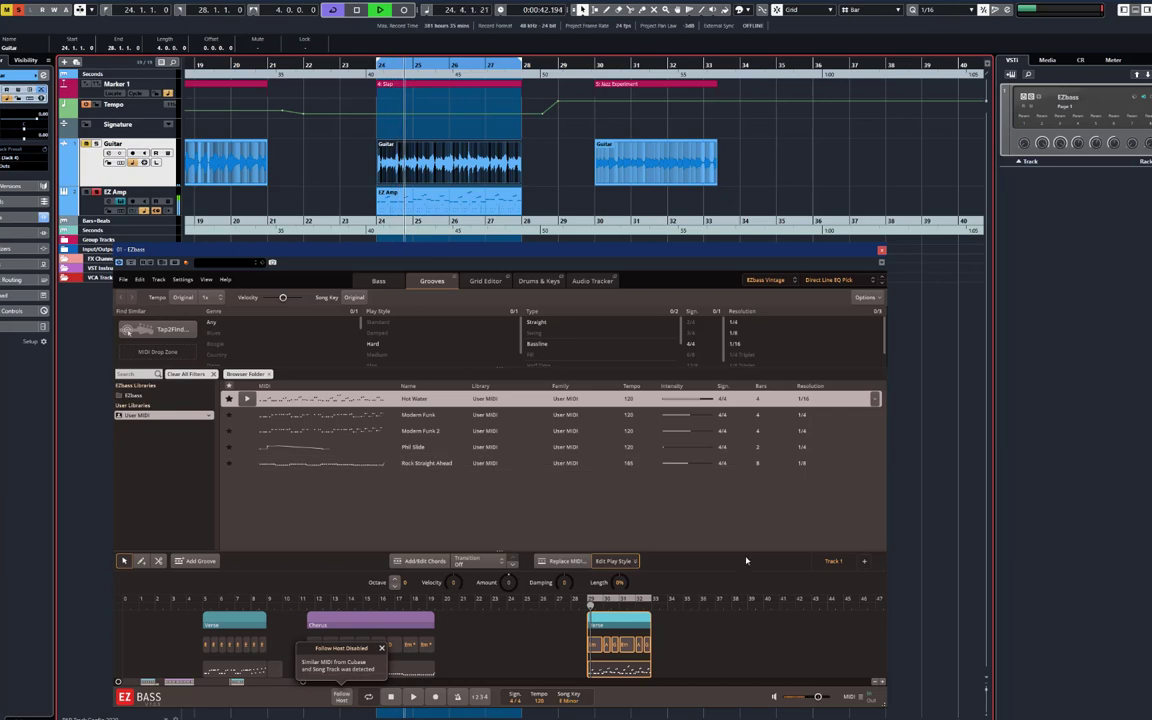
left_click(600, 343)
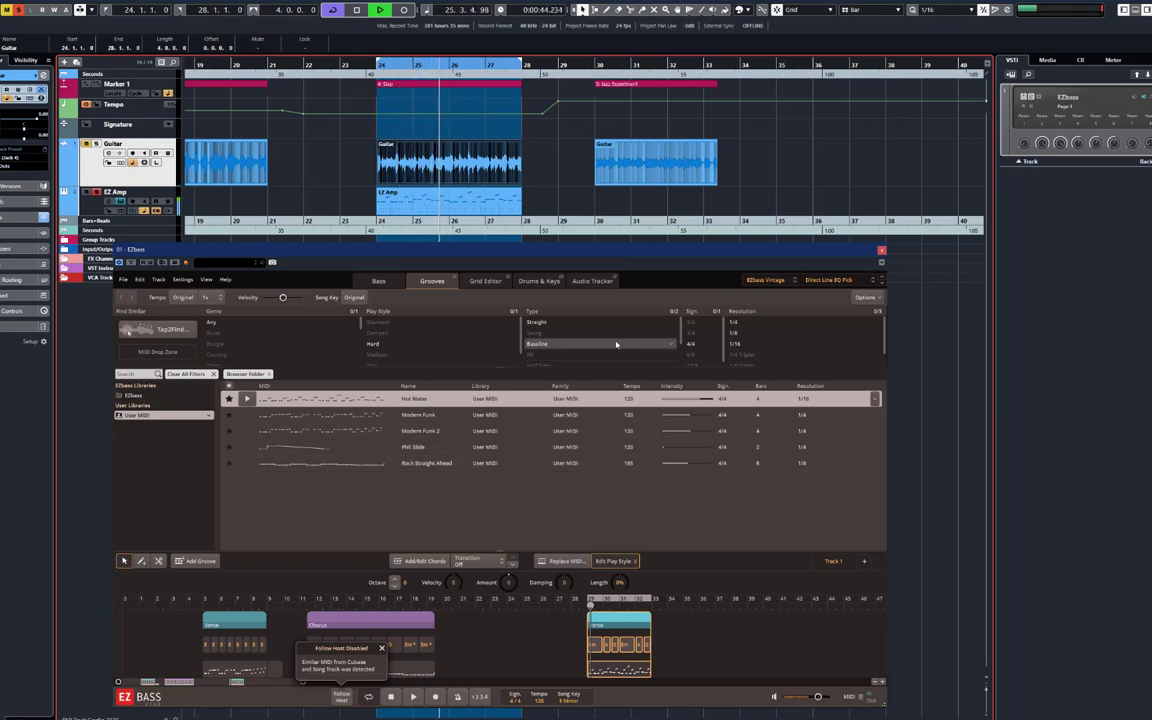
left_click(378, 280)
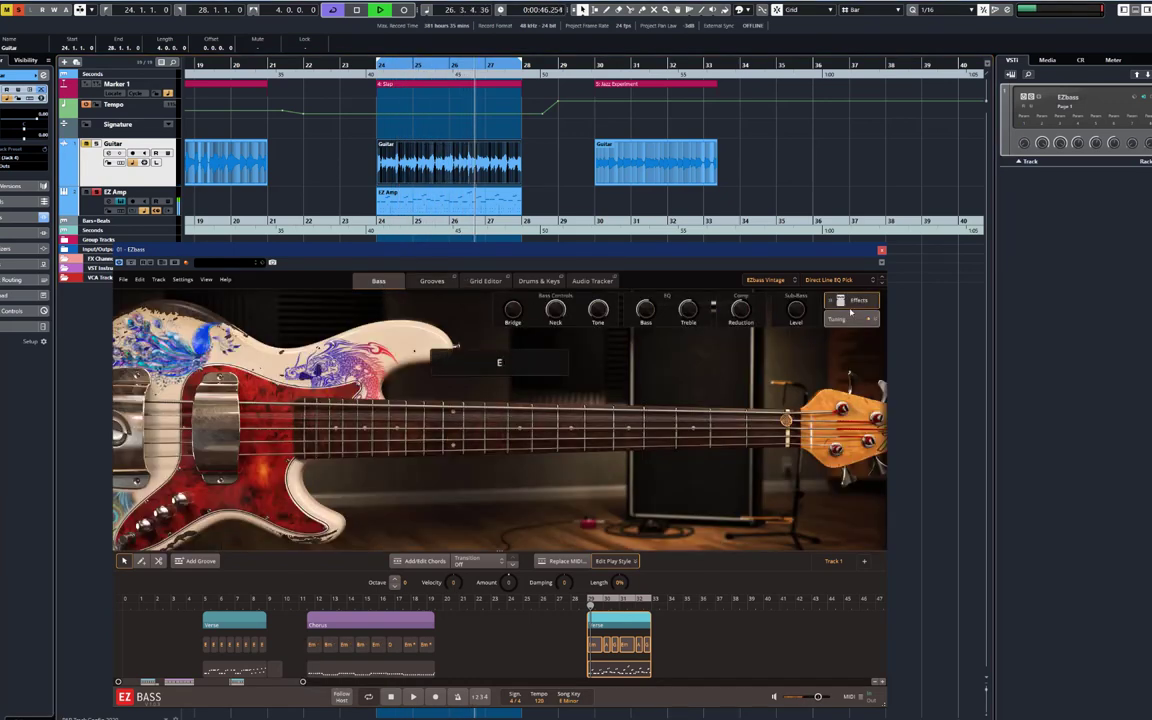
Choose EZbass Modern from the bass model dropdown, keeping the Clean DI preset.
left_click(828, 279)
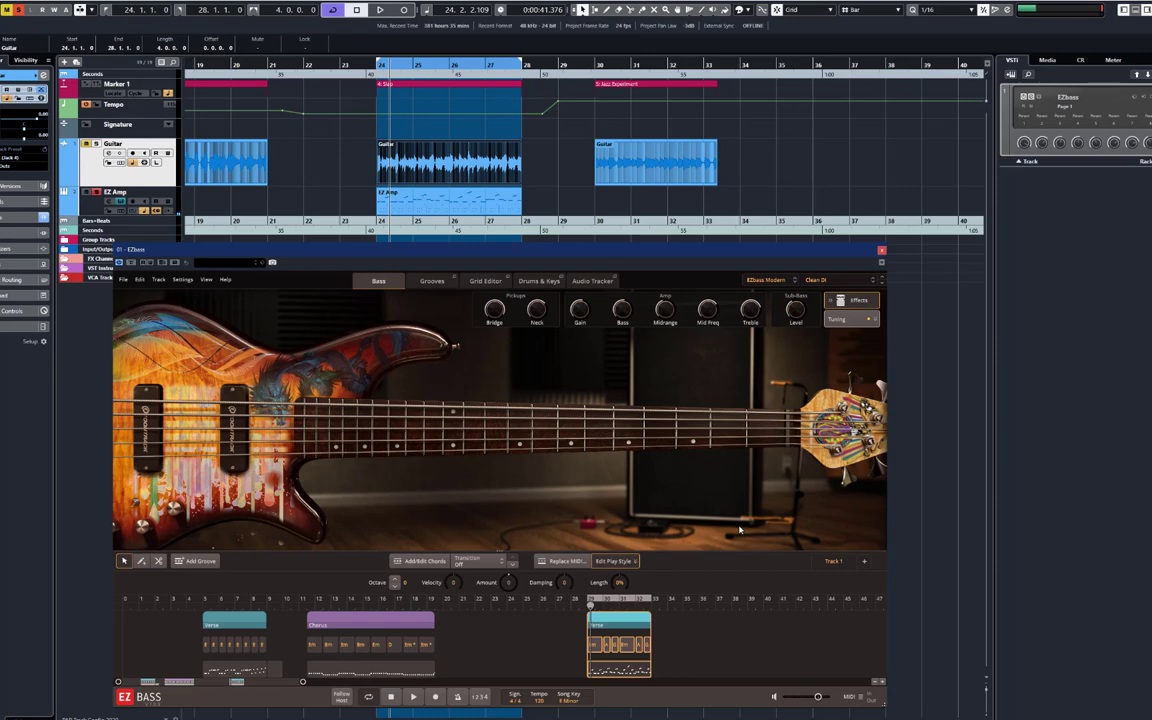
mouse_move(185, 290)
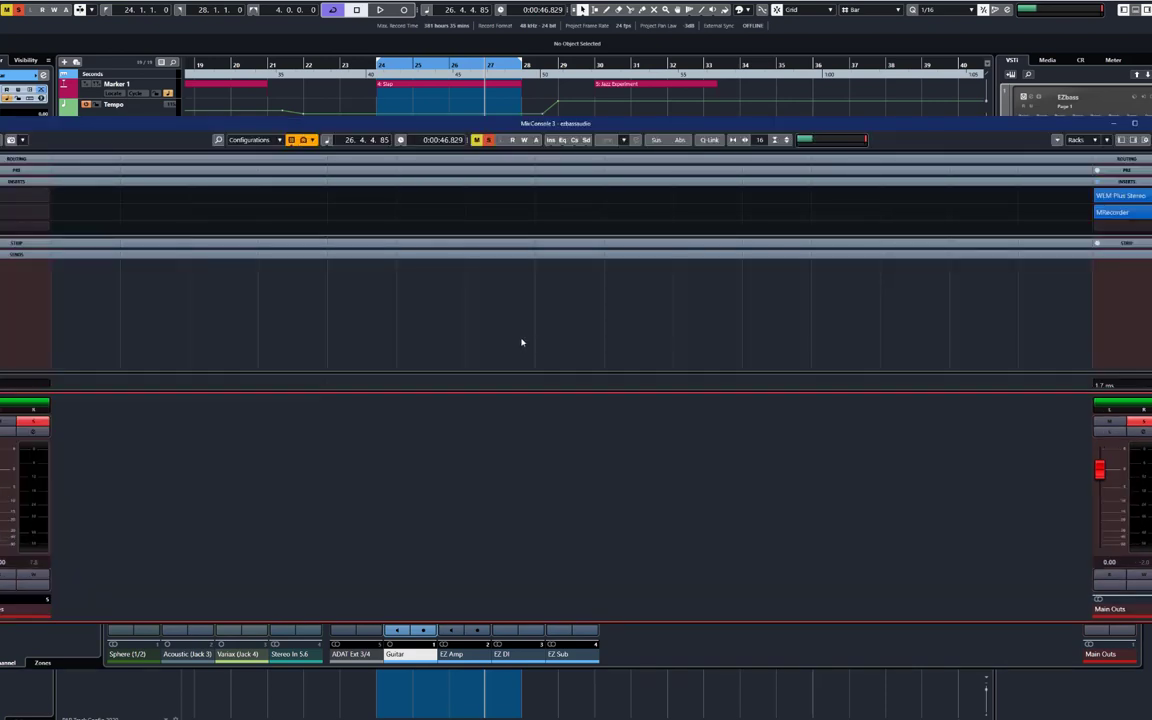
mouse_move(138, 522)
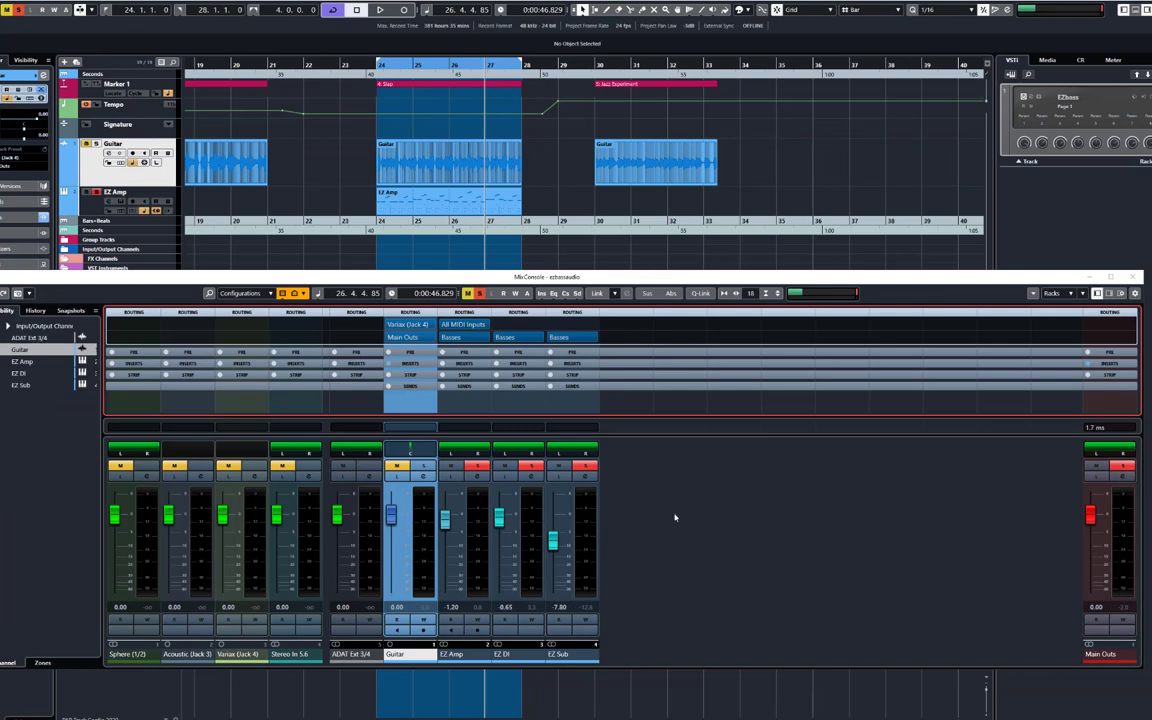
mouse_move(689, 485)
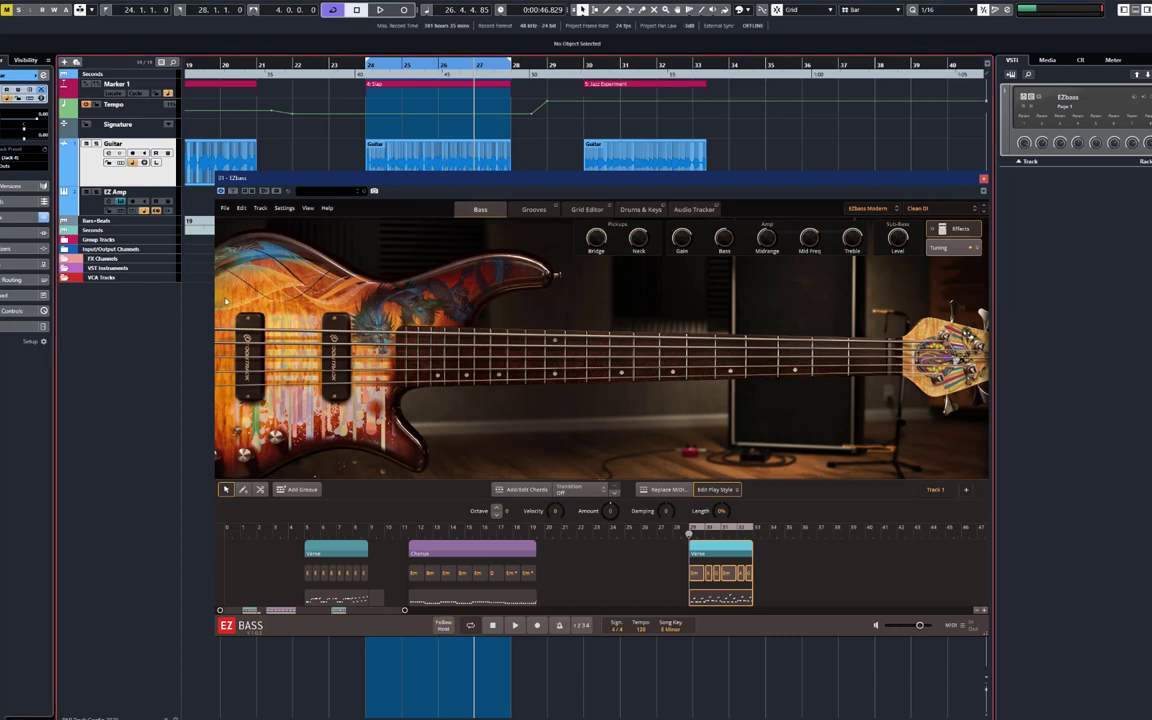
mouse_move(510, 376)
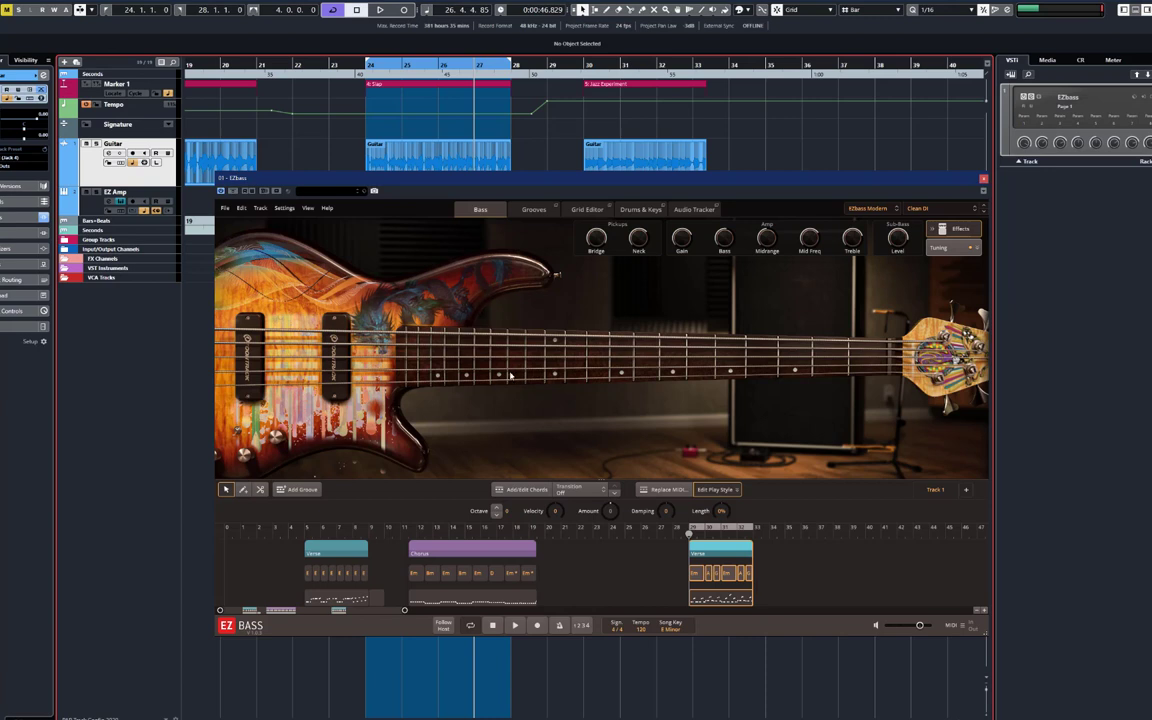
mouse_move(188, 380)
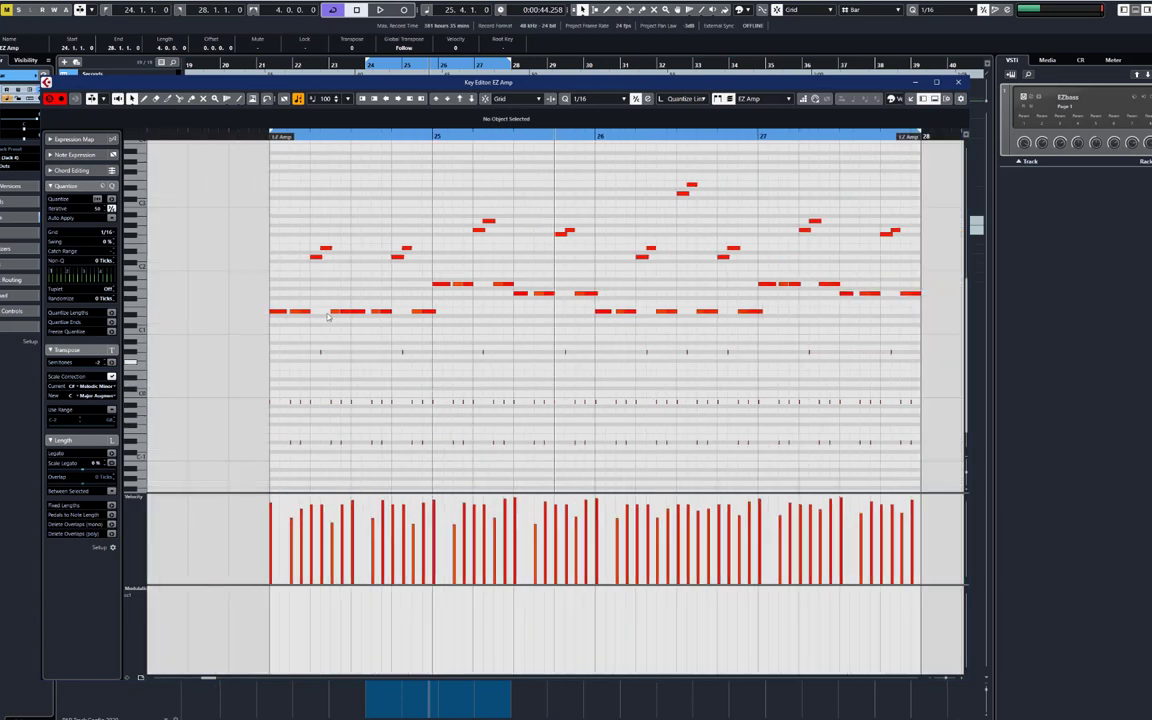
Select EZ Amp bass notes in the Key Editor to inspect their properties and key switches.
left_click(380, 9)
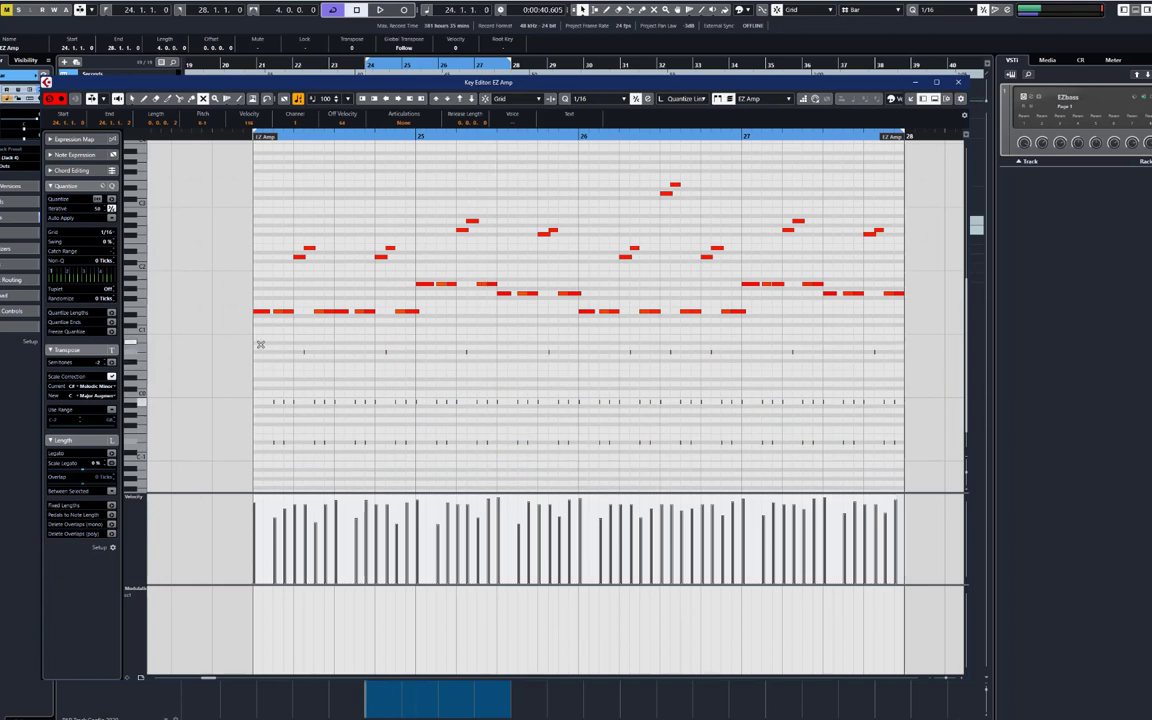
left_click(380, 9)
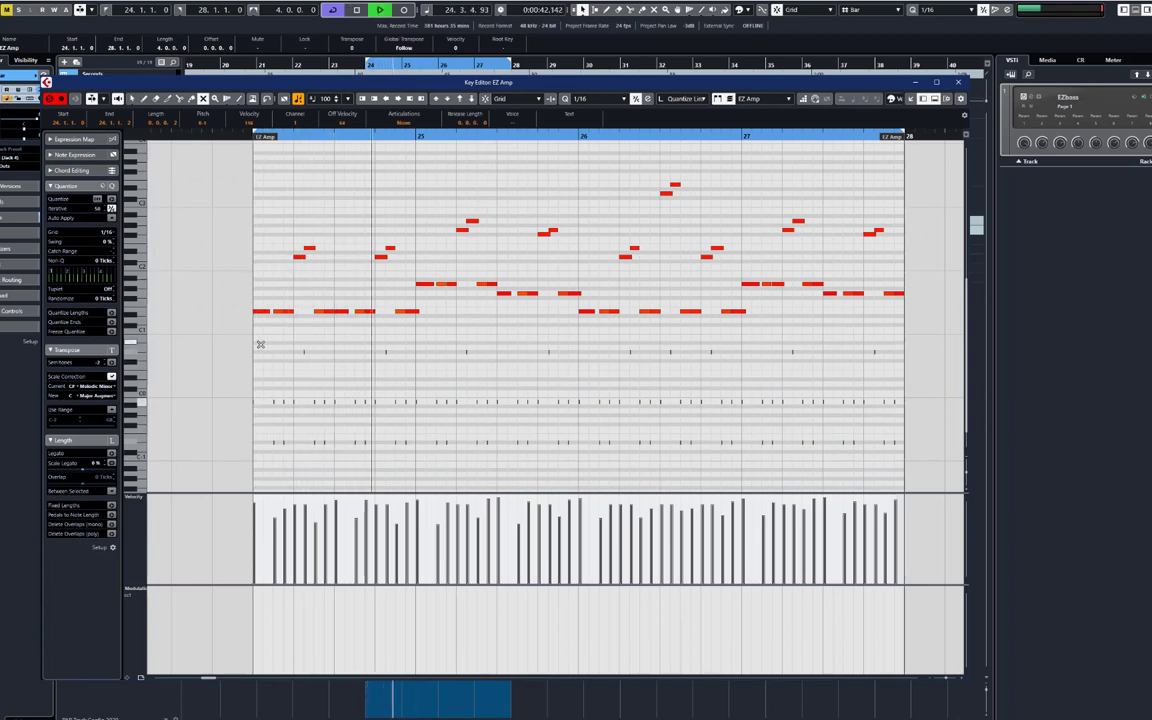
left_click(380, 9)
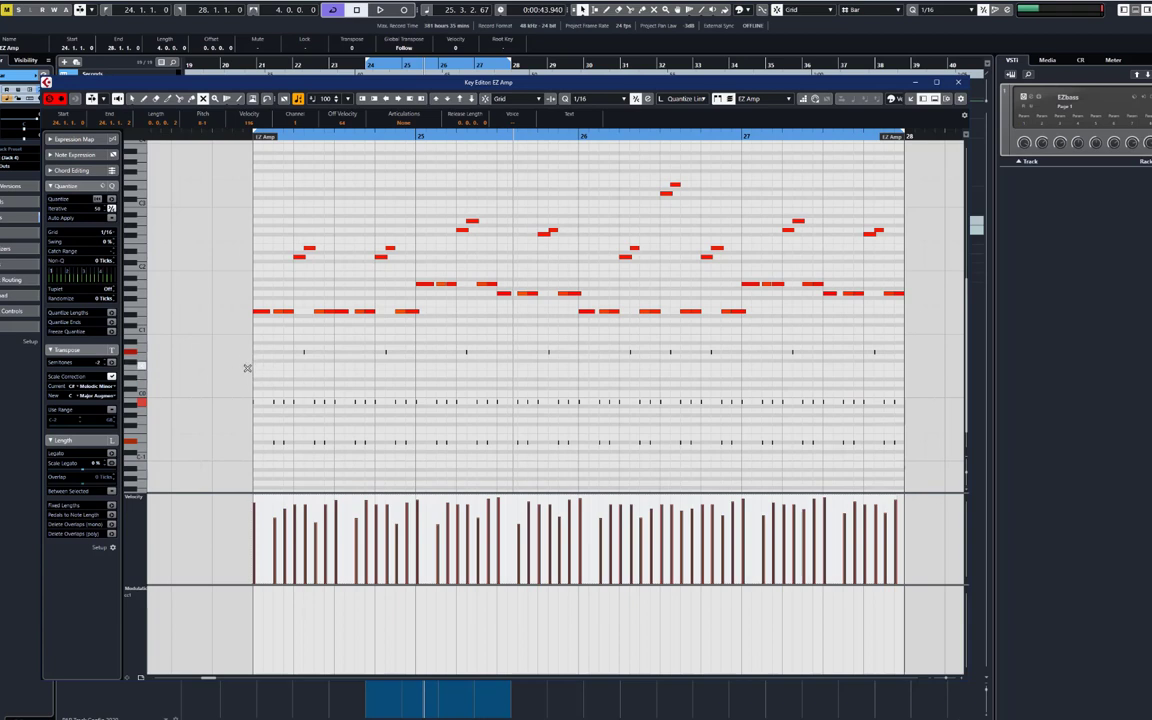
mouse_move(236, 362)
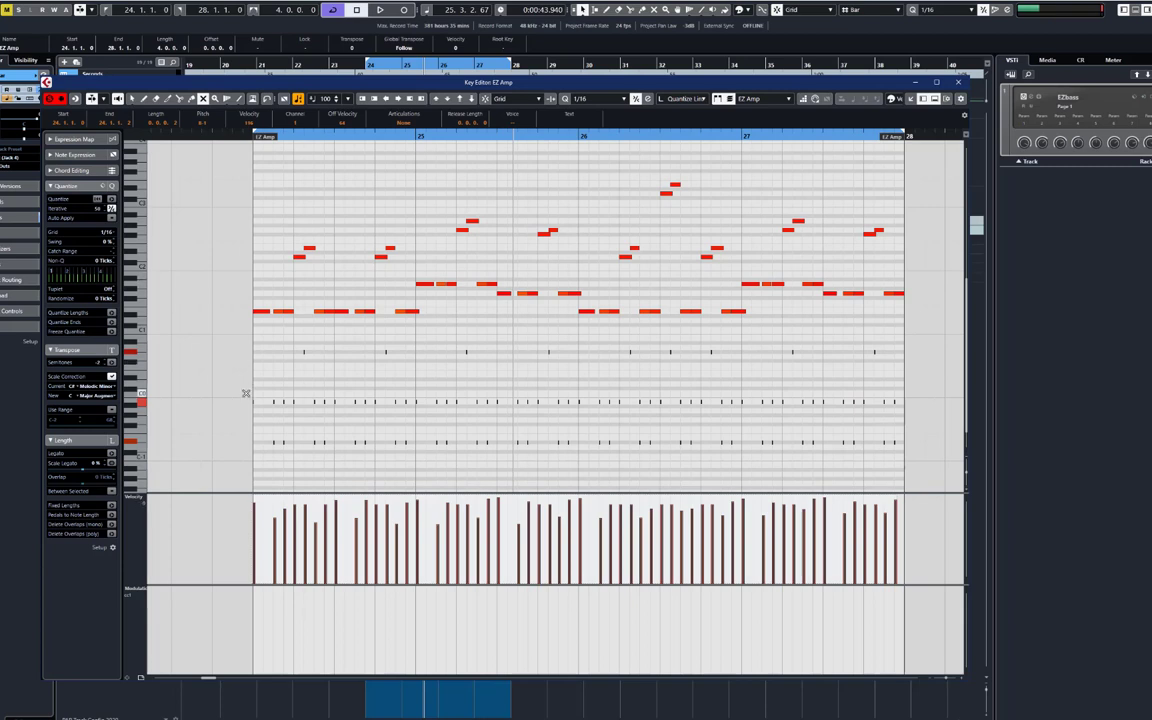
mouse_move(223, 421)
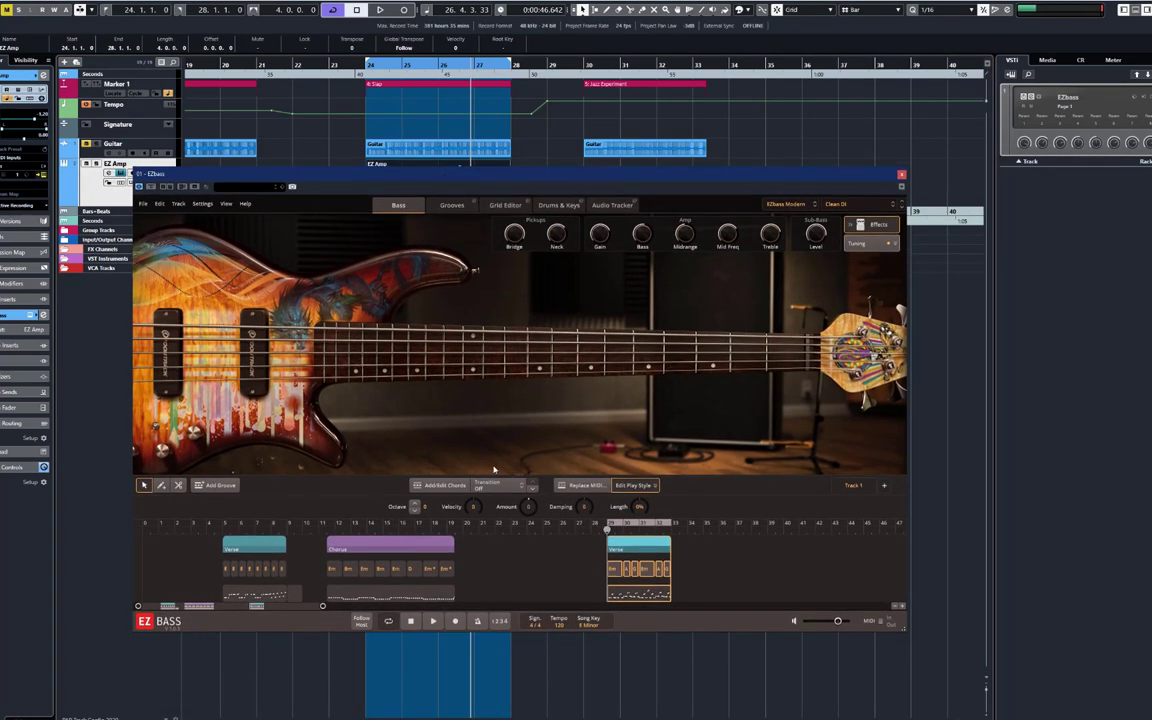
mouse_move(683, 411)
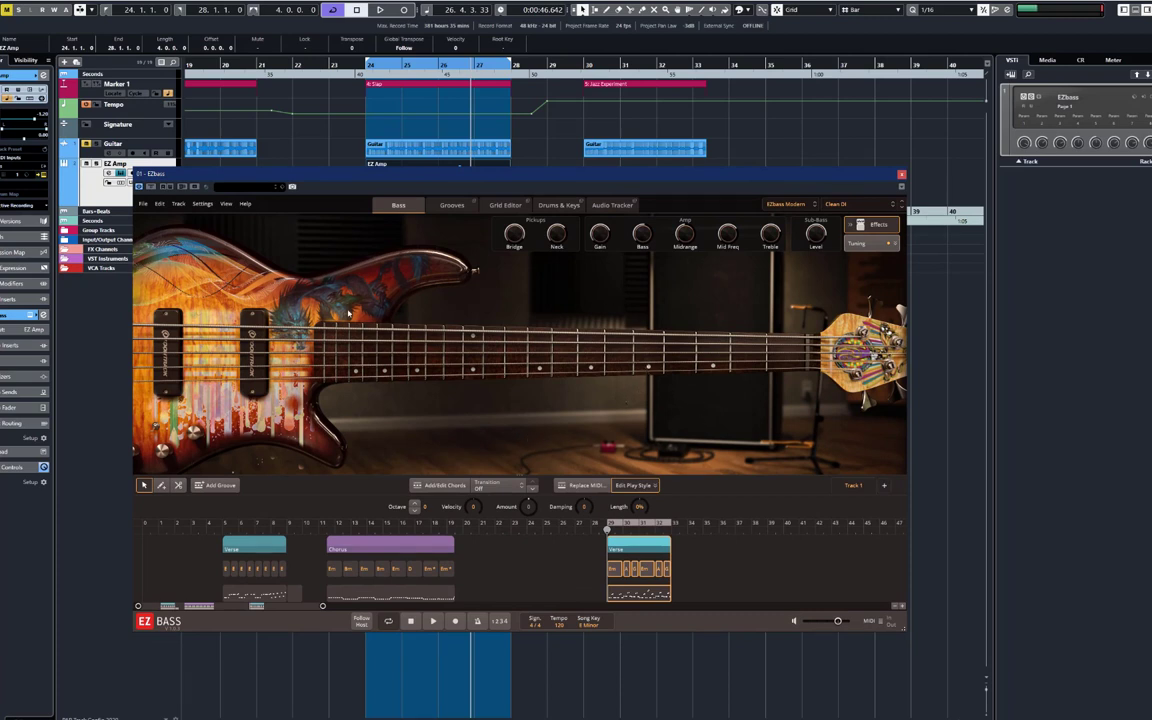
Briefly switch to the EZbass Vintage bass, then return to EZbass Modern.
left_click(789, 204)
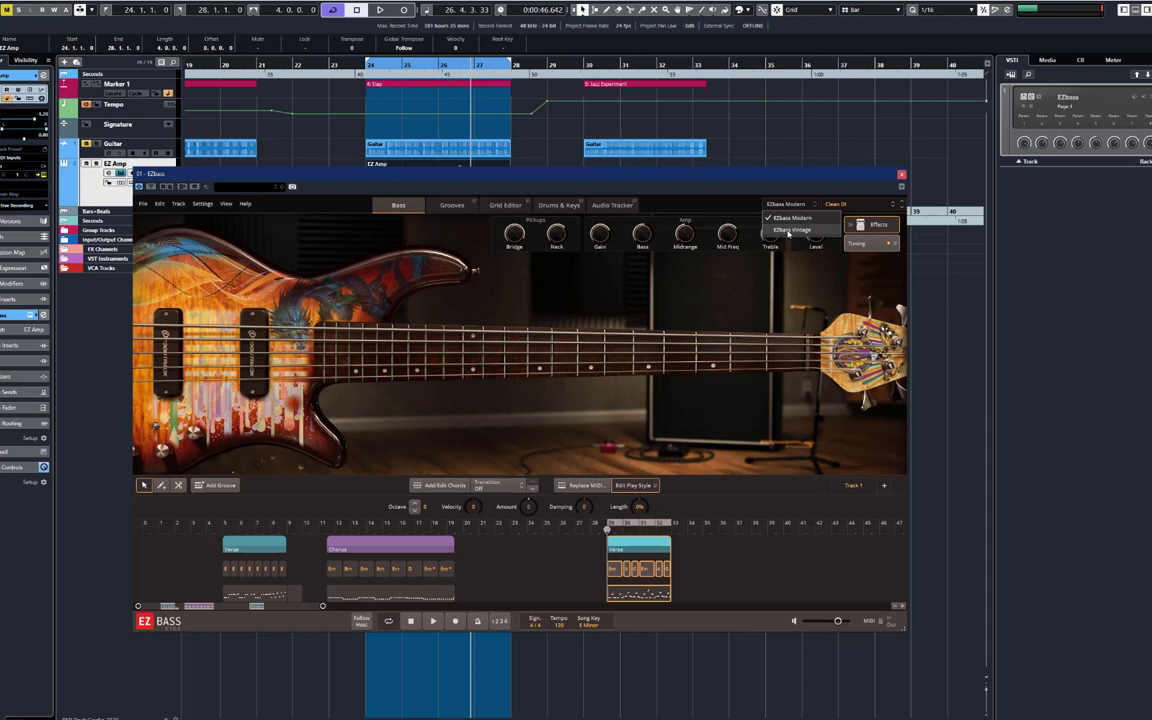
left_click(792, 230)
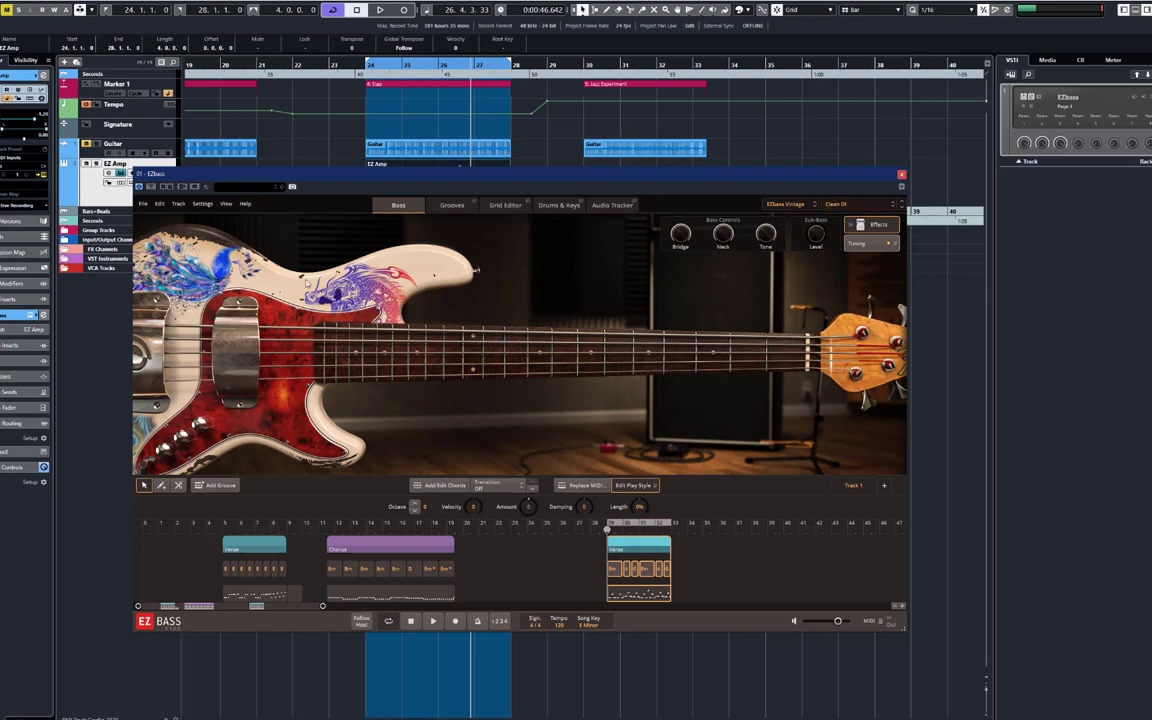
mouse_move(805, 321)
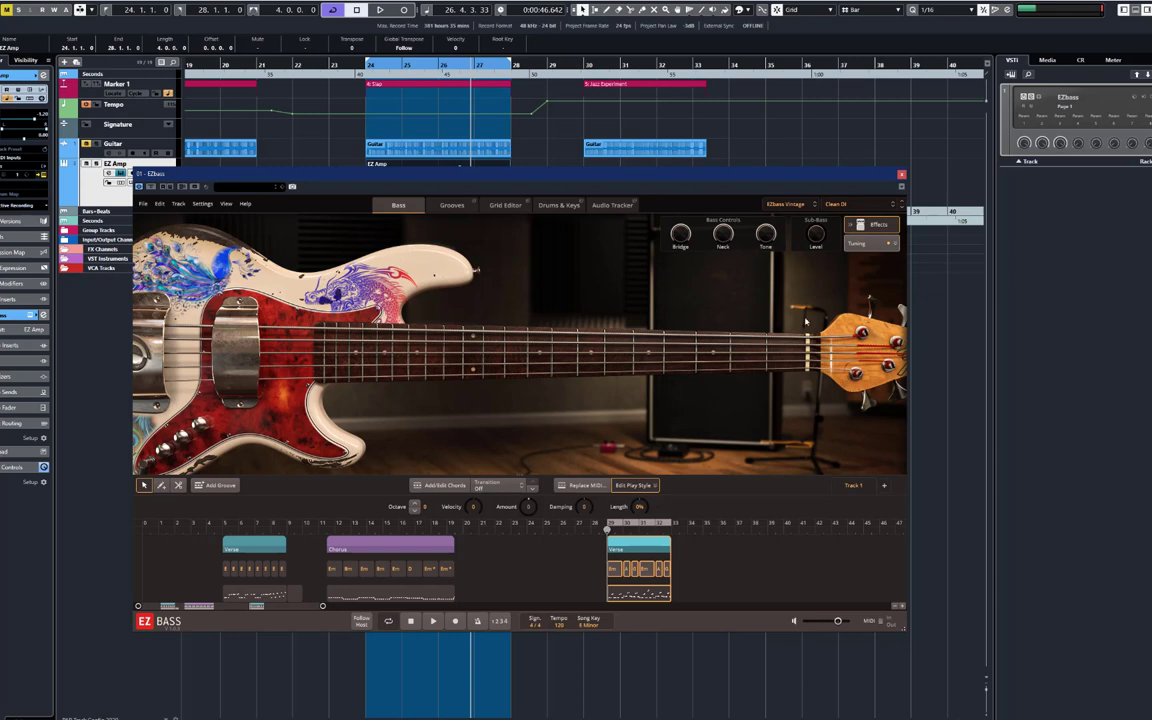
left_click(789, 204)
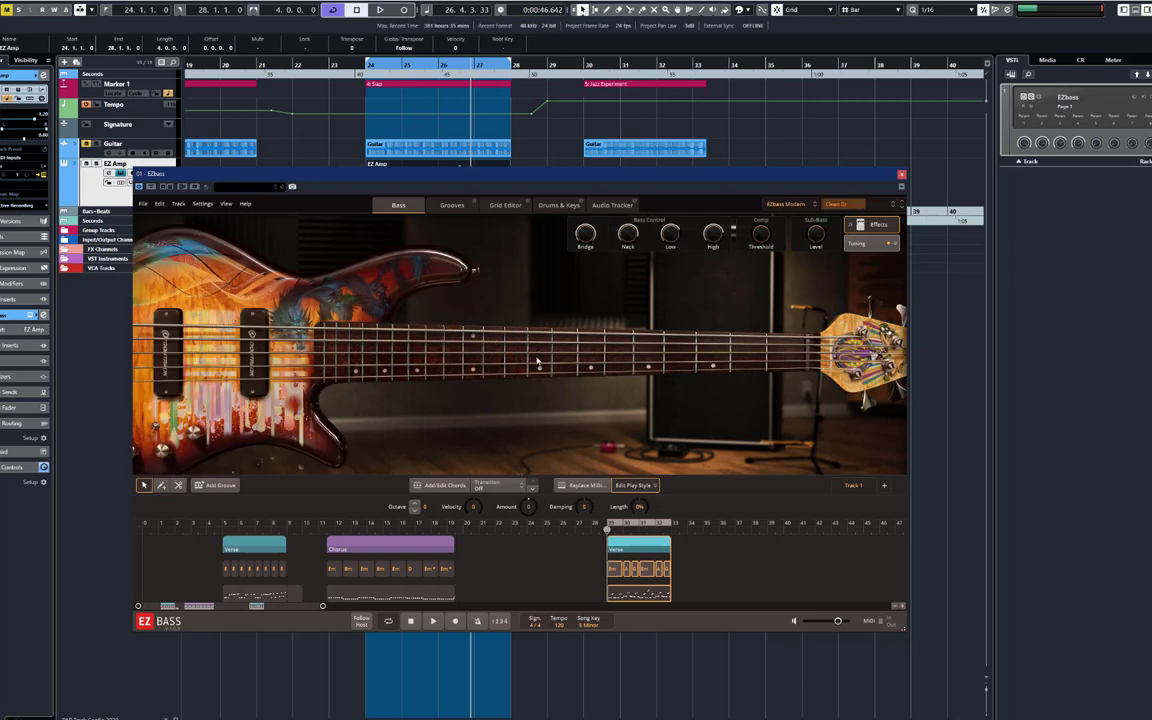